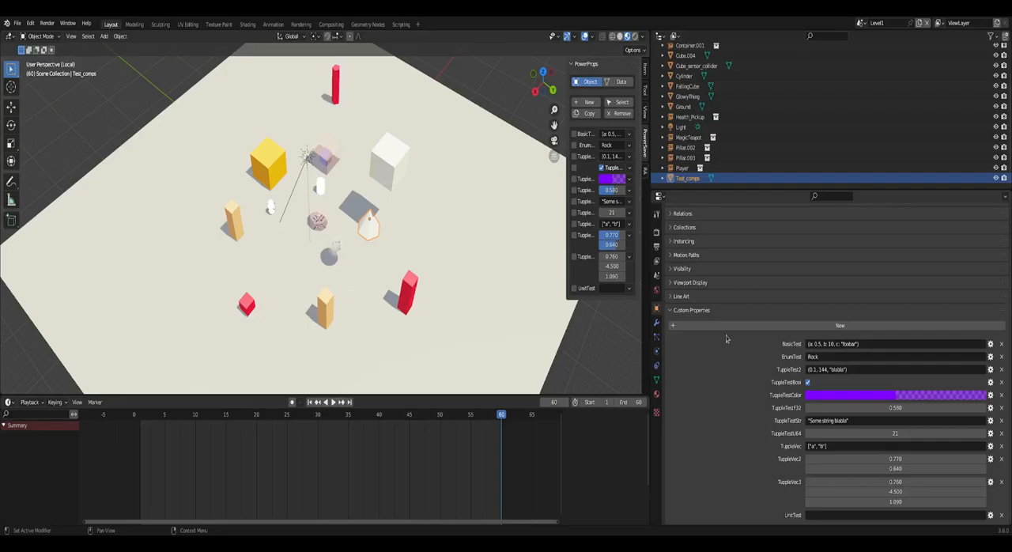
mouse_move(851, 407)
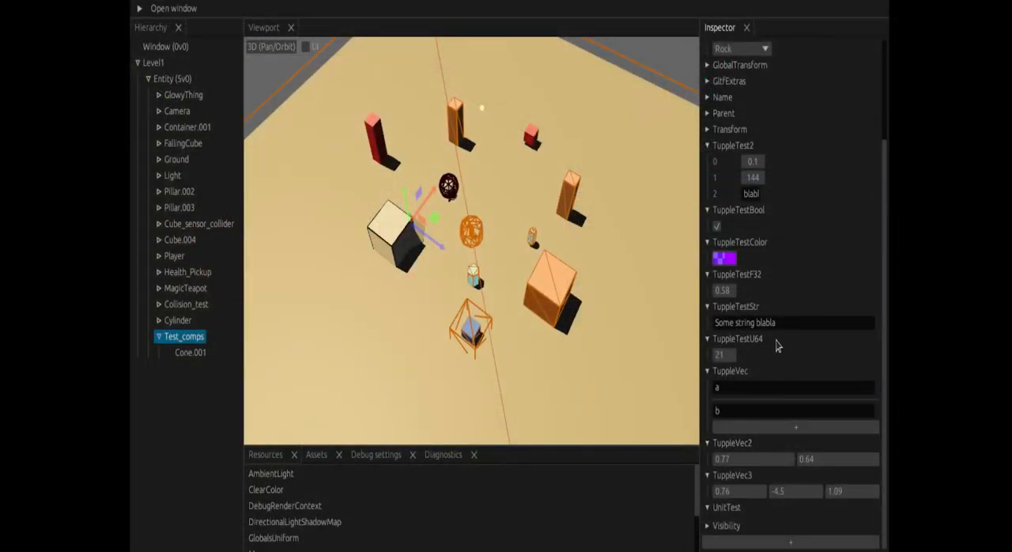
left_click(791, 321)
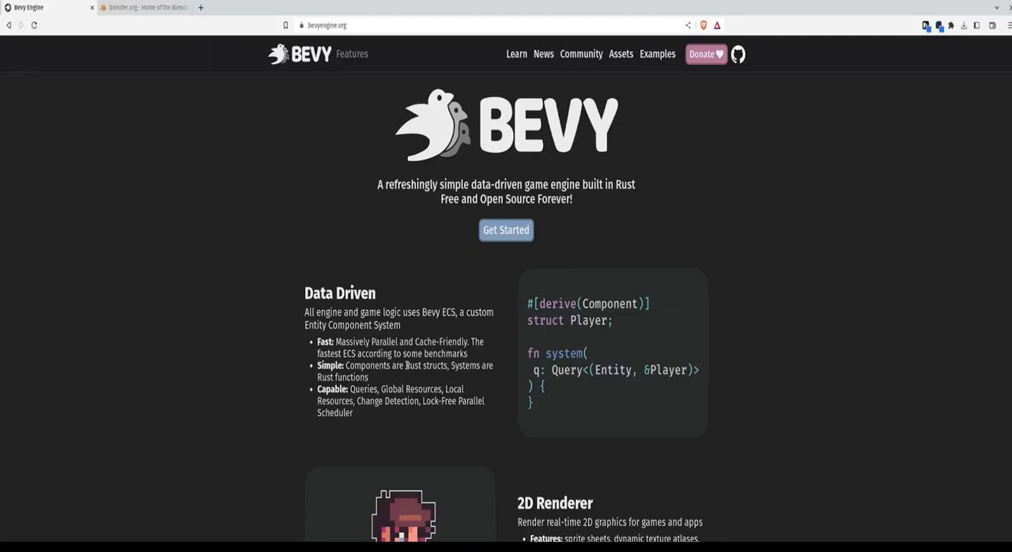
mouse_move(405, 380)
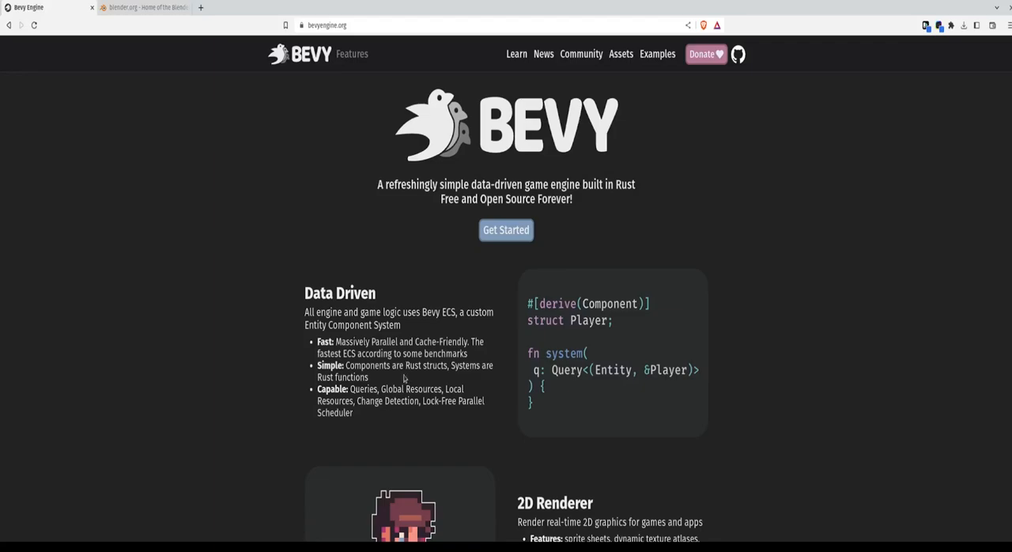
mouse_move(405, 379)
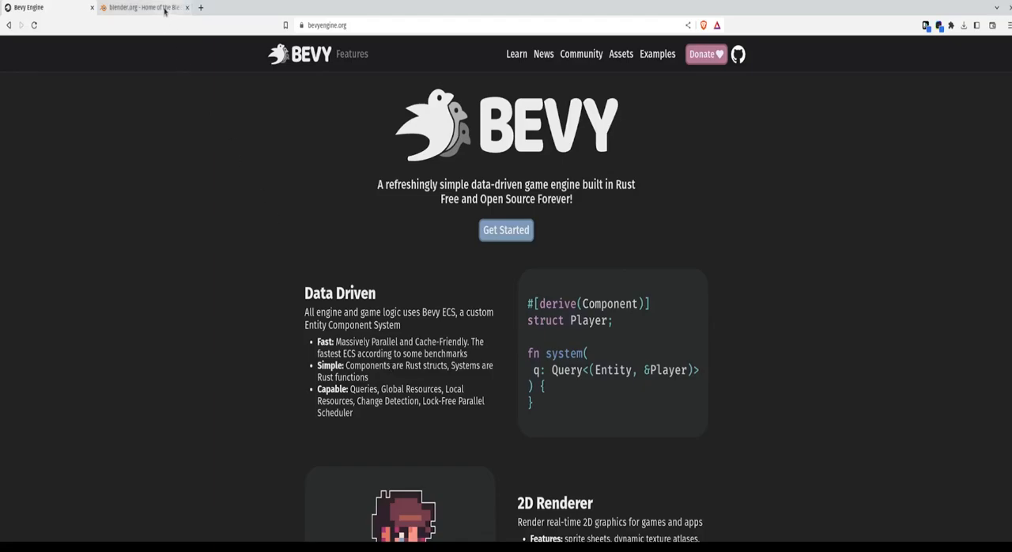
Switch to the blender.org home page in Chrome's second tab.
left_click(142, 7)
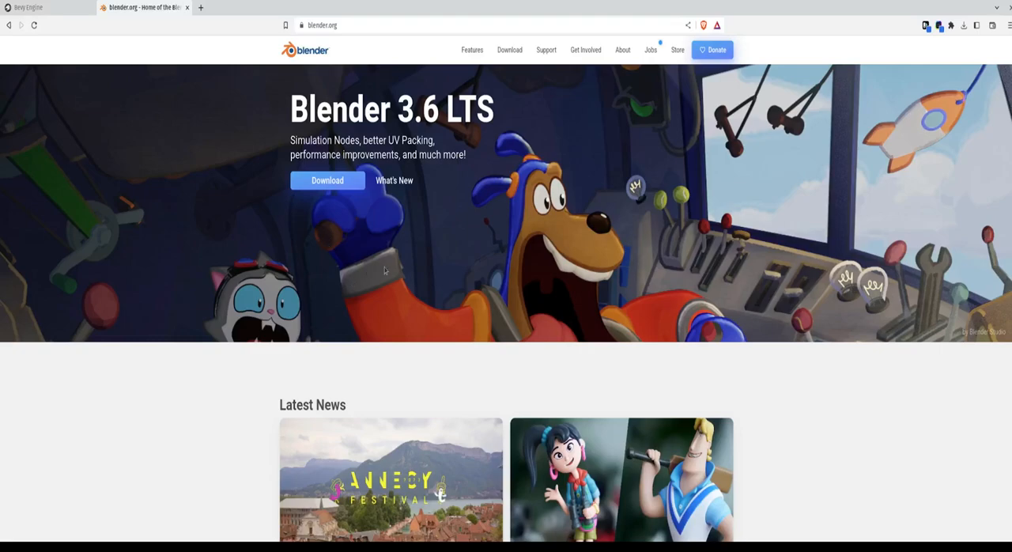
mouse_move(381, 275)
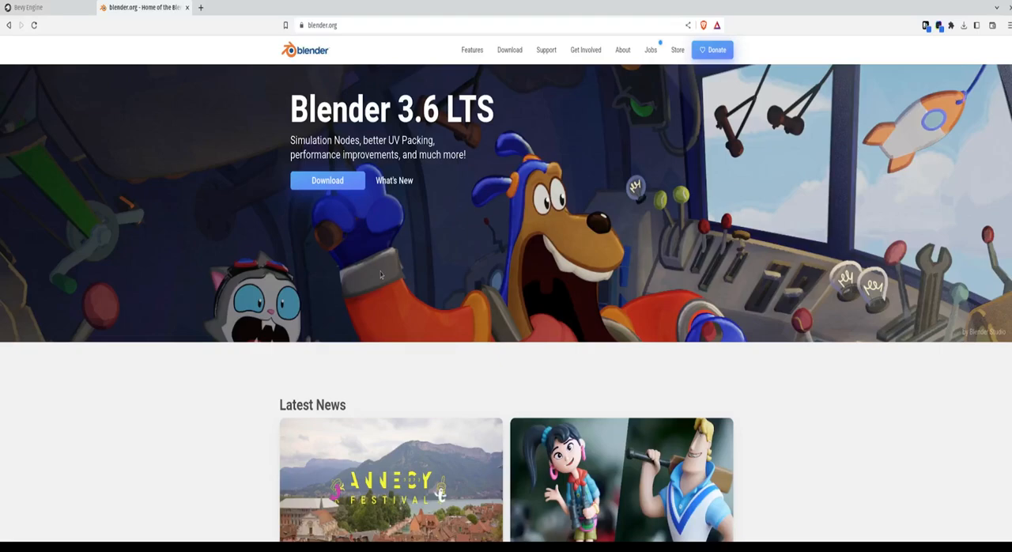
mouse_move(386, 267)
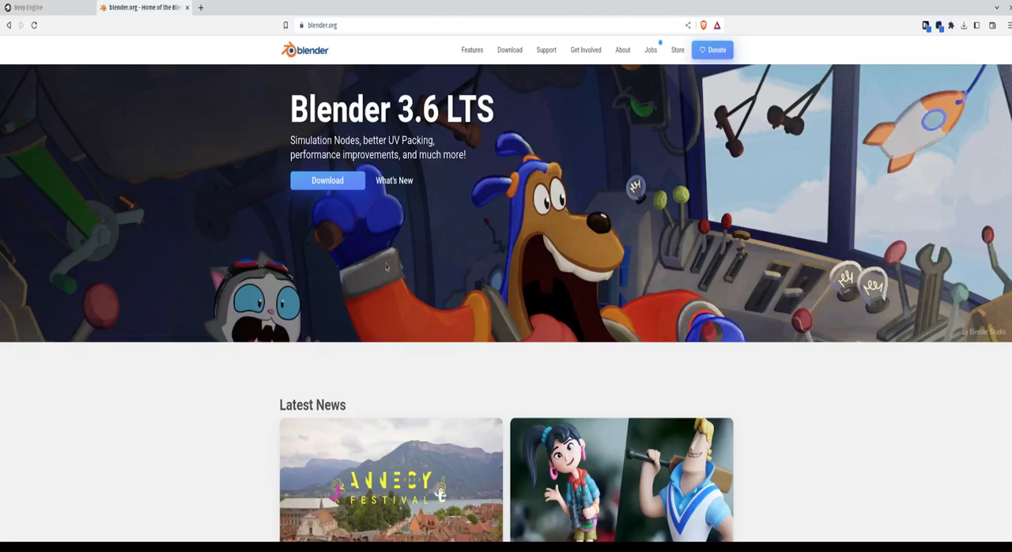
mouse_move(424, 265)
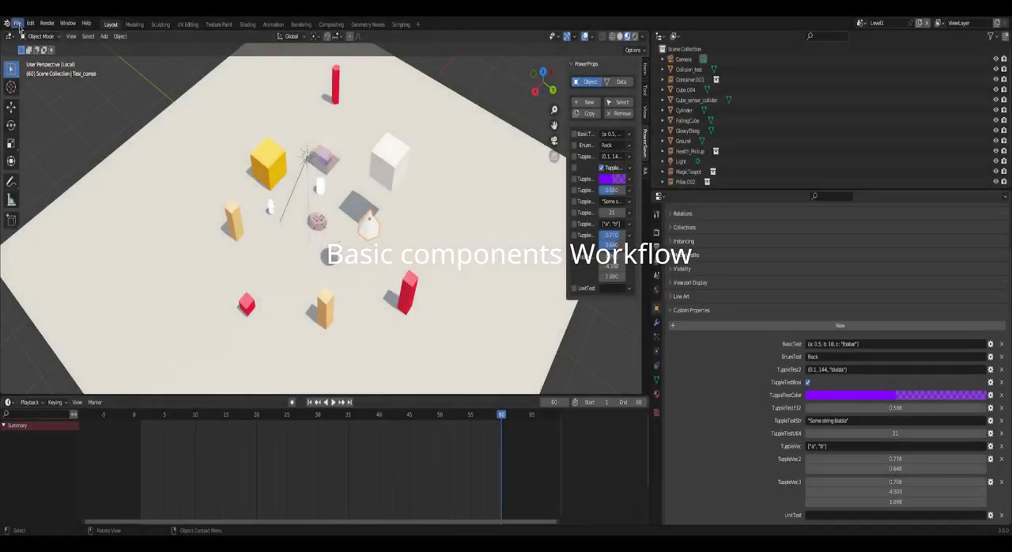
Switch from Blender to the code editor showing the Rust project's main.rs.
left_click(15, 22)
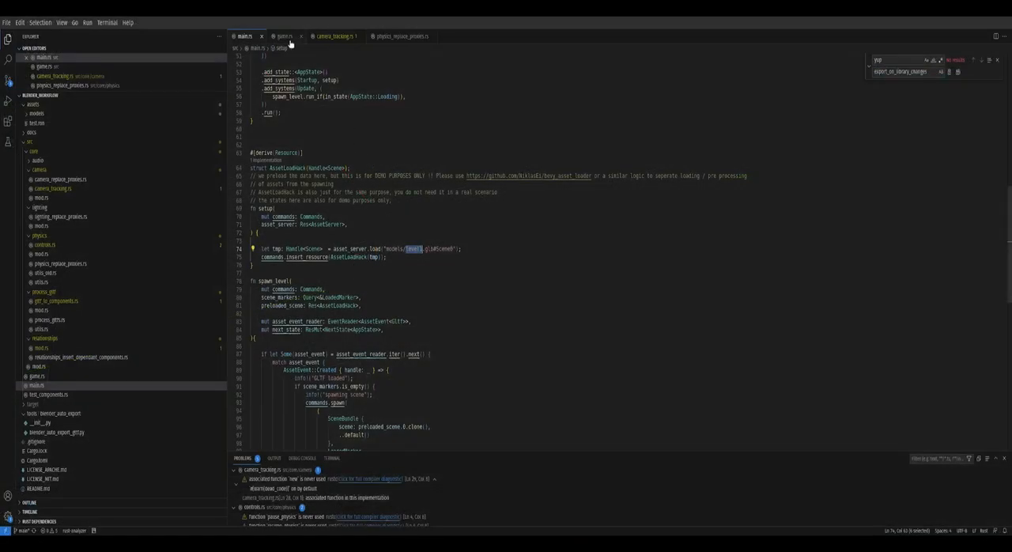
View game.rs and camera_tracking.rs component definitions, then return to Blender's default scene.
left_click(283, 35)
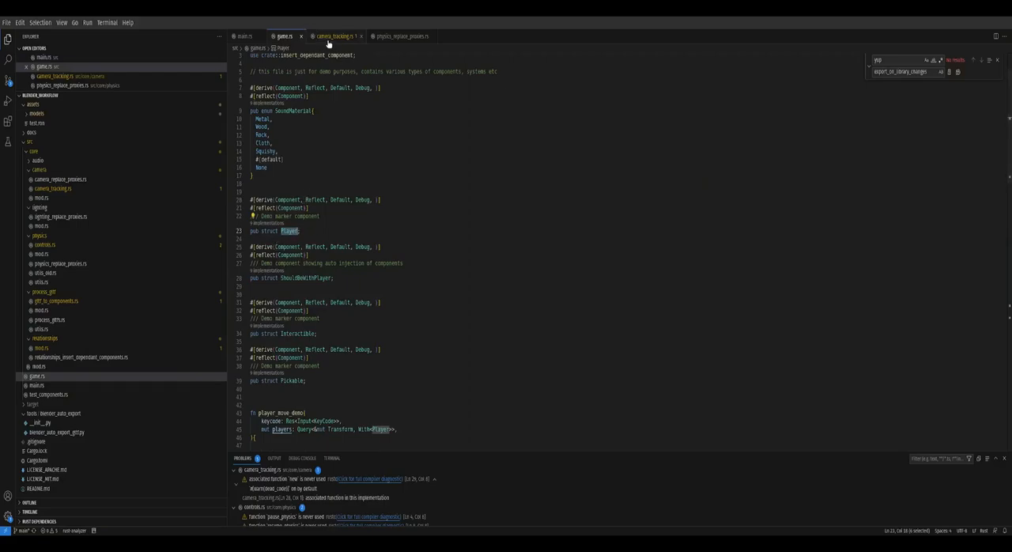
left_click(332, 37)
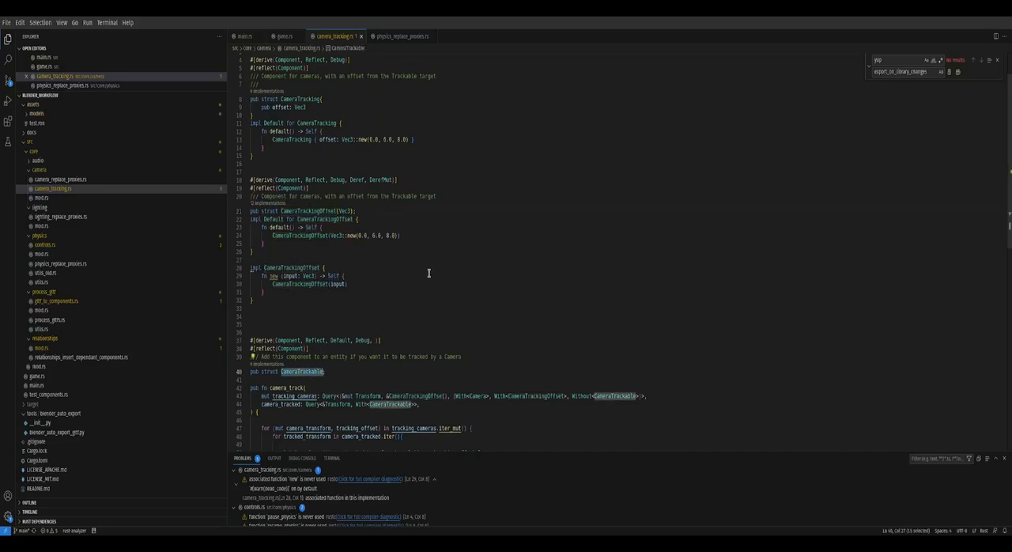
mouse_move(421, 262)
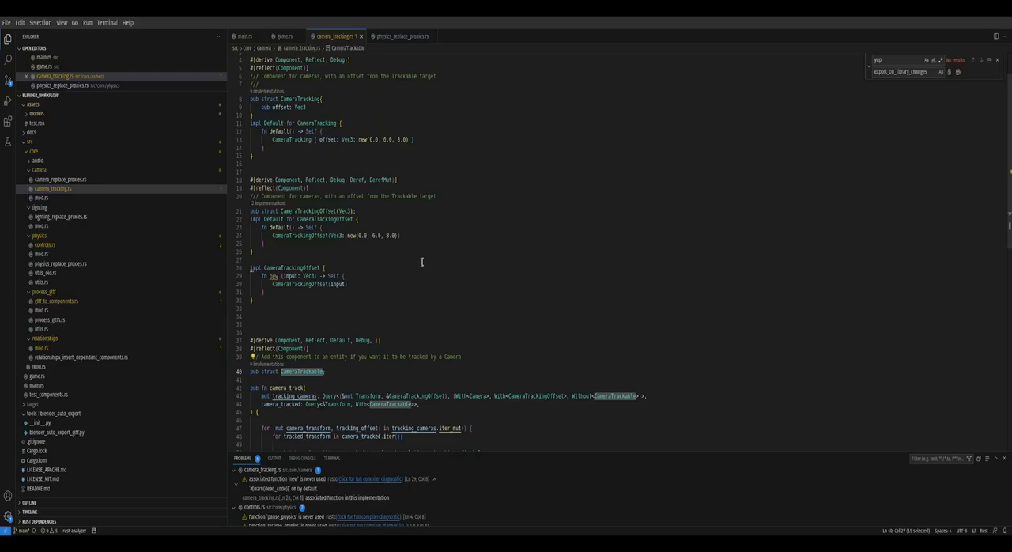
left_click(401, 35)
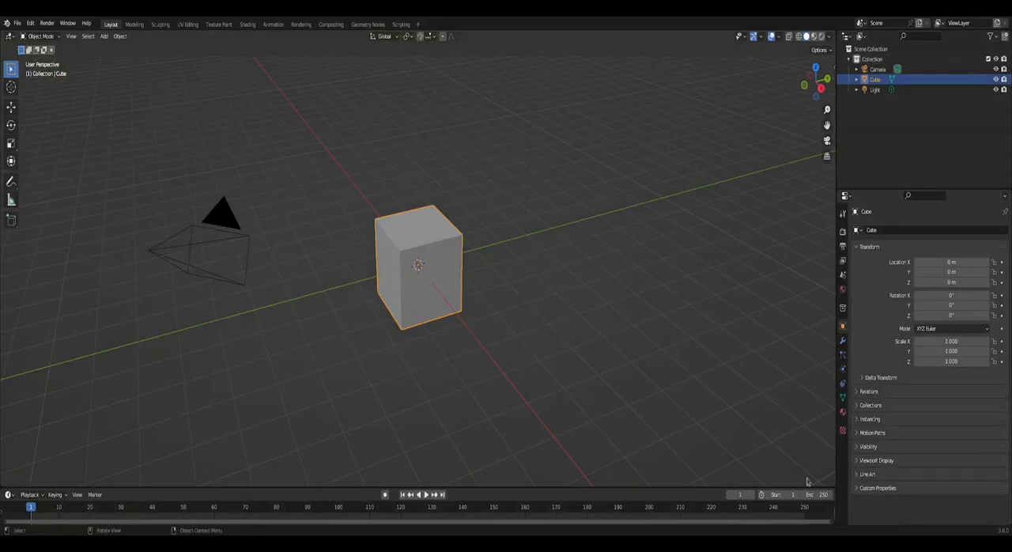
Add a String custom property named Player to the cube's object properties.
left_click(875, 487)
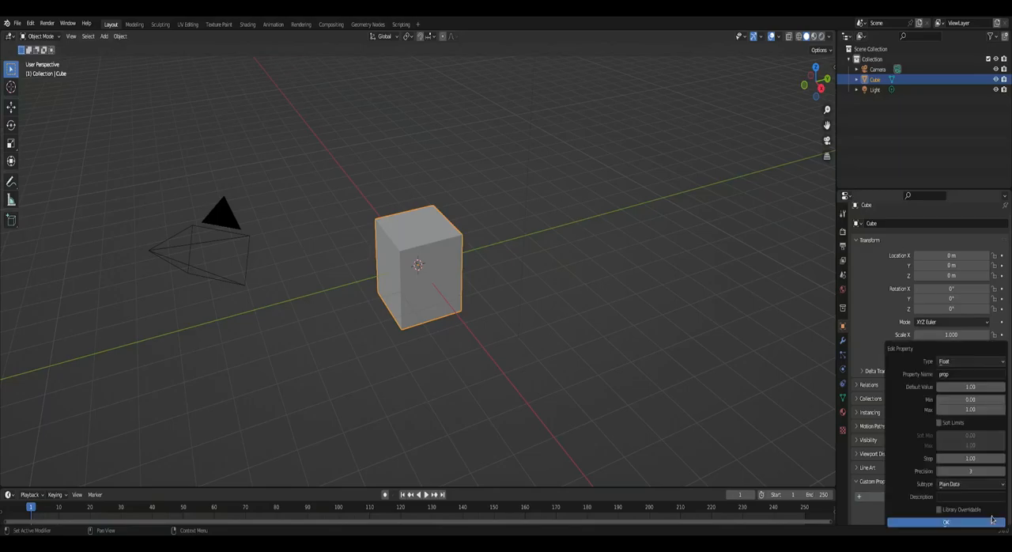
left_click(970, 360)
type("Player")
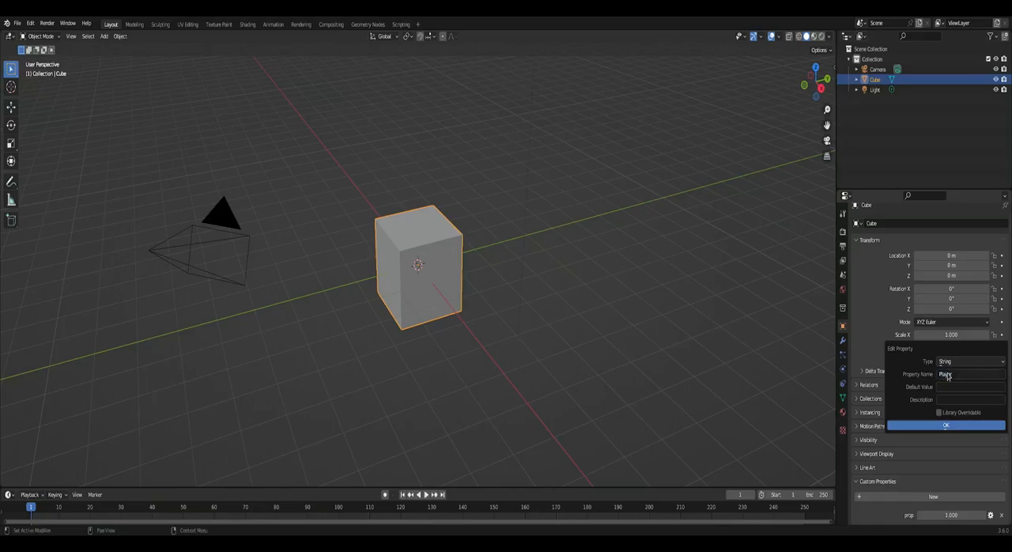
left_click(945, 426)
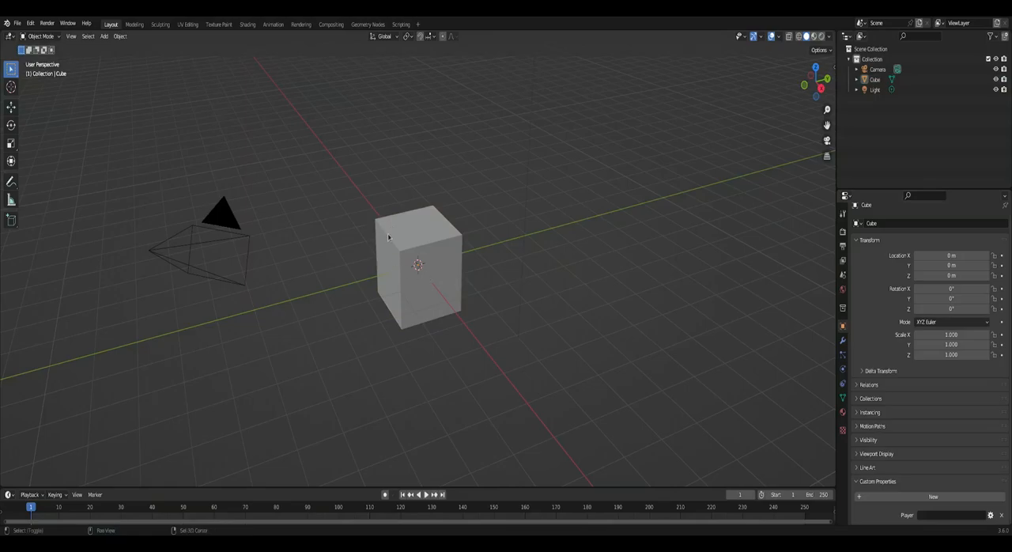
Add a mesh plane and scale it up as a large ground under the cube.
left_click(104, 37)
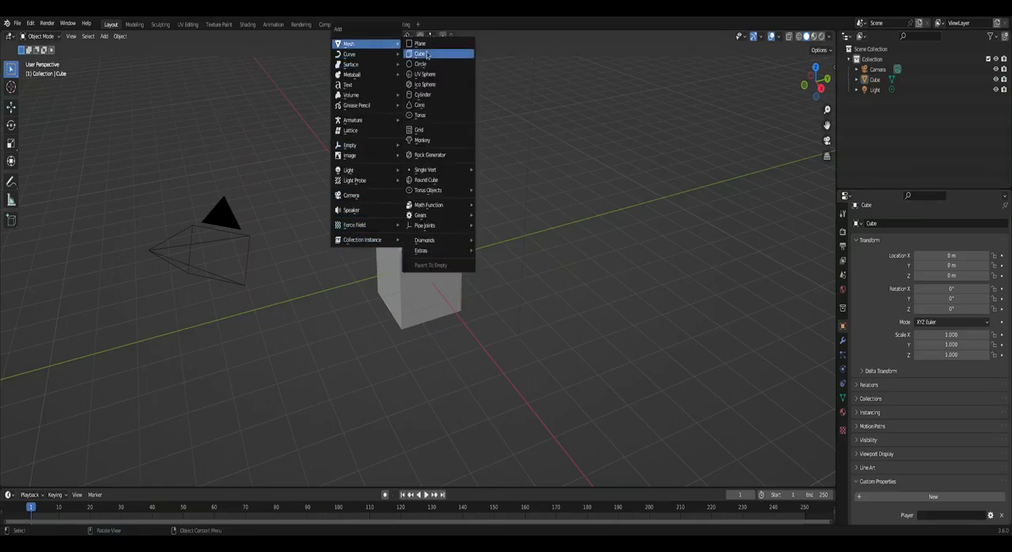
mouse_move(420, 44)
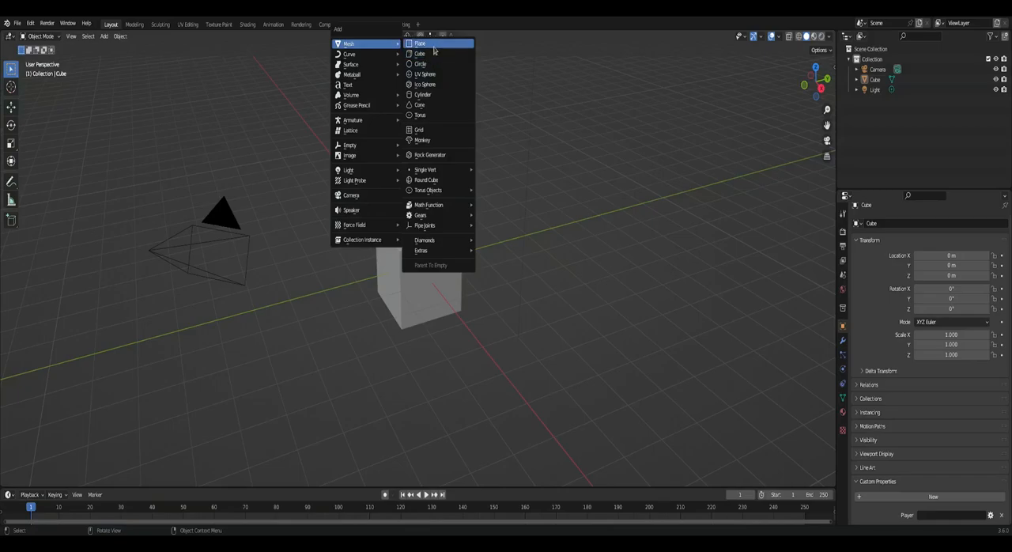
left_click(420, 42)
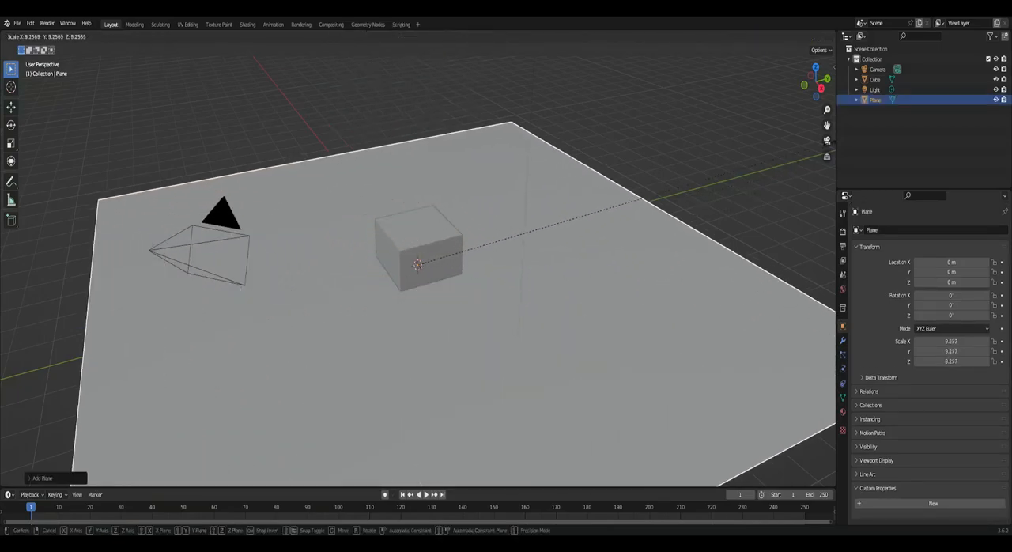
left_click(419, 245)
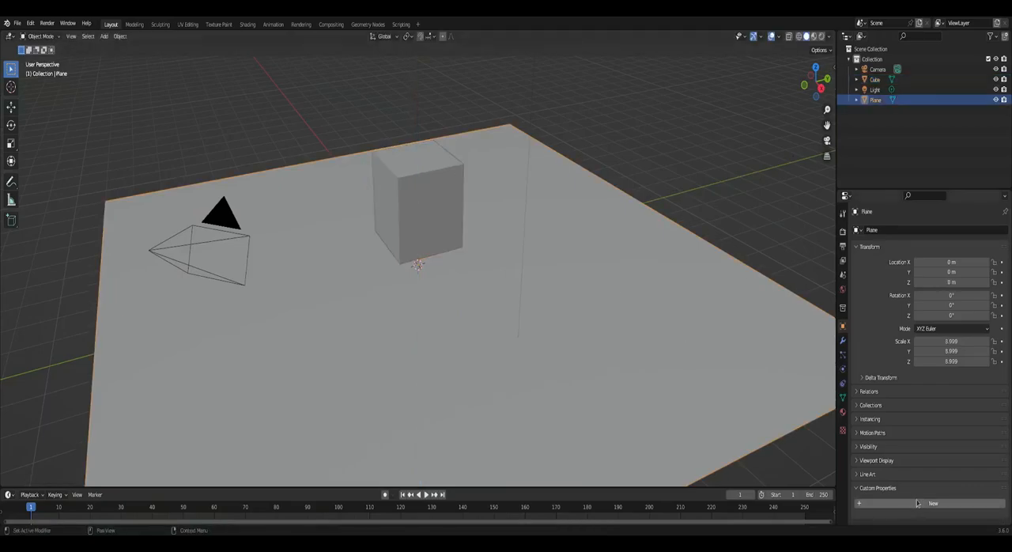
Give the plane a String custom property named Collider with value Mesh.
left_click(933, 503)
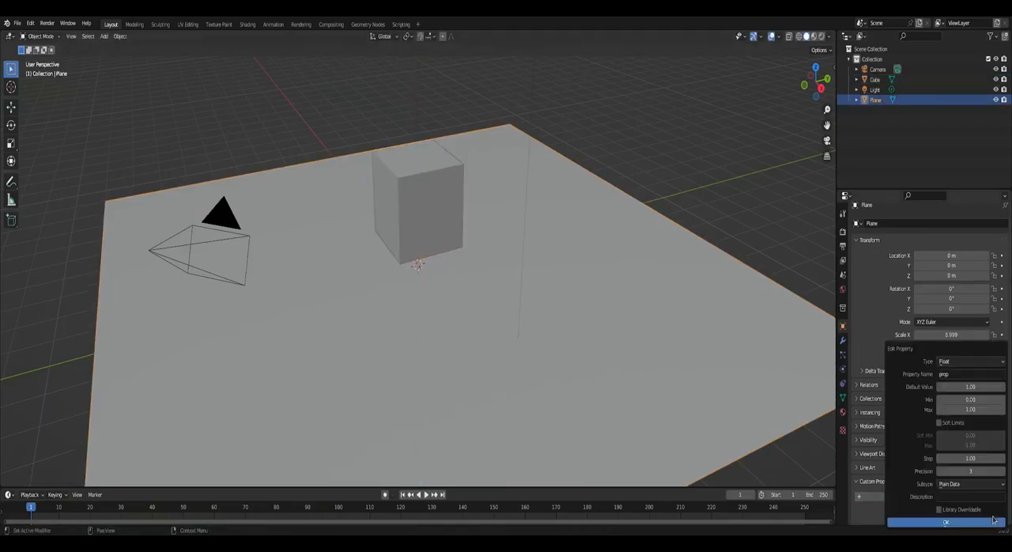
left_click(971, 360)
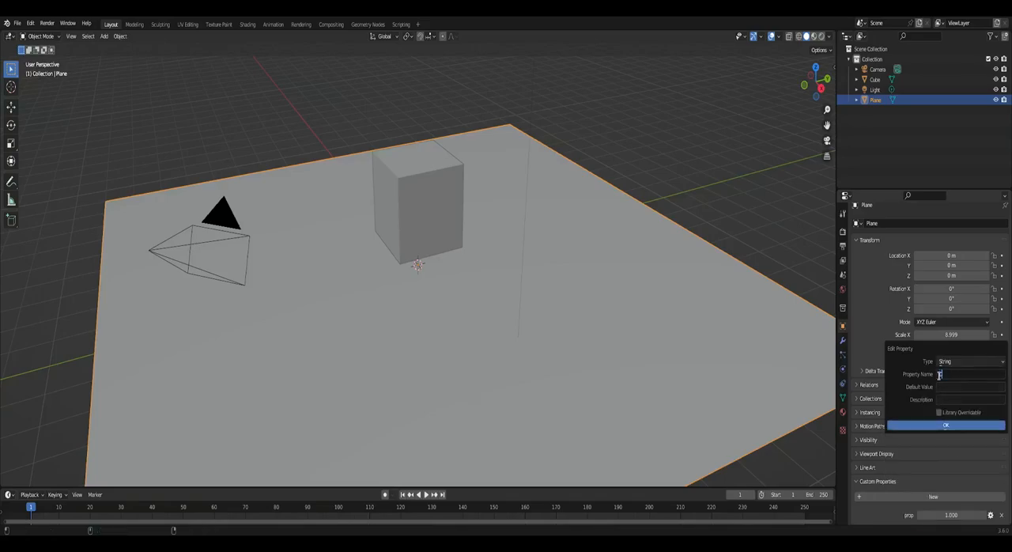
type("Collider")
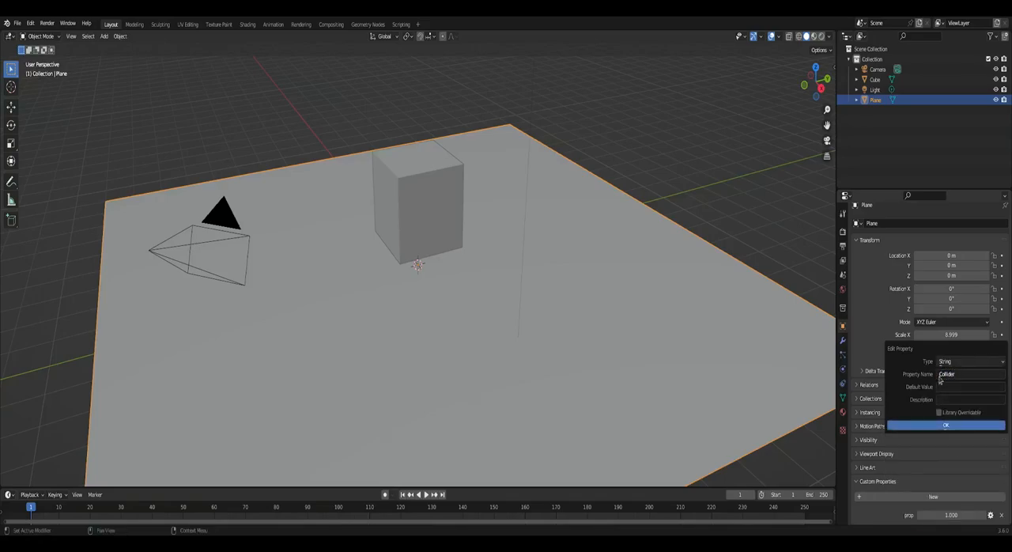
left_click(946, 424)
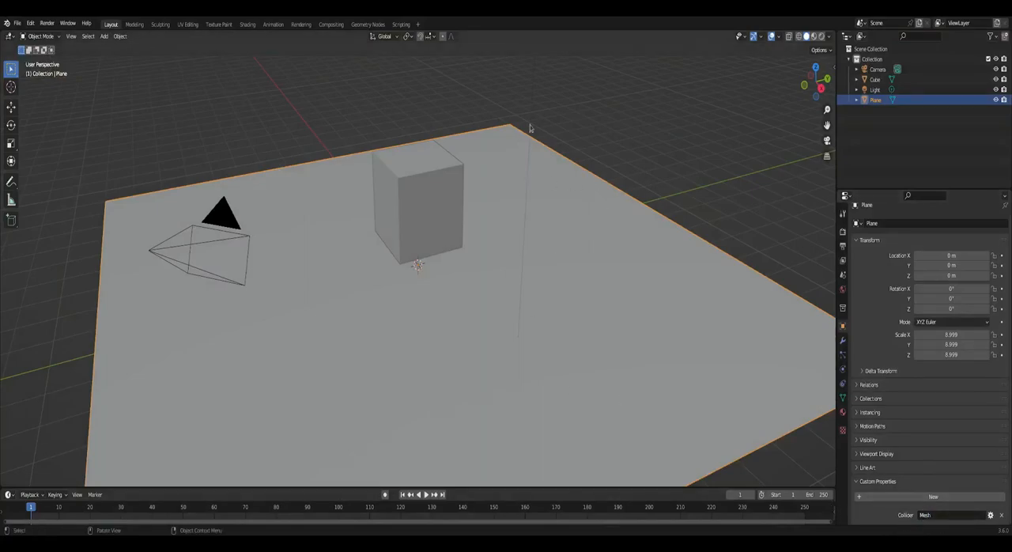
mouse_move(230, 221)
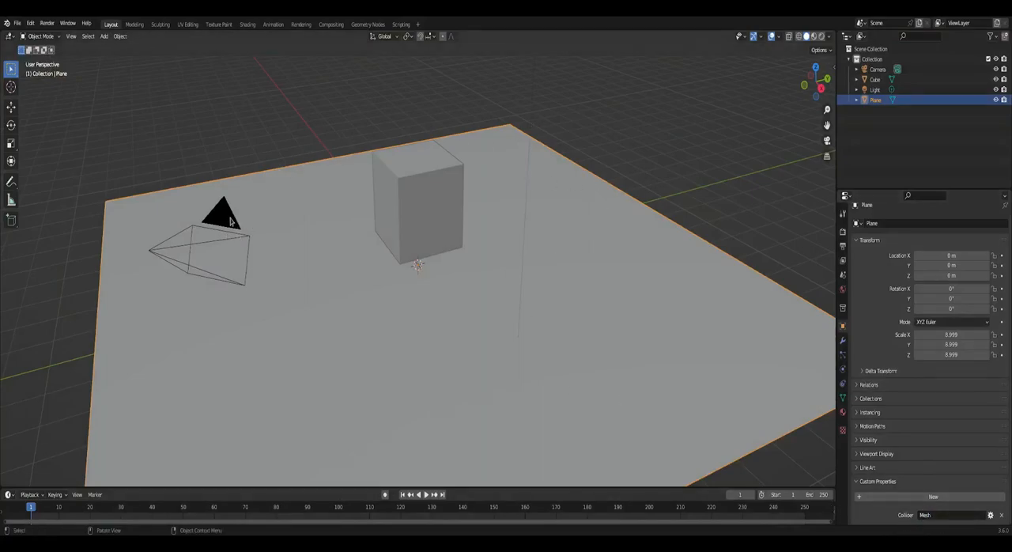
Add a camera custom property as a 3-value Float Array with wider min/max, Library Overridable enabled.
left_click(221, 214)
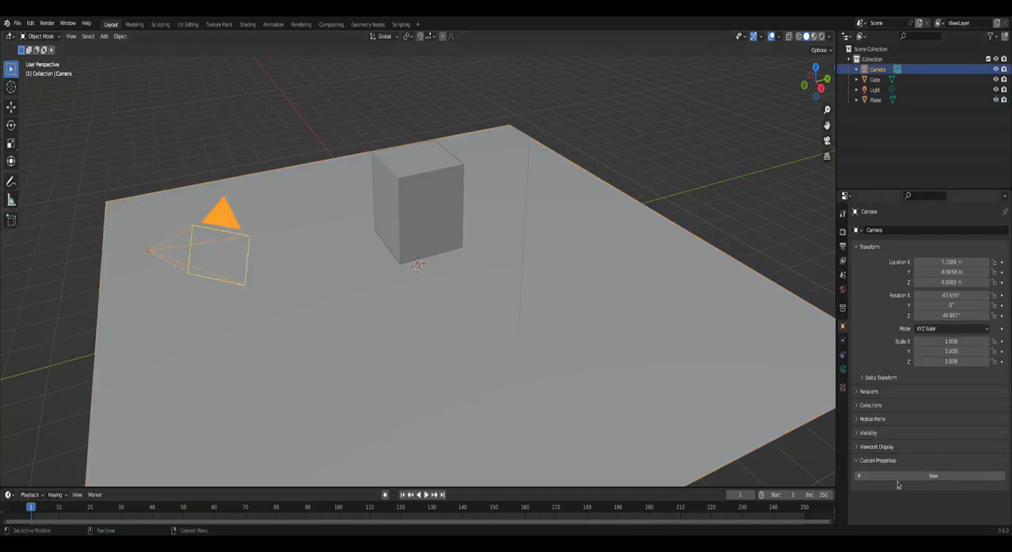
left_click(932, 475)
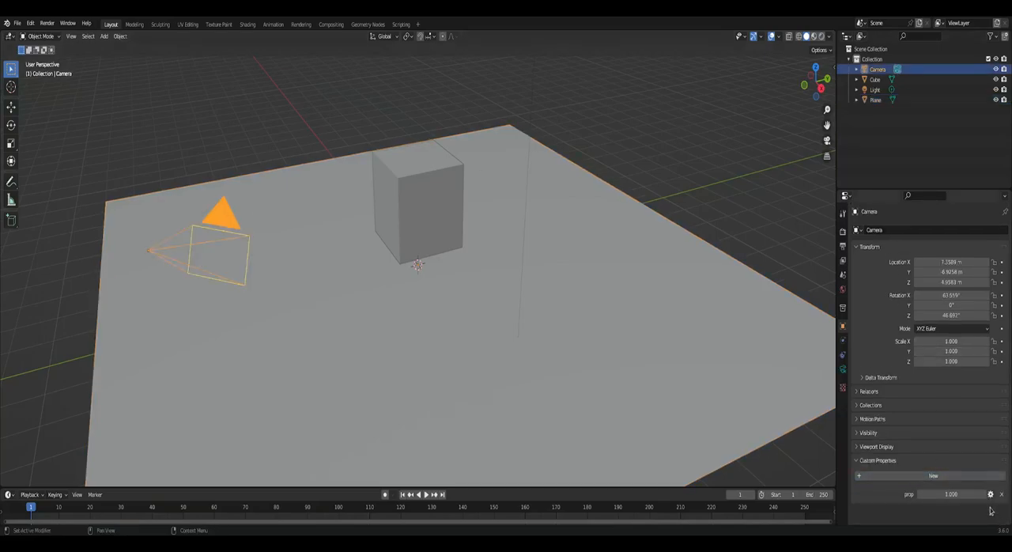
left_click(989, 493)
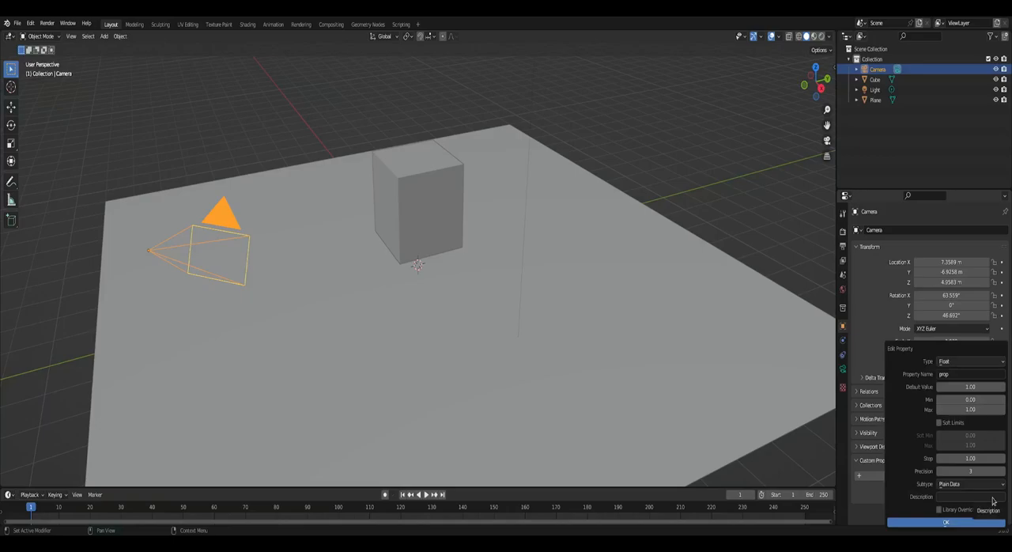
mouse_move(994, 500)
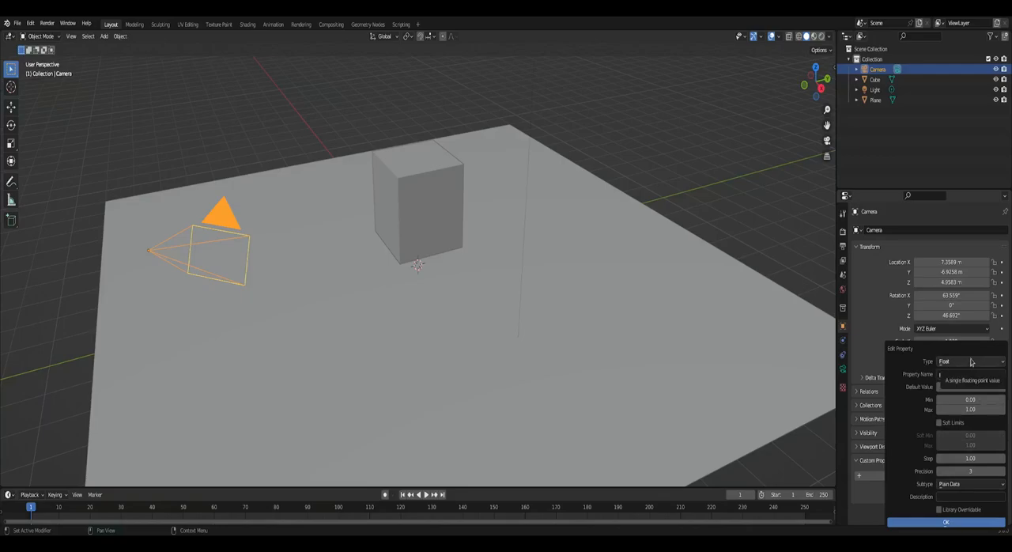
left_click(971, 361)
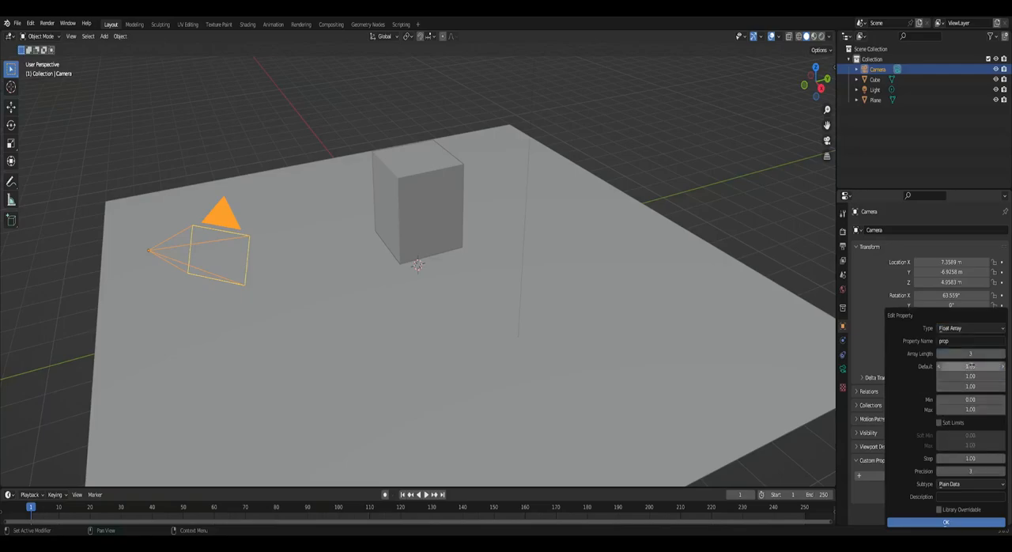
left_click(970, 398)
type("-100")
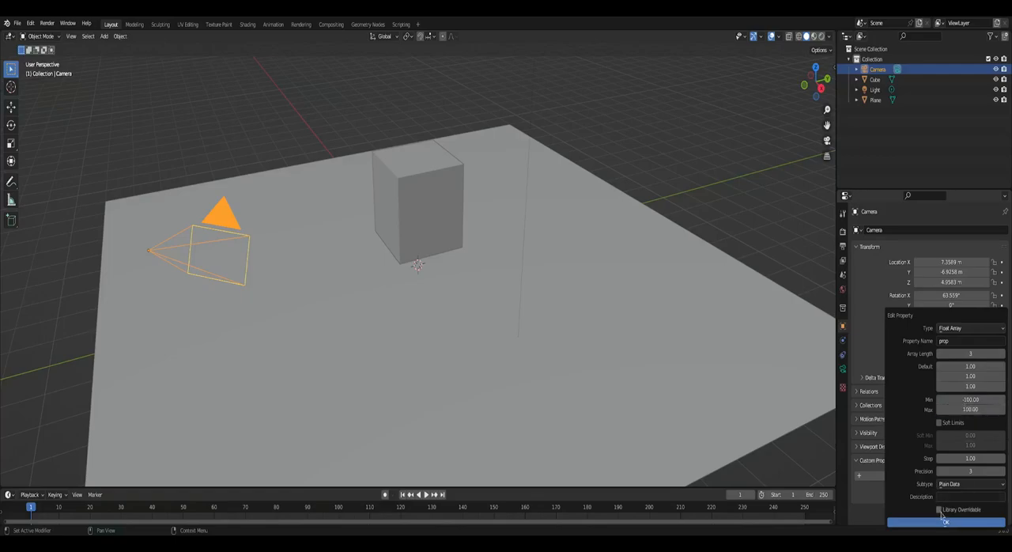
left_click(945, 522)
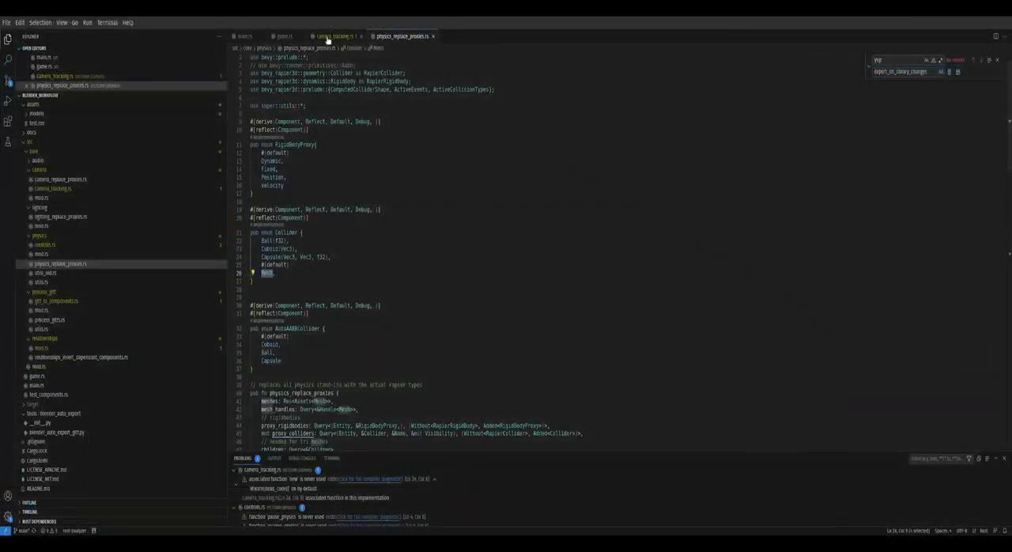
left_click(335, 35)
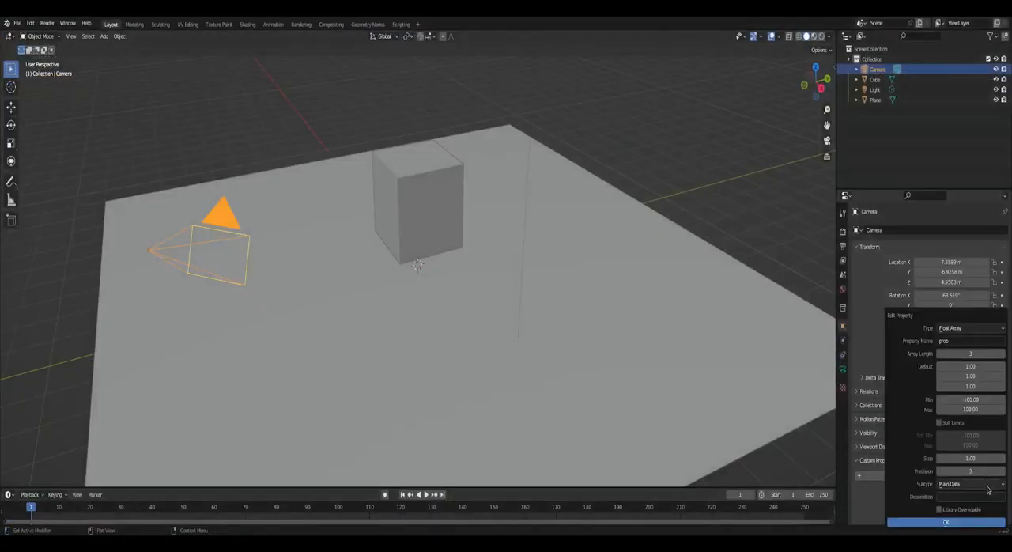
Name the camera property CameraTrackingOffset, enter its three offset values, then select the cube.
type("CameraTrackingOffset")
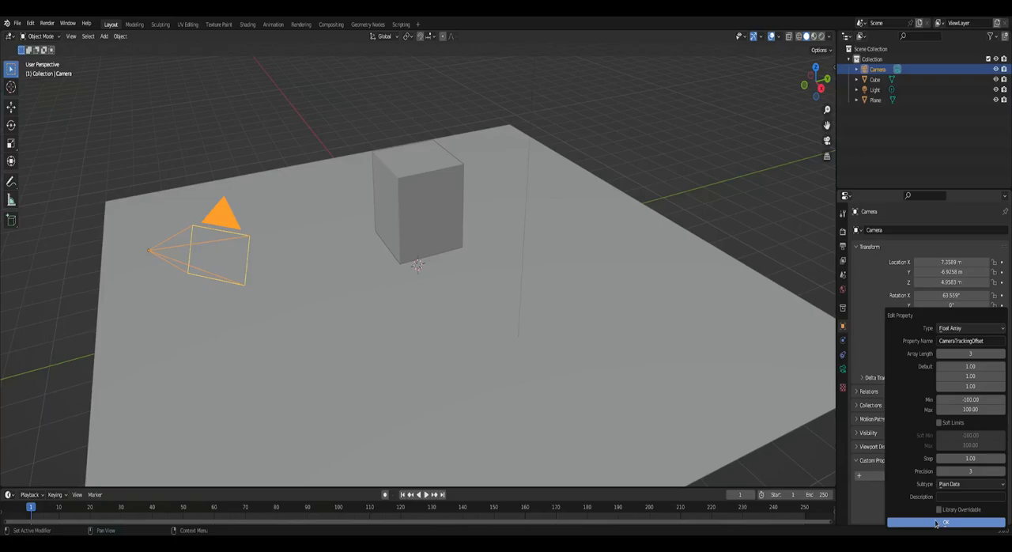
left_click(945, 522)
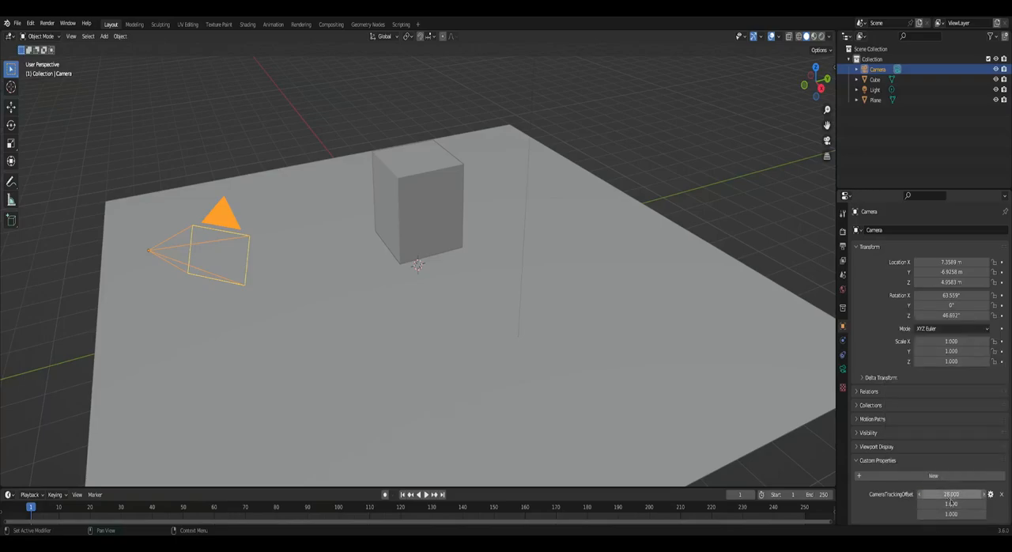
double_click(948, 502)
type("50.000")
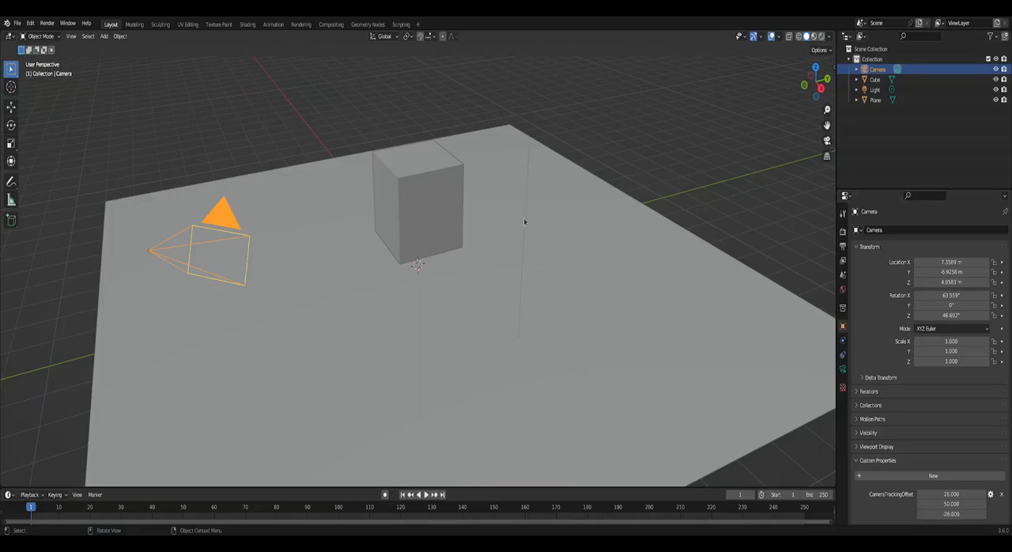
left_click(417, 197)
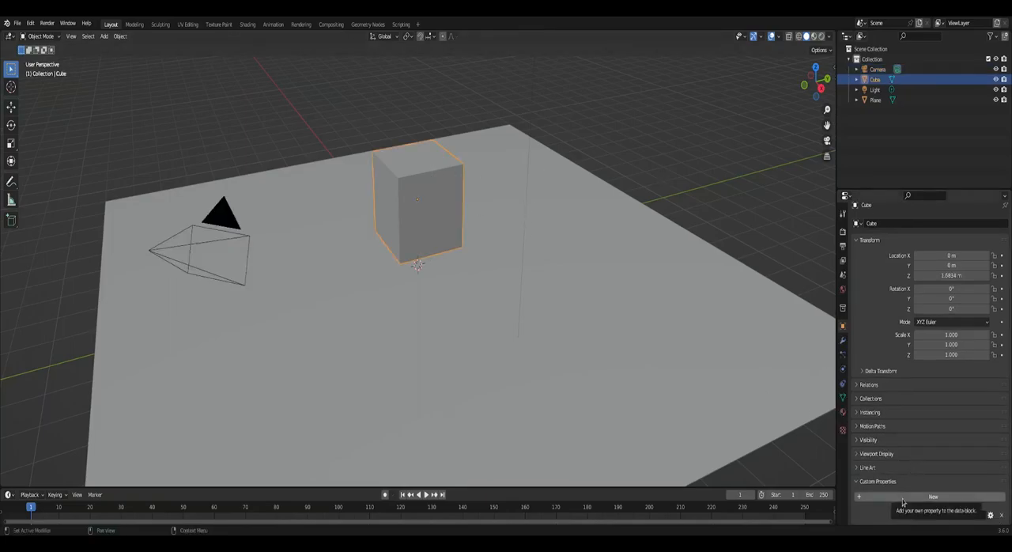
Add a second custom property, CameraTrackable, to the cube alongside Player.
left_click(933, 496)
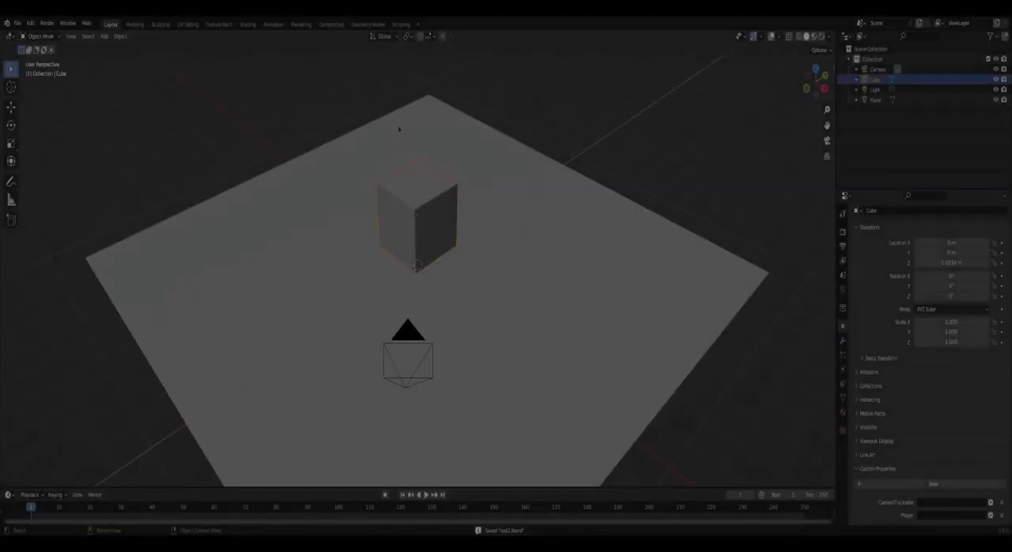
Start a glTF 2.0 export including Custom Properties, Cameras, Punctual Lights and only the Active Collection.
left_click(16, 22)
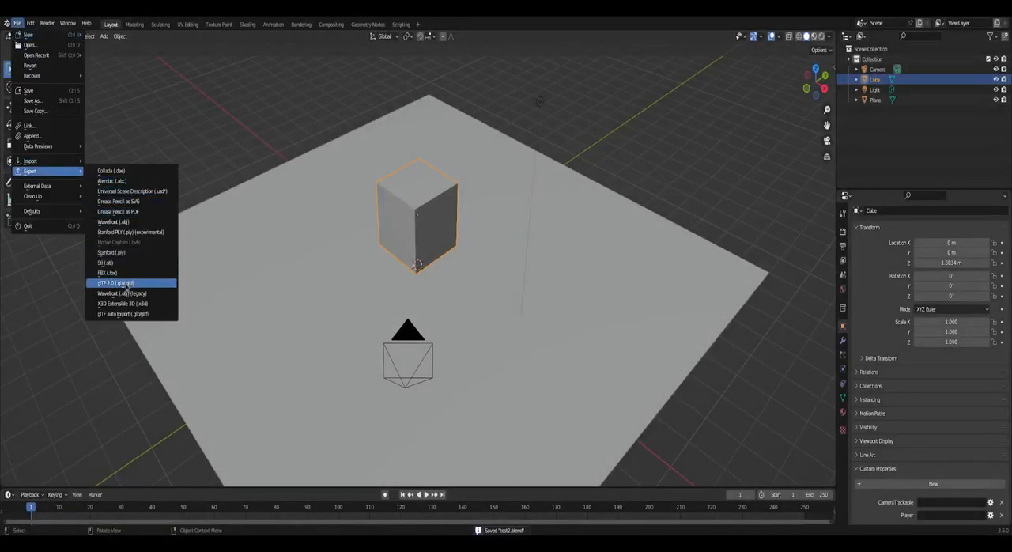
left_click(117, 283)
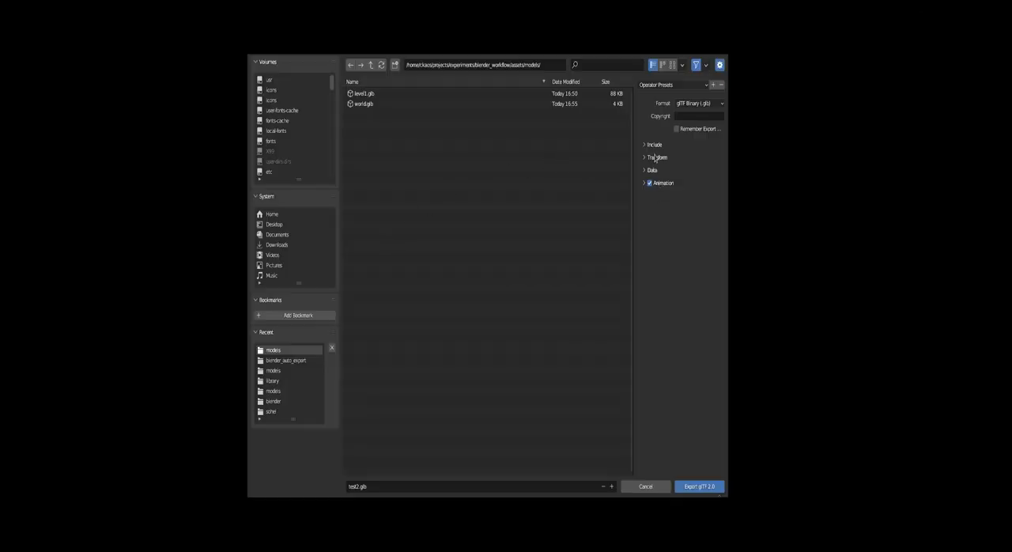
left_click(653, 143)
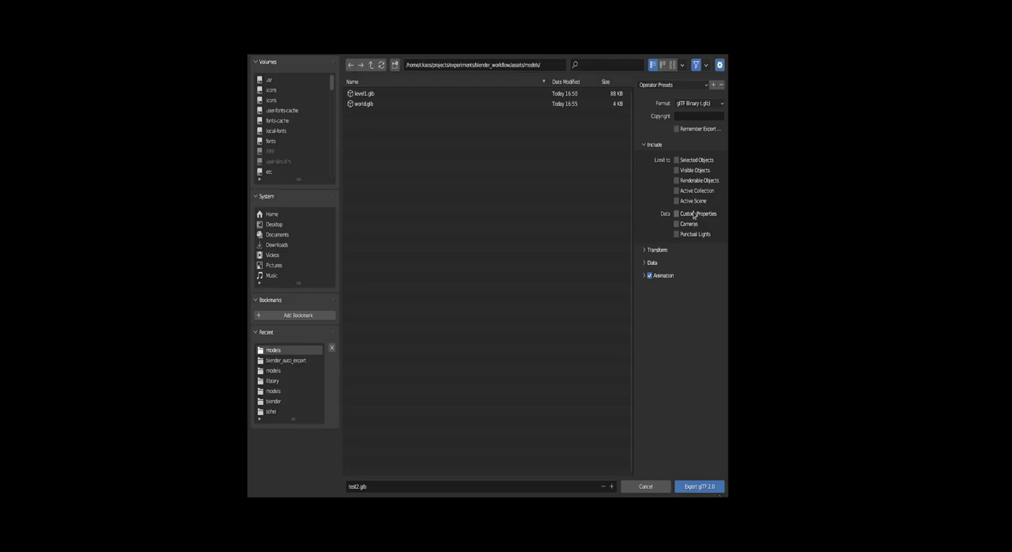
mouse_move(686, 214)
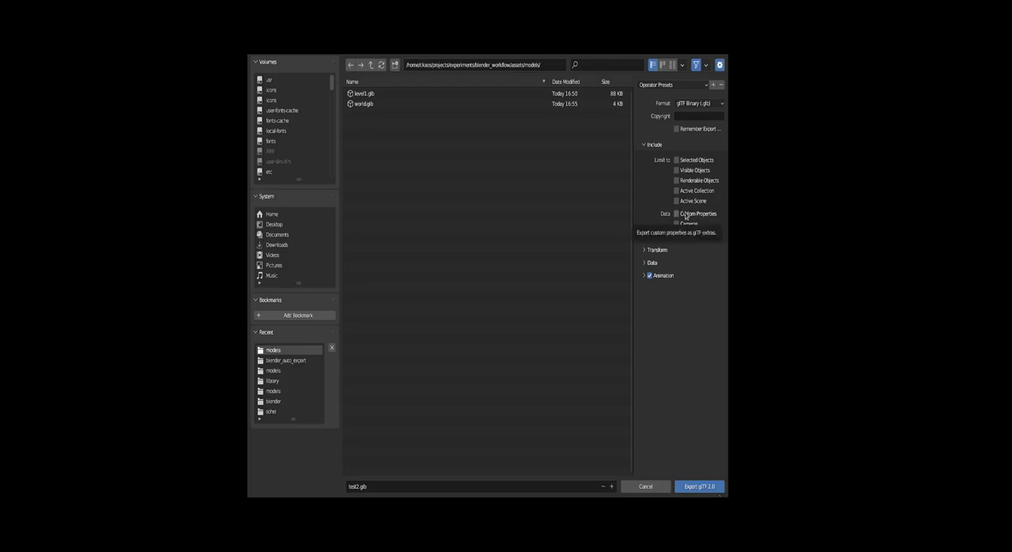
left_click(676, 213)
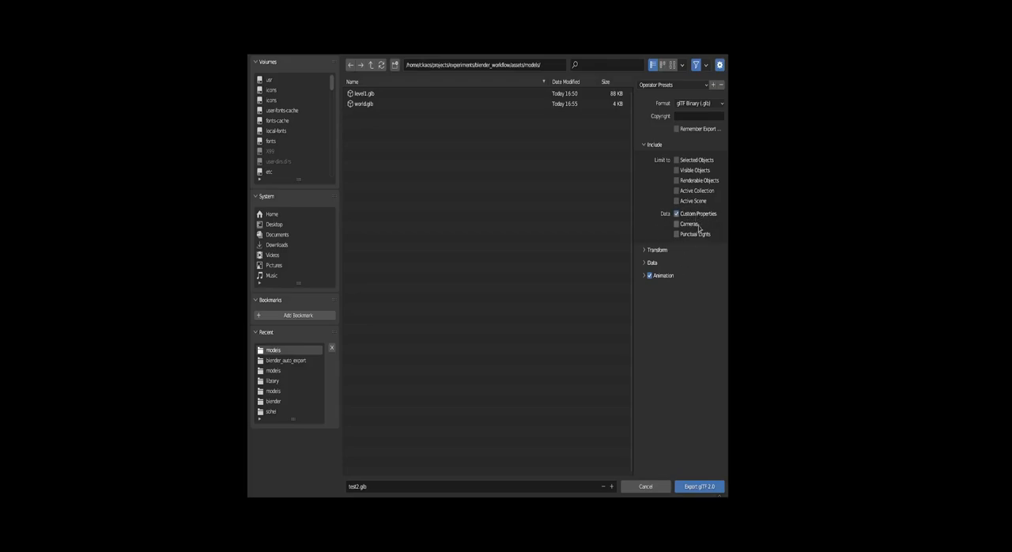
mouse_move(689, 224)
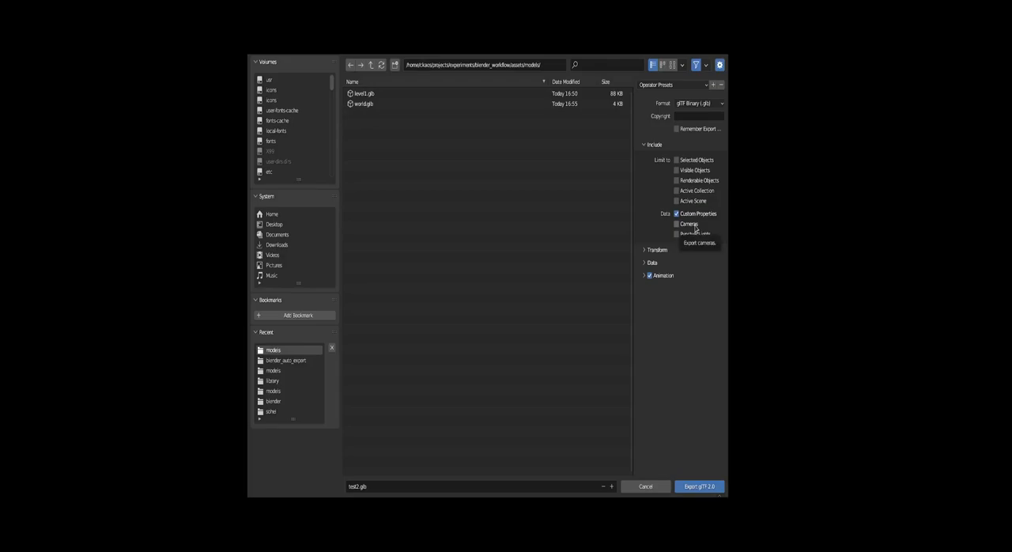
left_click(676, 224)
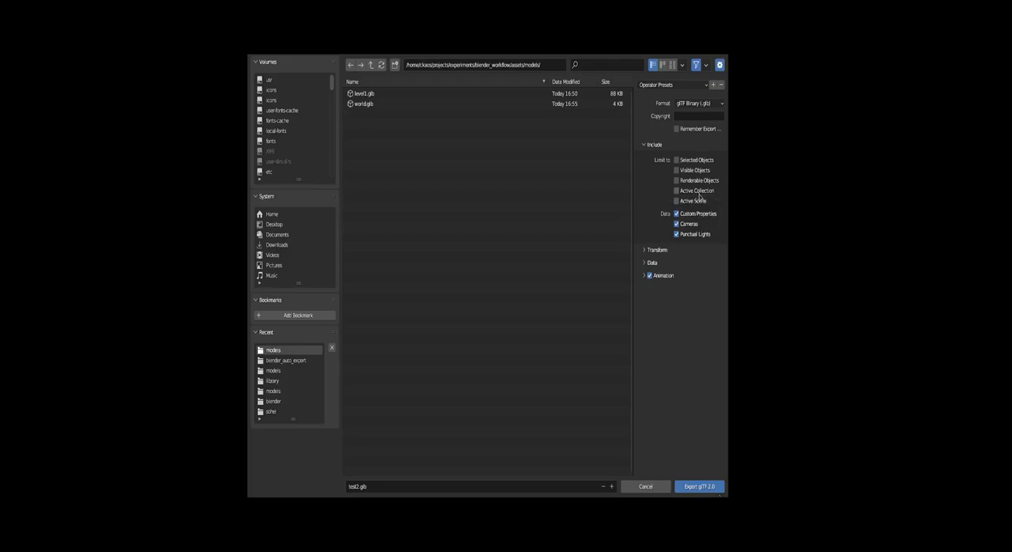
left_click(677, 189)
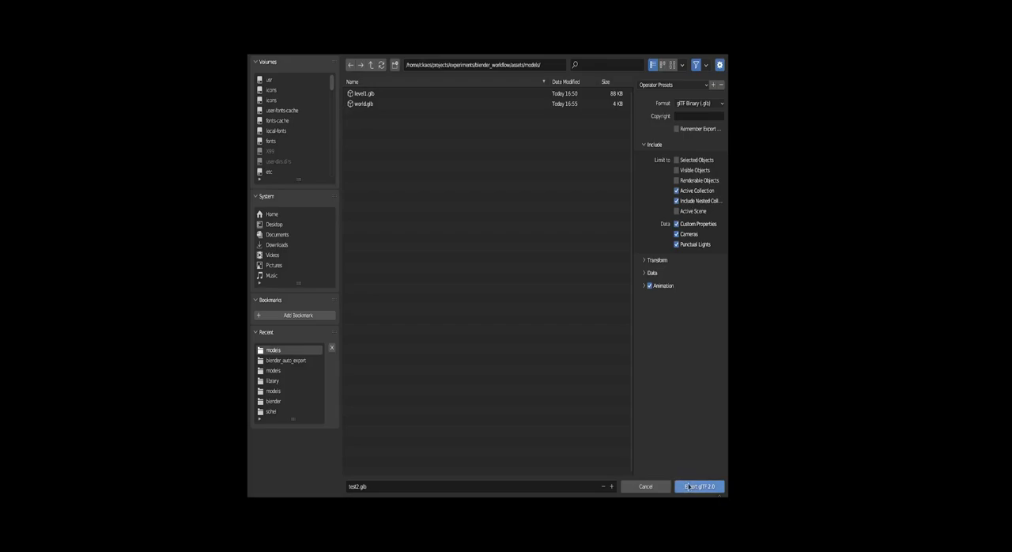
Export the scene to level1.glb.
left_click(364, 94)
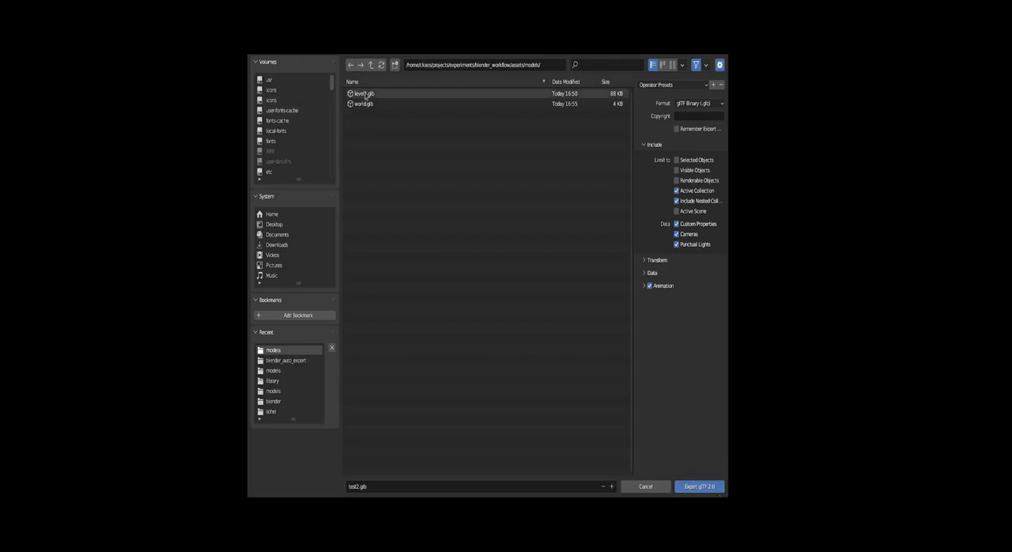
left_click(364, 93)
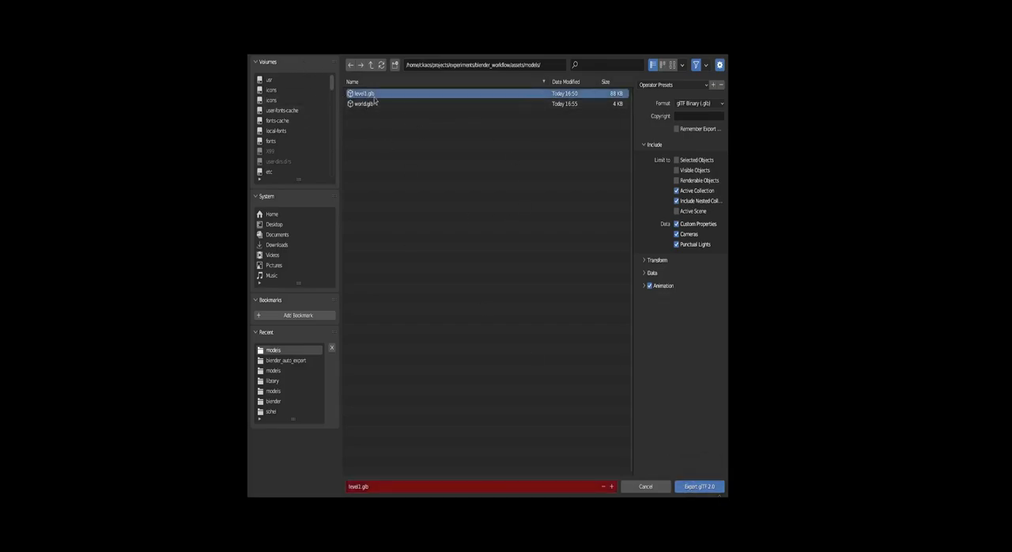
left_click(698, 487)
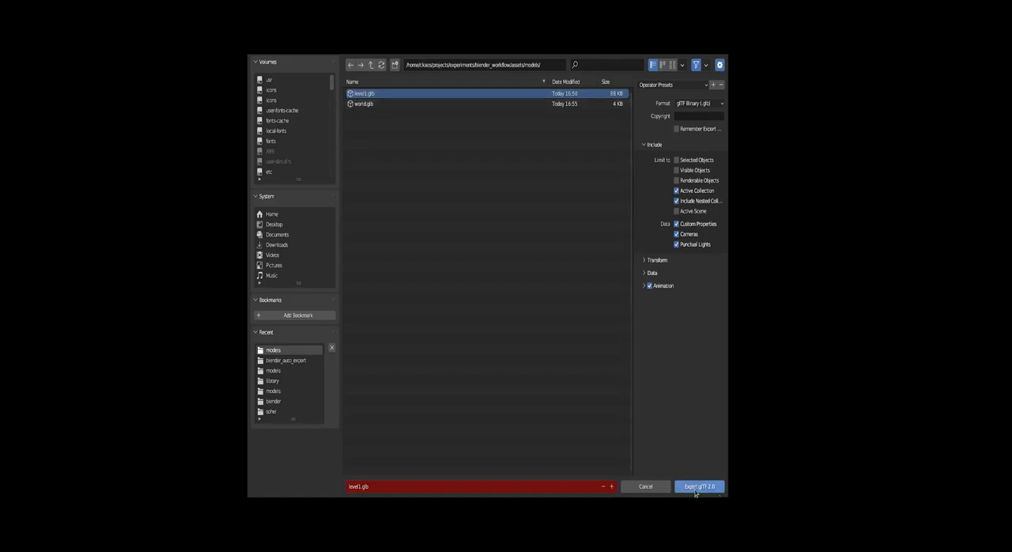
left_click(699, 487)
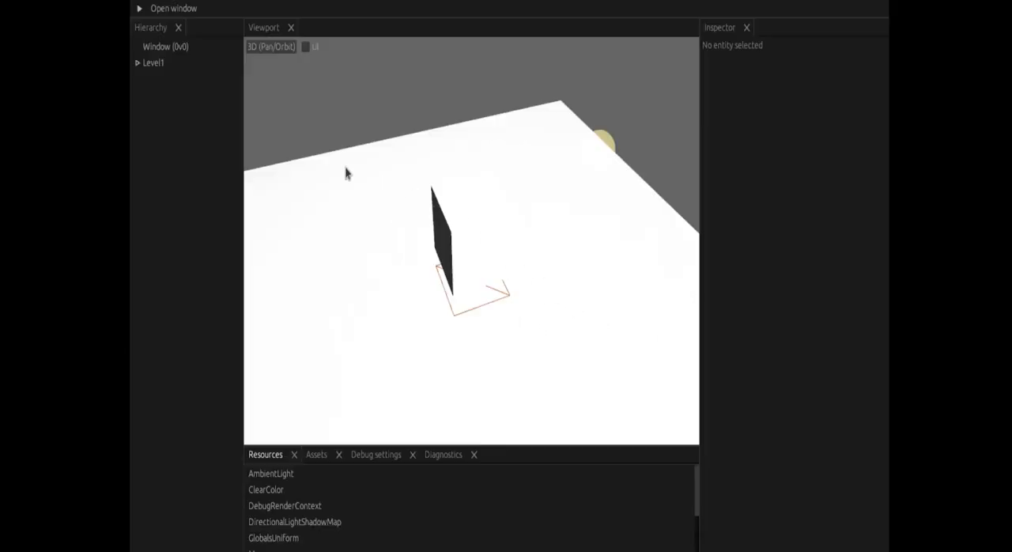
Expand the loaded Level1 entity and inspect its camera and plane children.
left_click(154, 64)
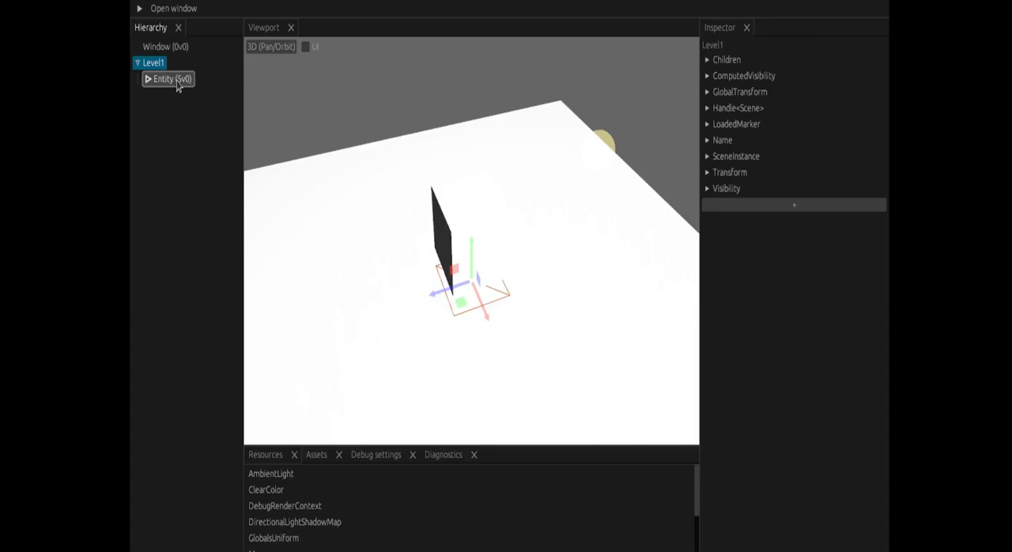
left_click(162, 79)
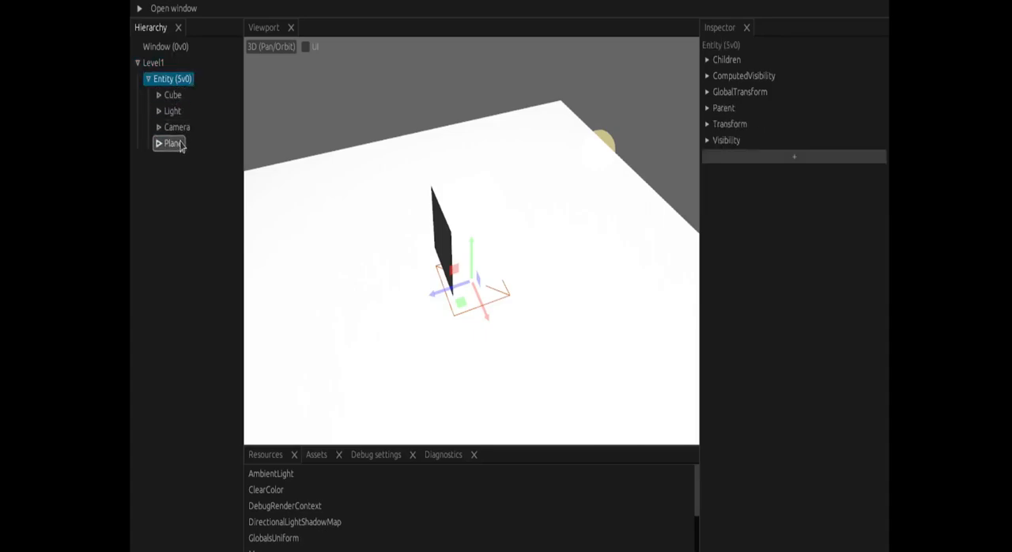
left_click(177, 127)
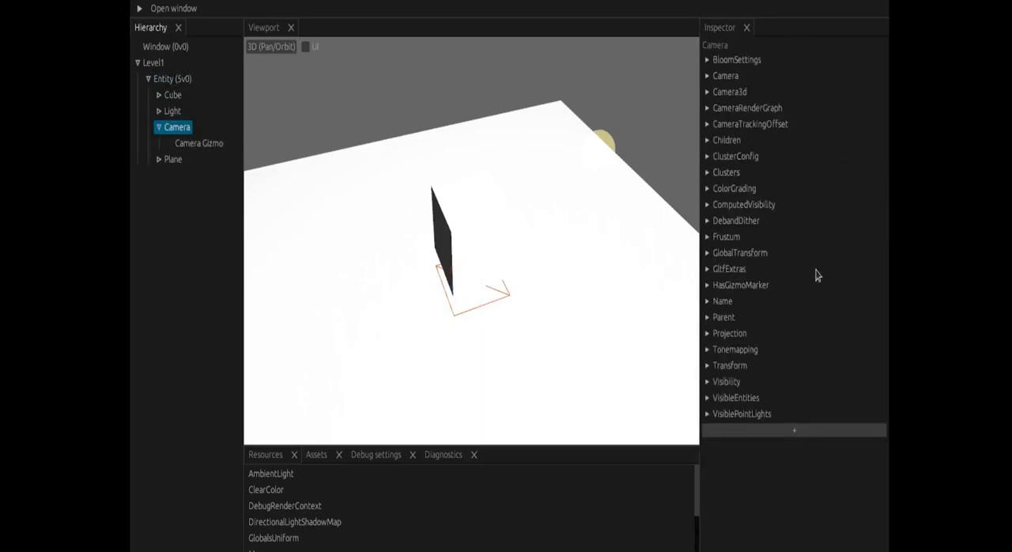
mouse_move(740, 124)
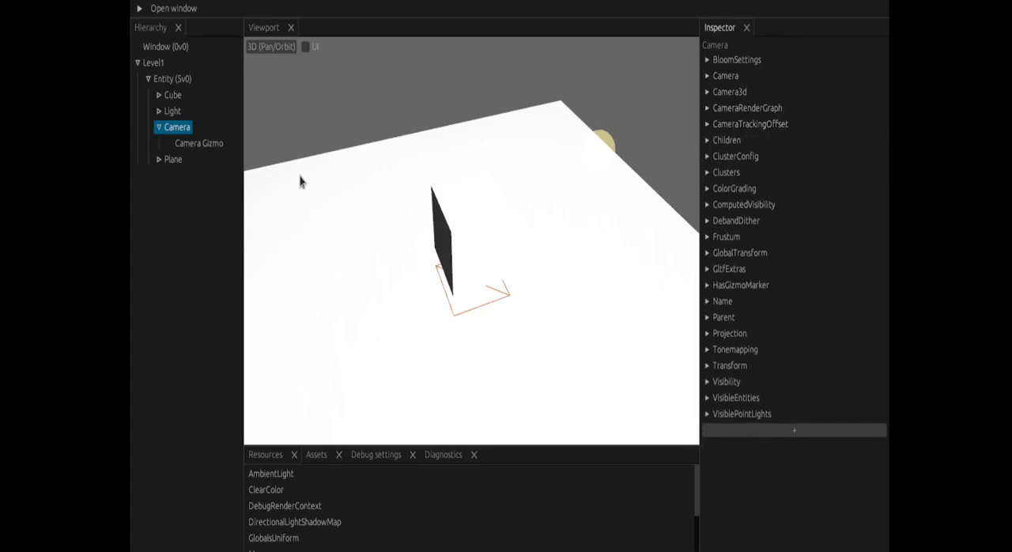
left_click(168, 159)
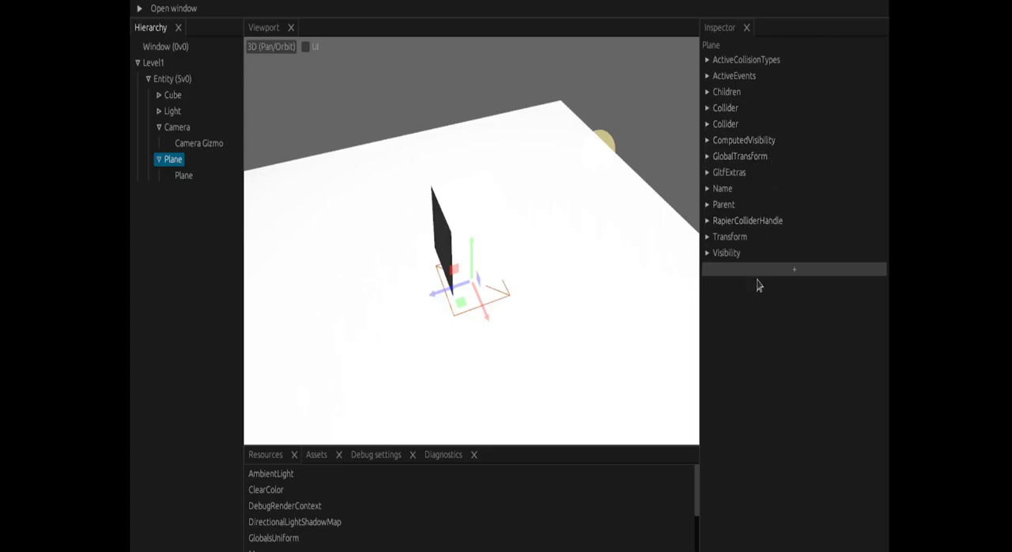
Examine the plane's Collider components set to Mesh, then the Cube's Player and CameraTrackable components.
left_click(724, 123)
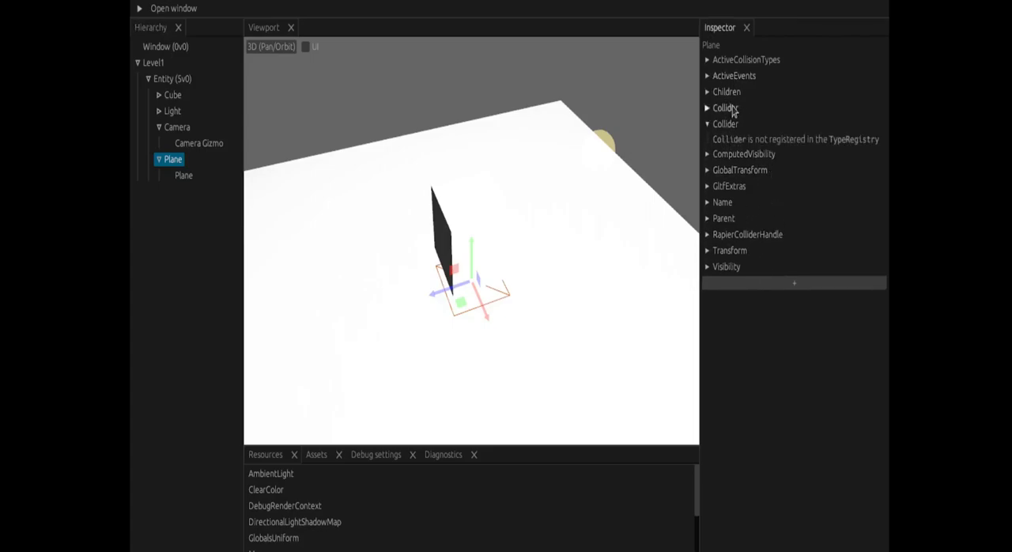
left_click(707, 107)
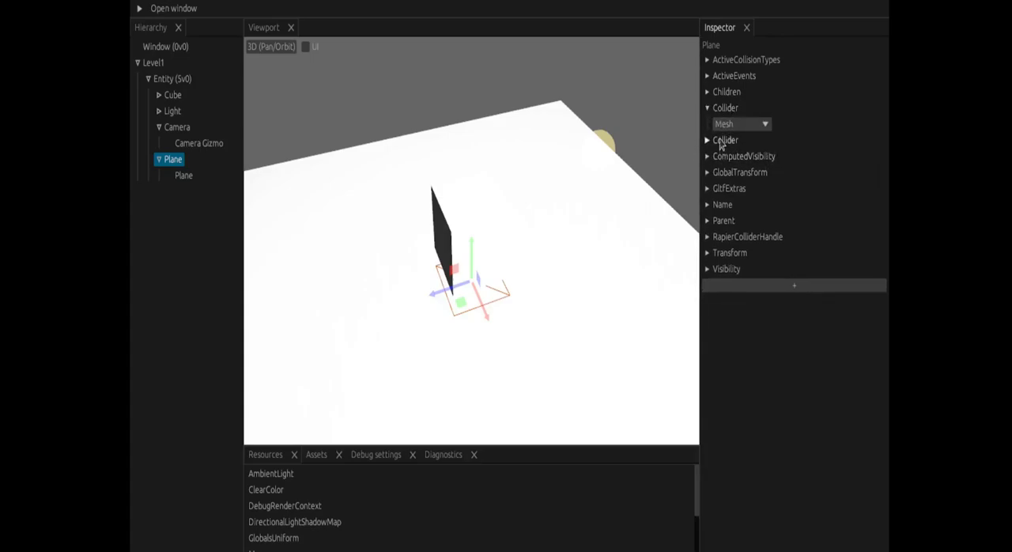
left_click(724, 139)
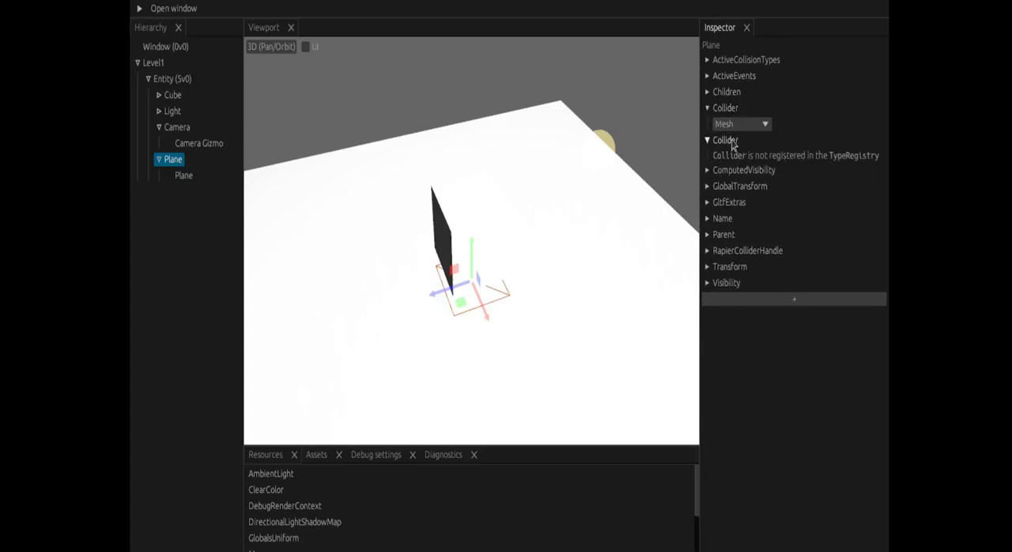
left_click(707, 139)
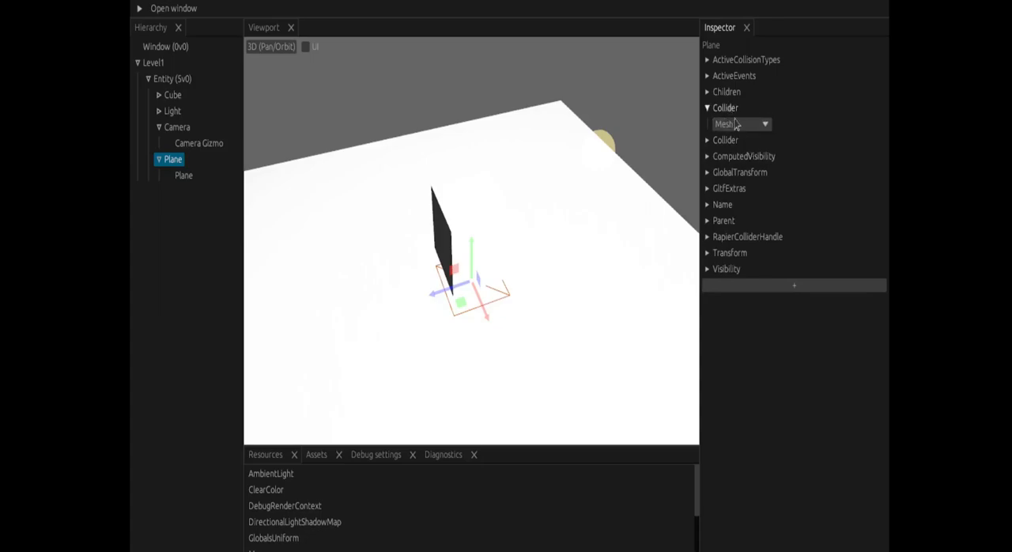
left_click(740, 124)
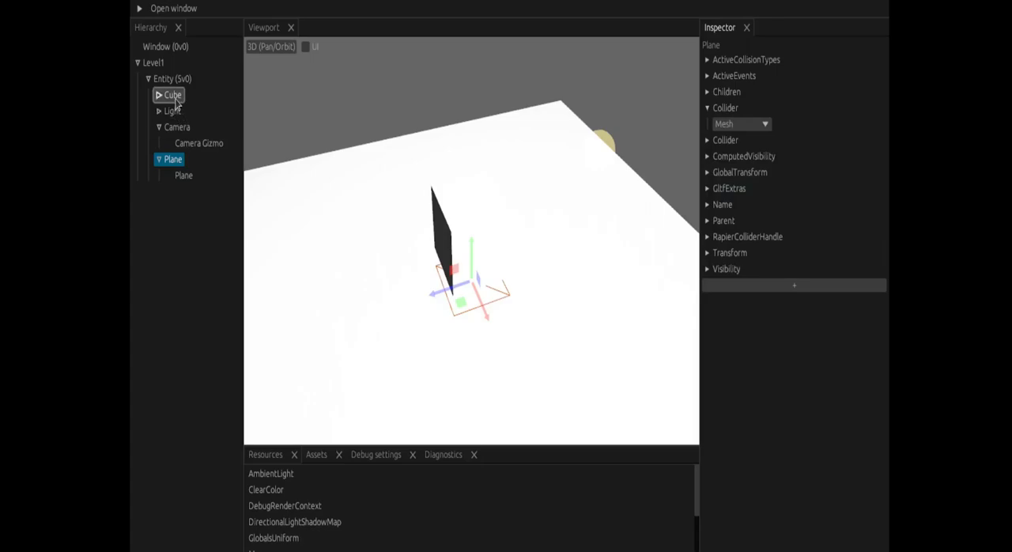
left_click(171, 95)
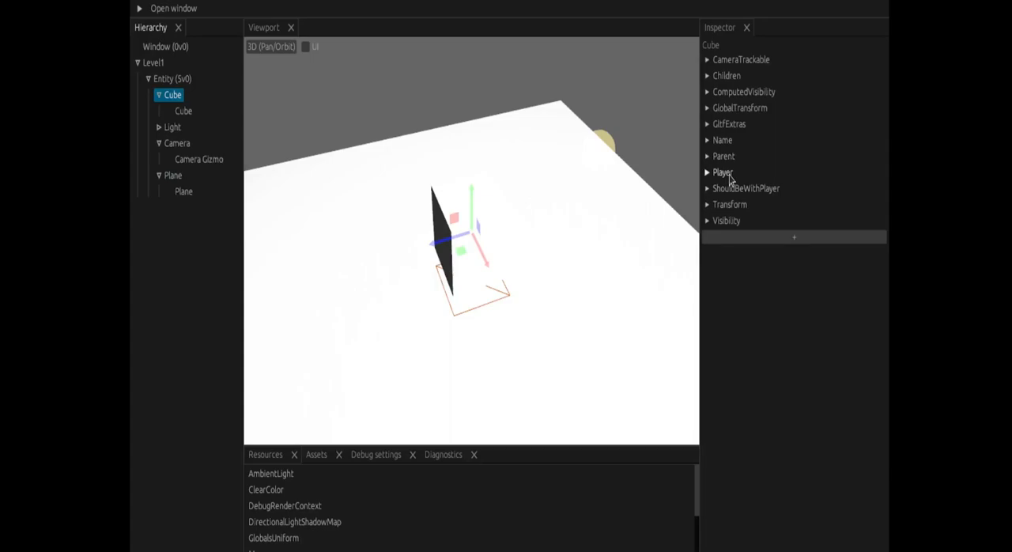
mouse_move(433, 289)
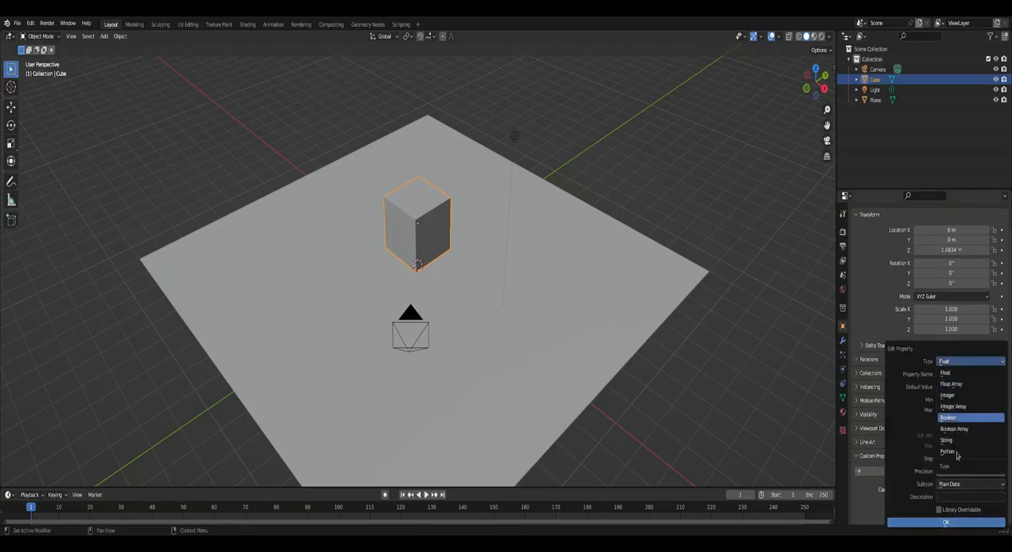
Add a String custom property to the Cube and edit its value.
left_click(946, 440)
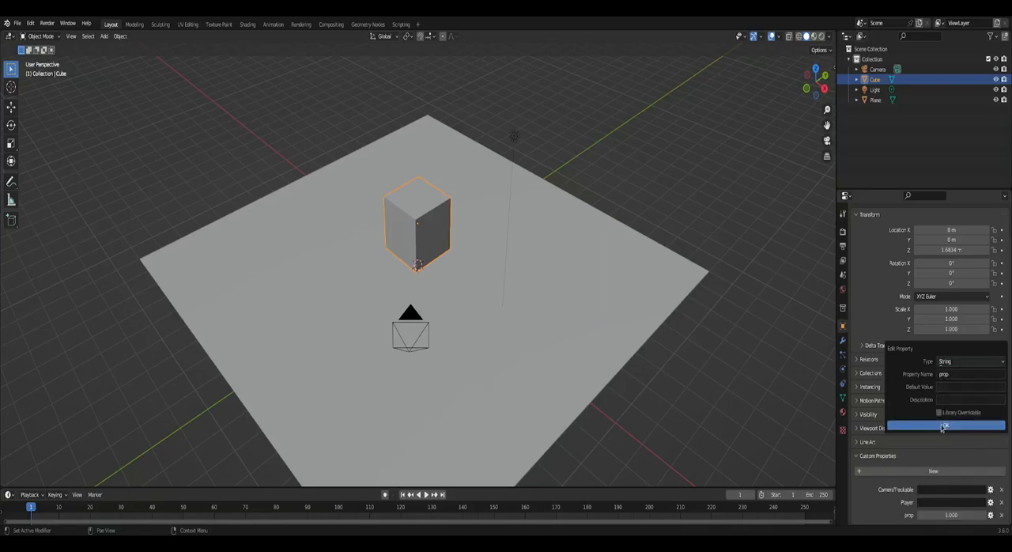
left_click(945, 426)
type("as sdd")
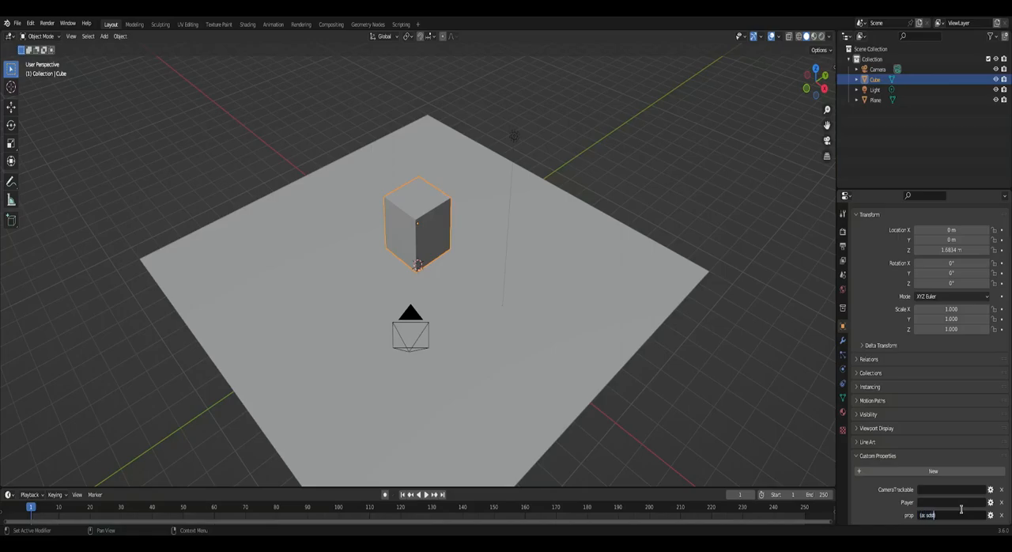
double_click(932, 516)
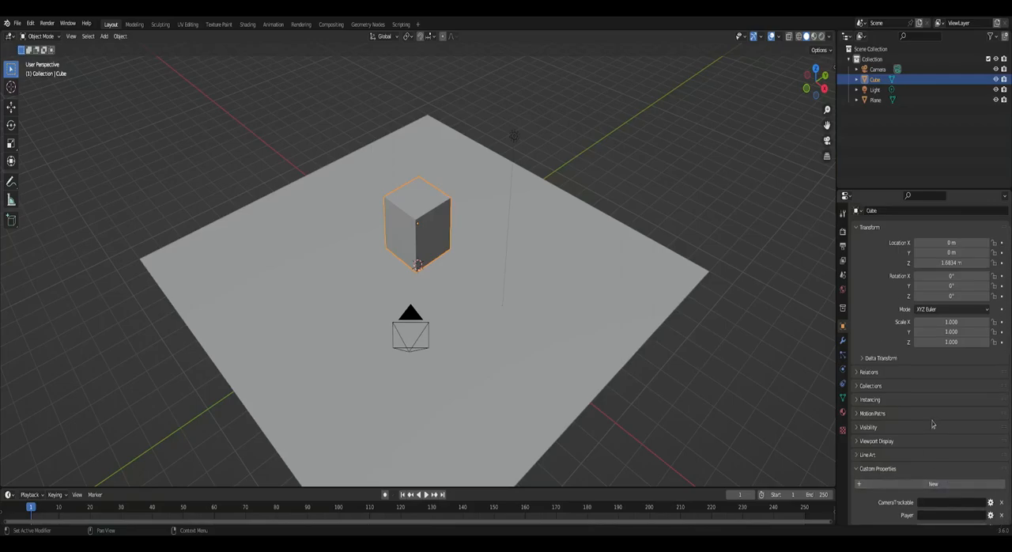
Add a second custom property to the Cube and make its type Float Array.
left_click(933, 484)
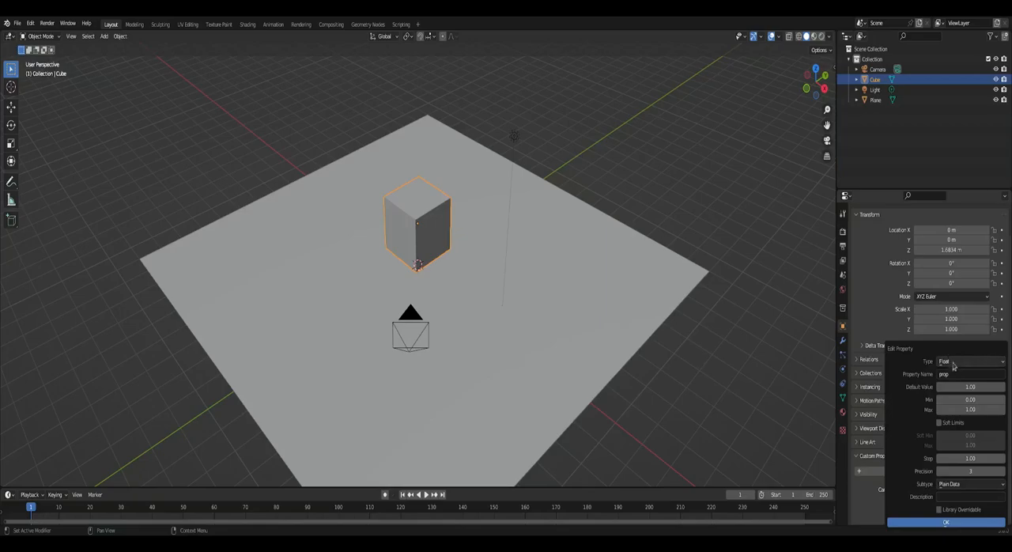
left_click(971, 360)
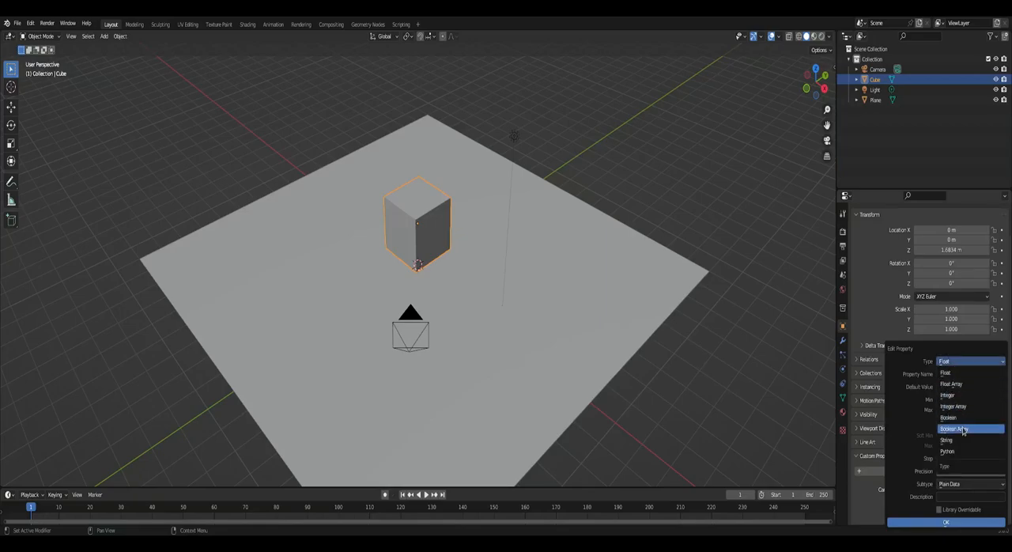
mouse_move(948, 396)
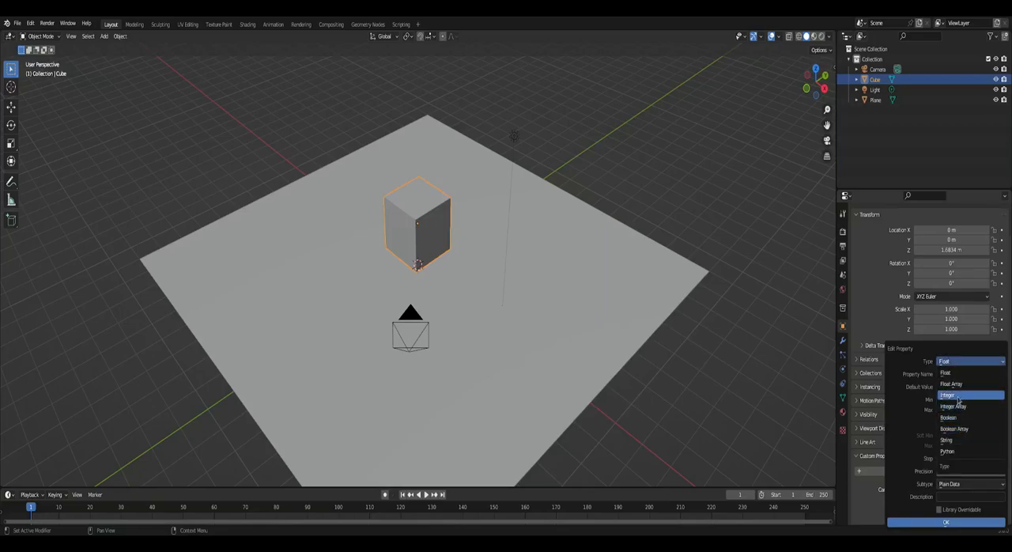
left_click(952, 384)
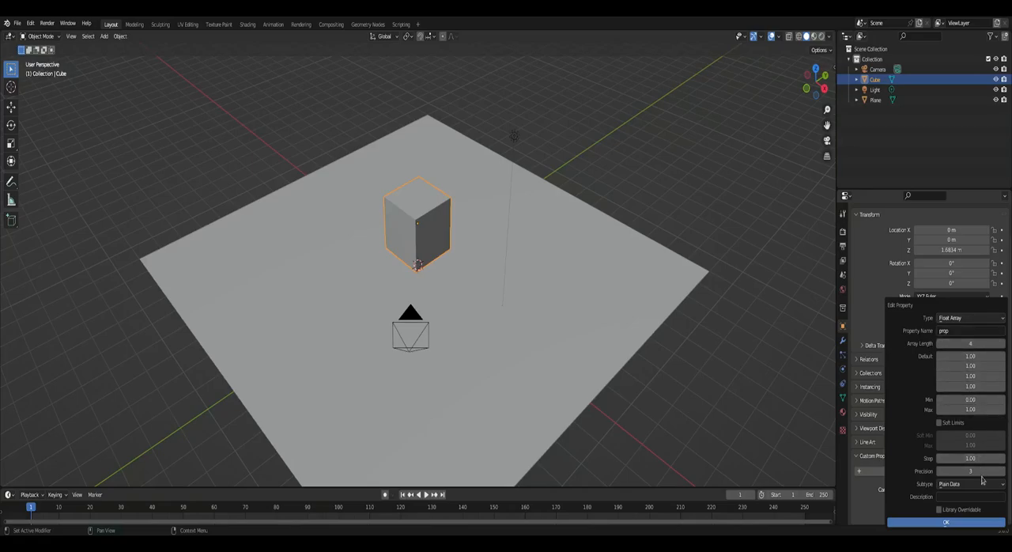
left_click(970, 484)
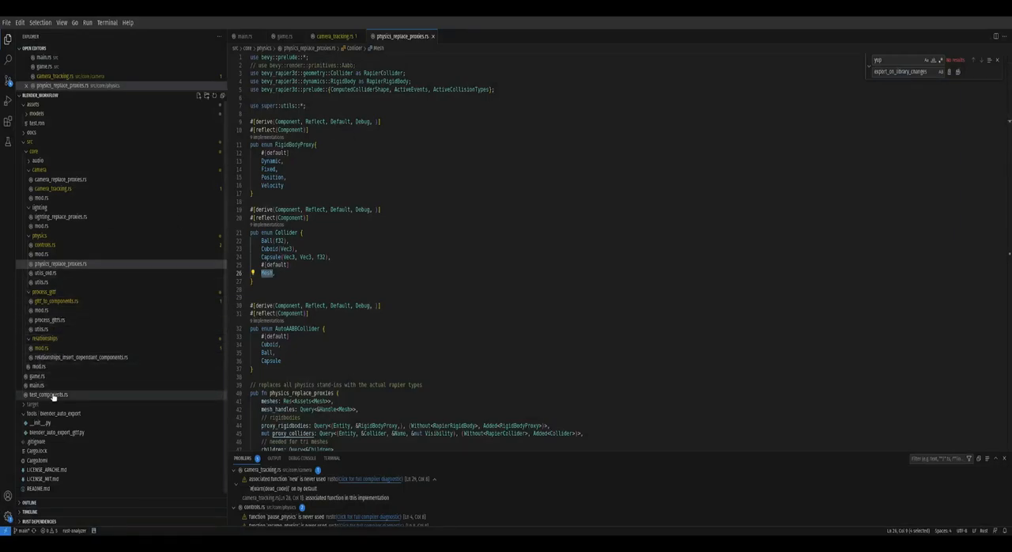
Open another source file from the Explorer while reviewing physics_replace_proxies.rs.
left_click(45, 395)
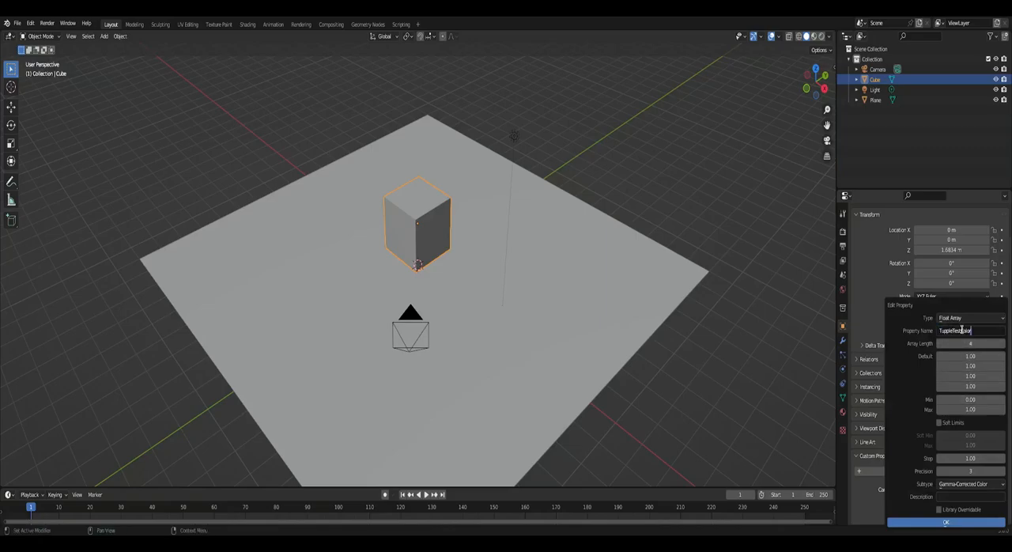
Confirm the TuppleTestColor property and set its colour to red.
left_click(946, 521)
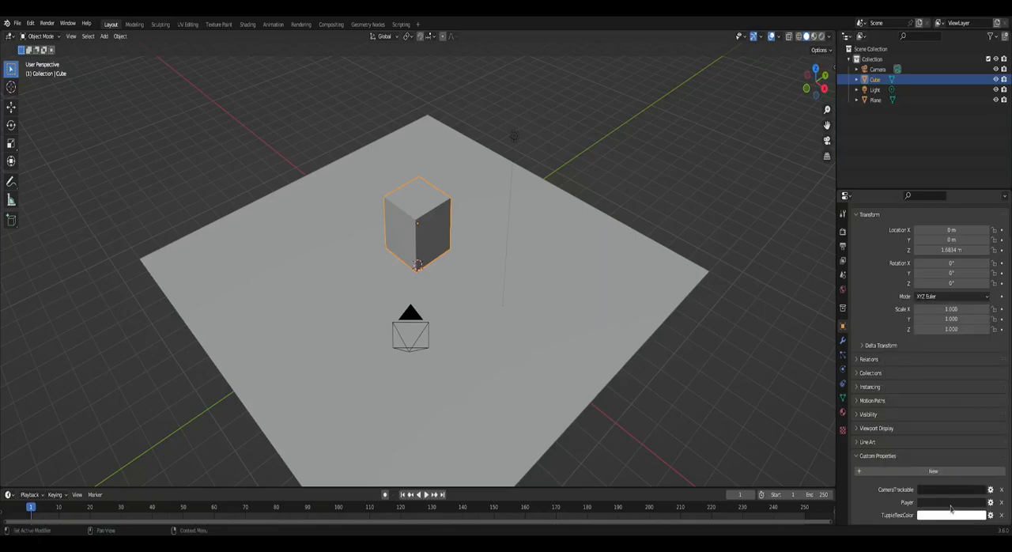
left_click(952, 515)
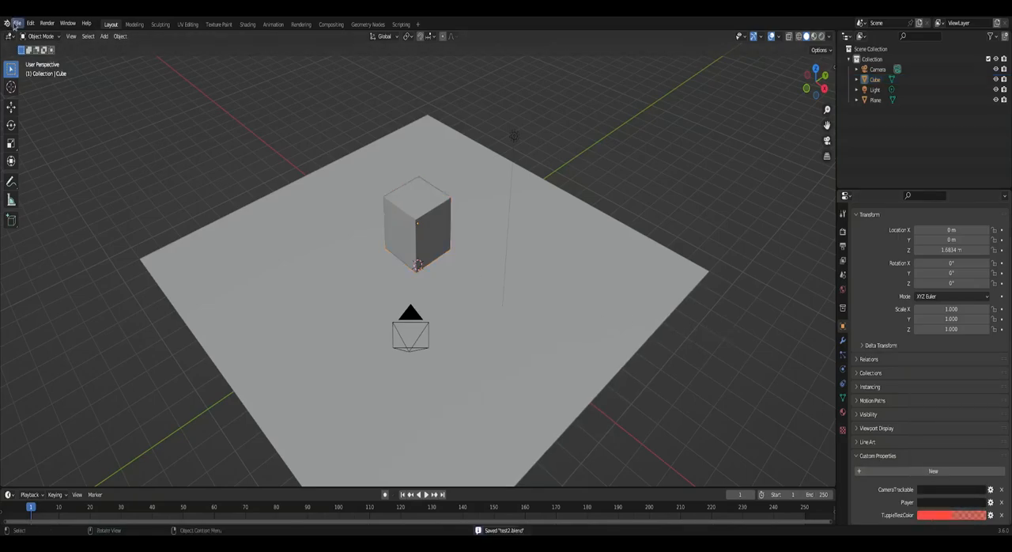
Export the level as a glTF 2.0 file.
left_click(18, 22)
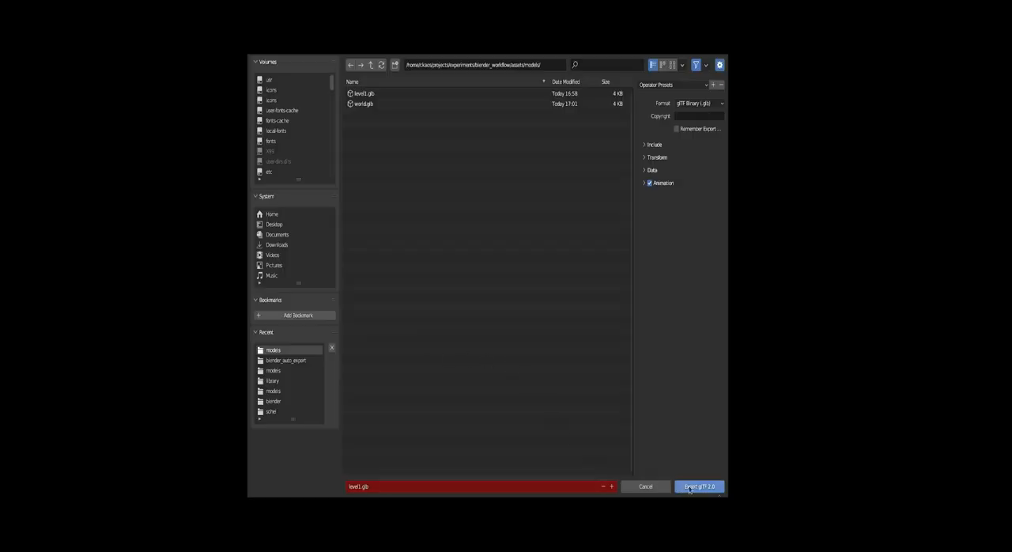
left_click(698, 487)
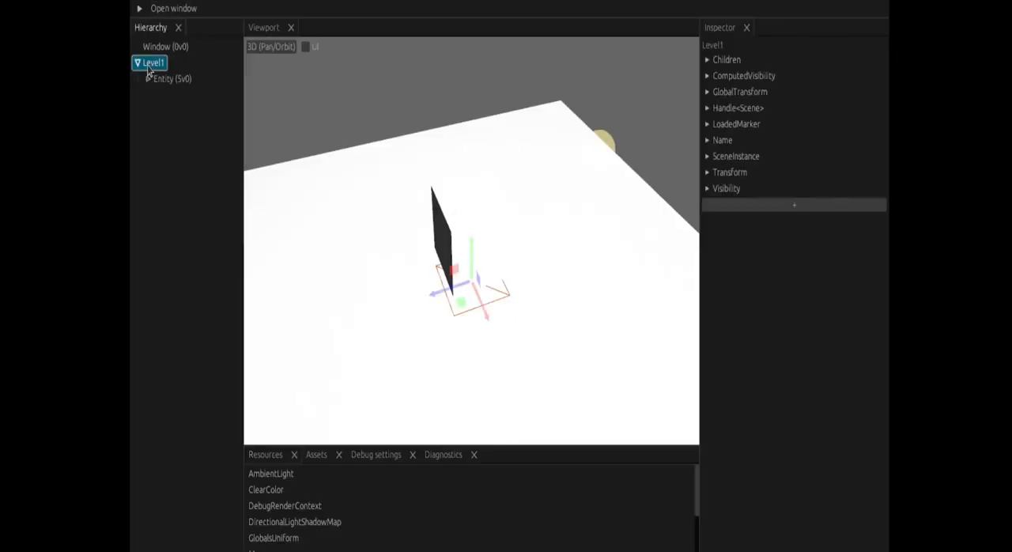
Expand Level1's Entity, select Cube and expand its TuppleTestColor component in the Inspector.
left_click(168, 79)
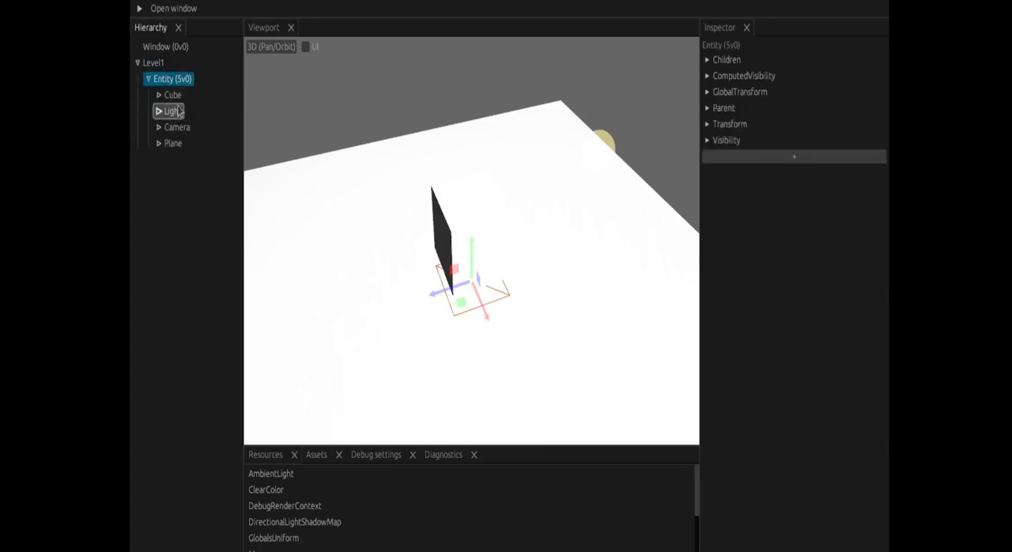
left_click(171, 95)
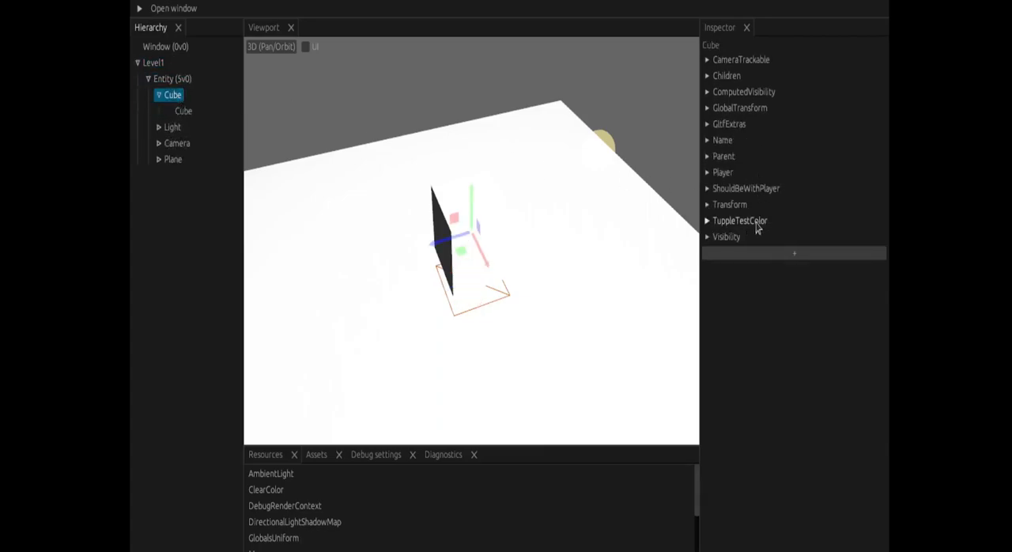
left_click(705, 222)
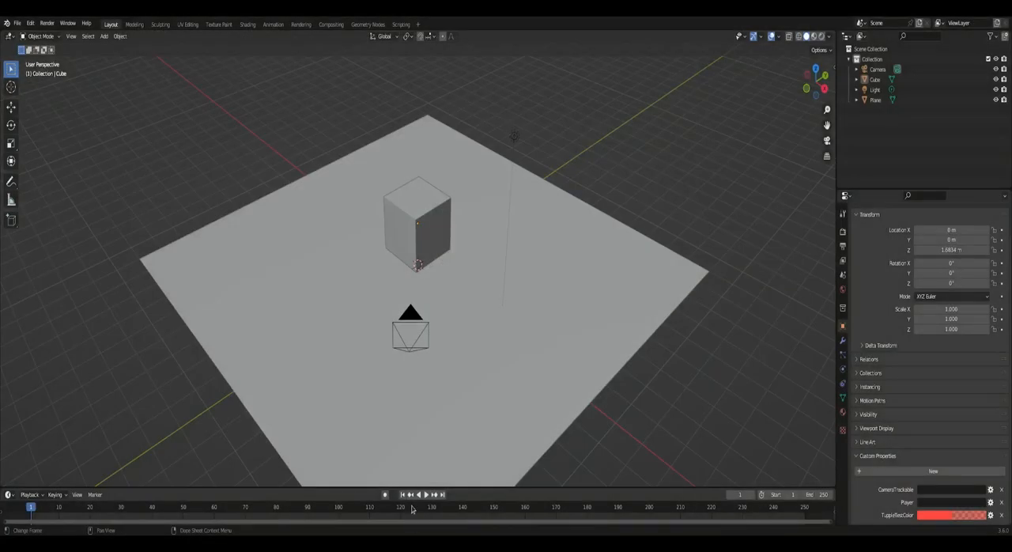
mouse_move(427, 427)
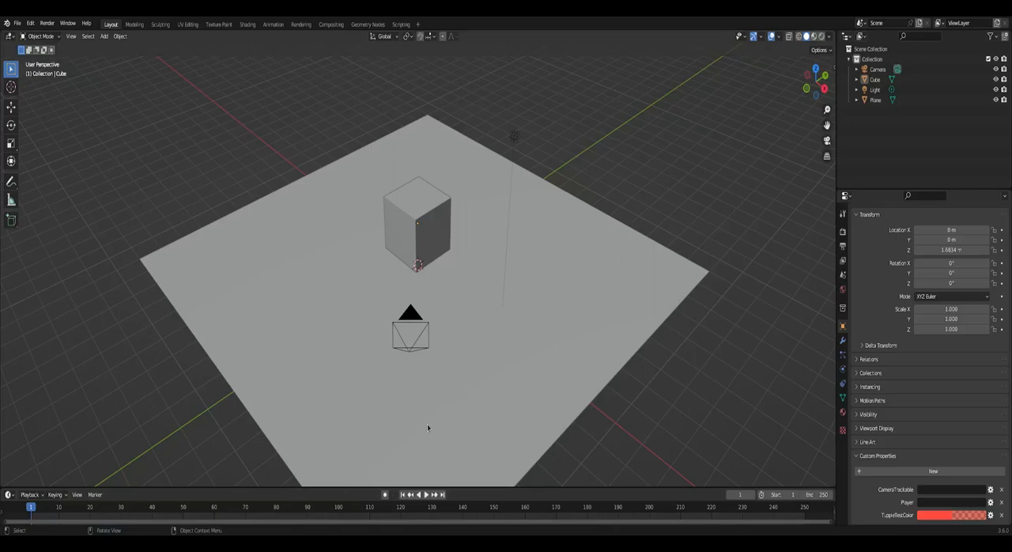
mouse_move(526, 417)
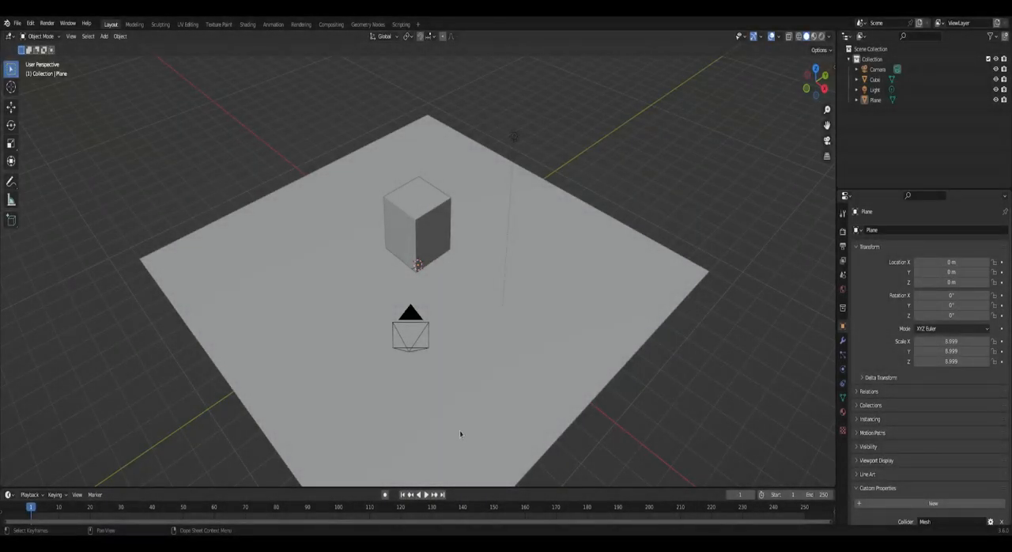
mouse_move(452, 449)
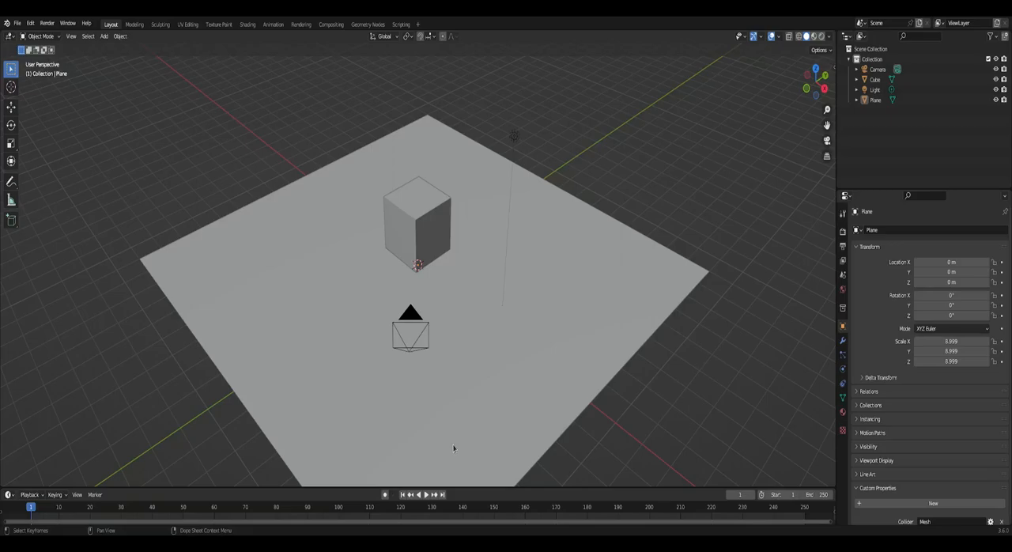
mouse_move(428, 532)
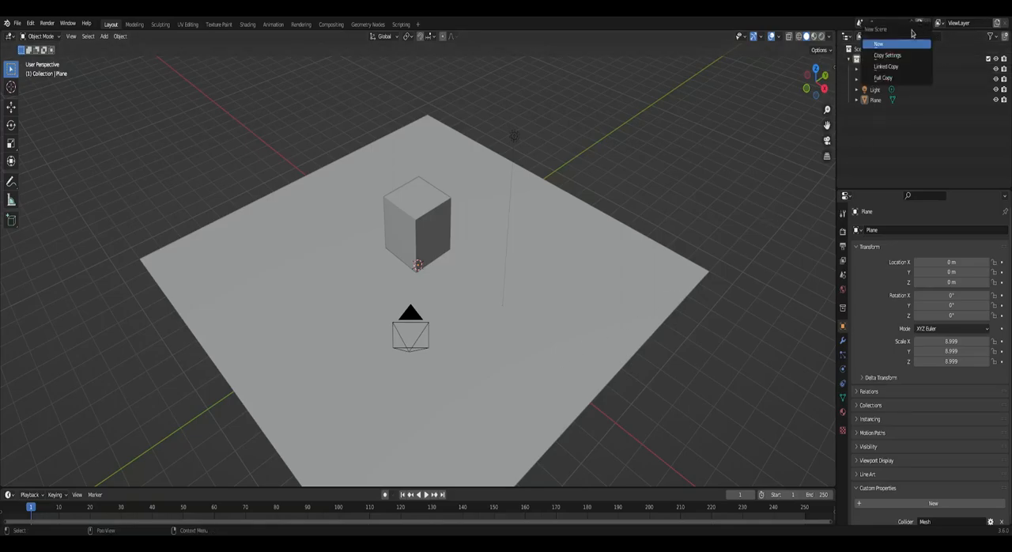
Create a new empty scene with a collection renamed dummy.
left_click(877, 45)
type("library")
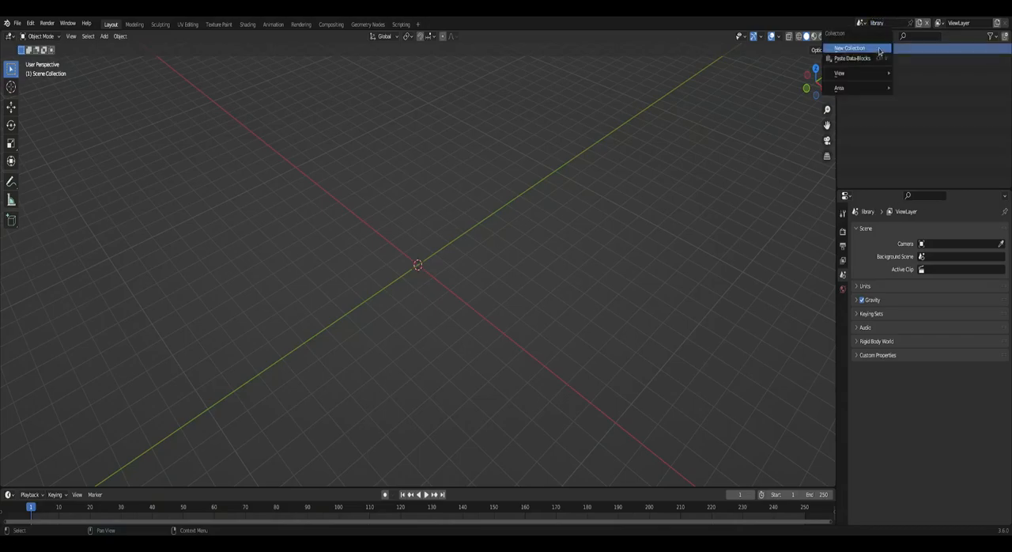
left_click(850, 49)
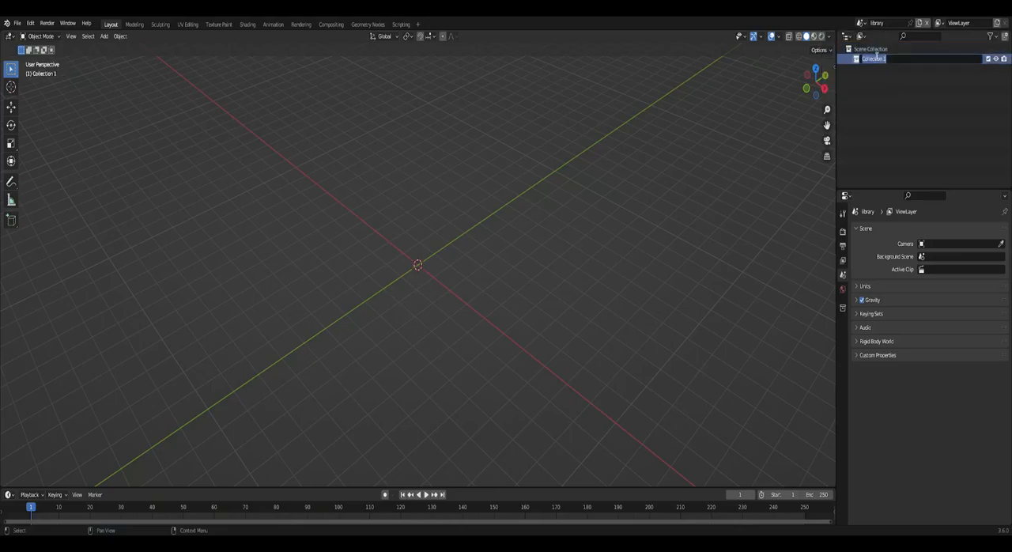
double_click(873, 58)
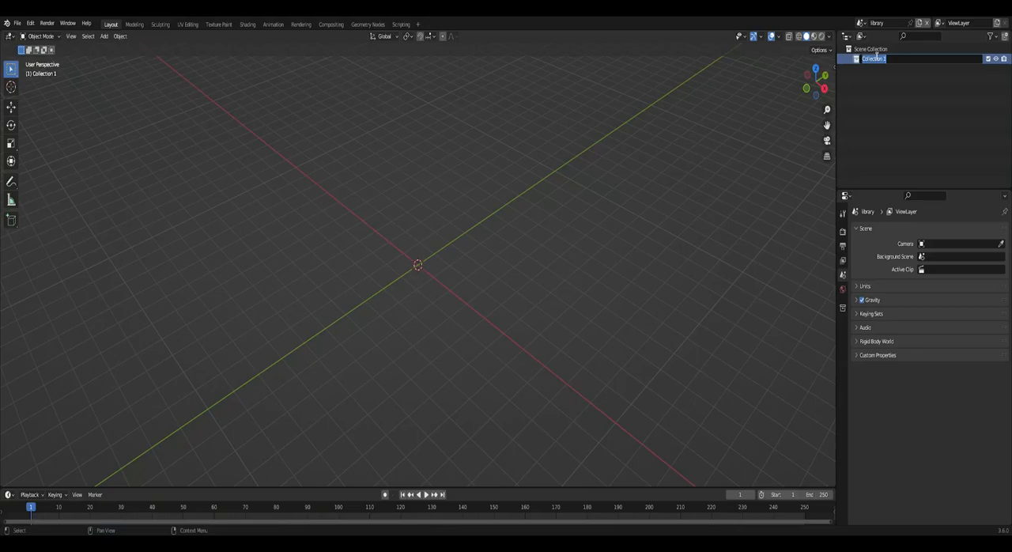
type("dummy")
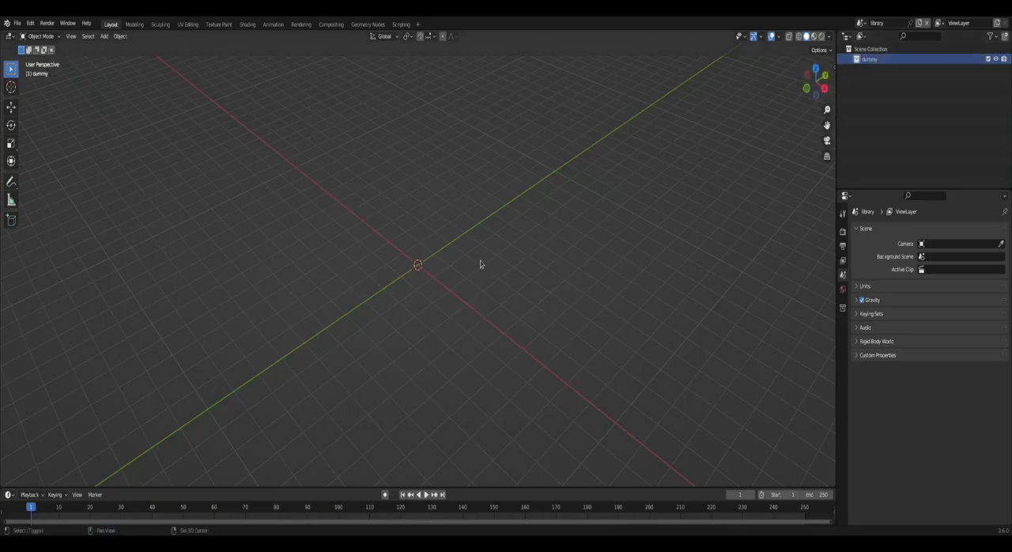
Add a cylinder to the dummy collection and rename it dummy_geometry.
left_click(105, 37)
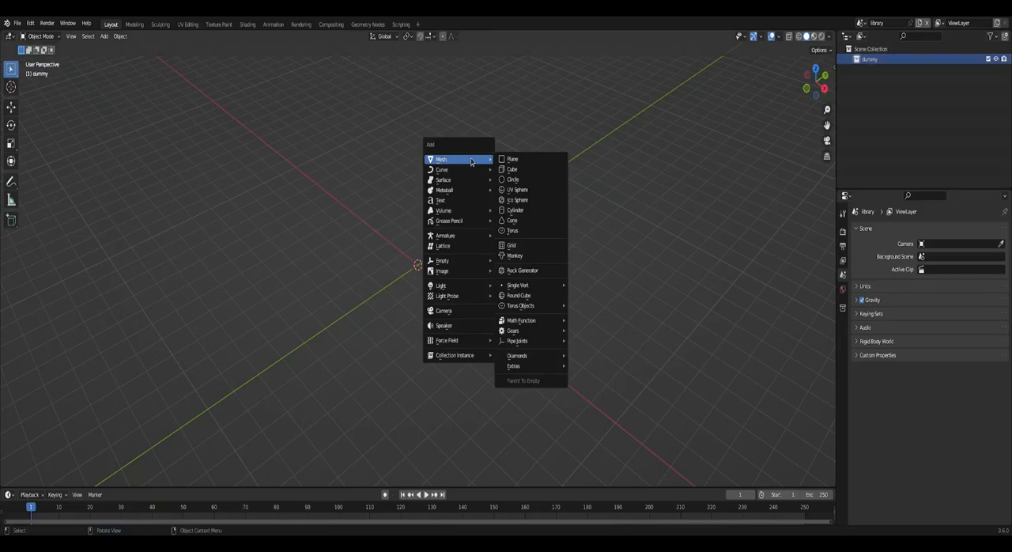
mouse_move(515, 209)
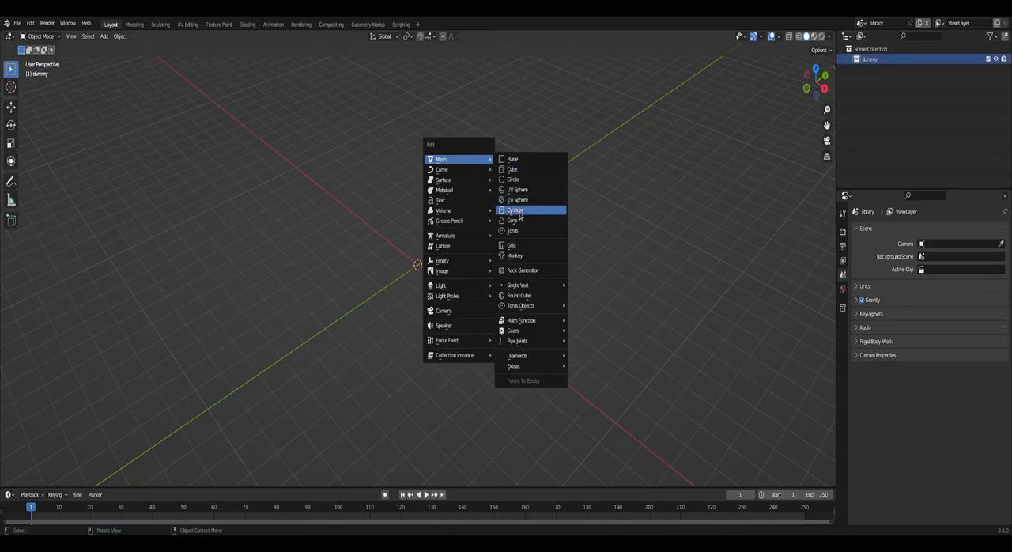
left_click(515, 209)
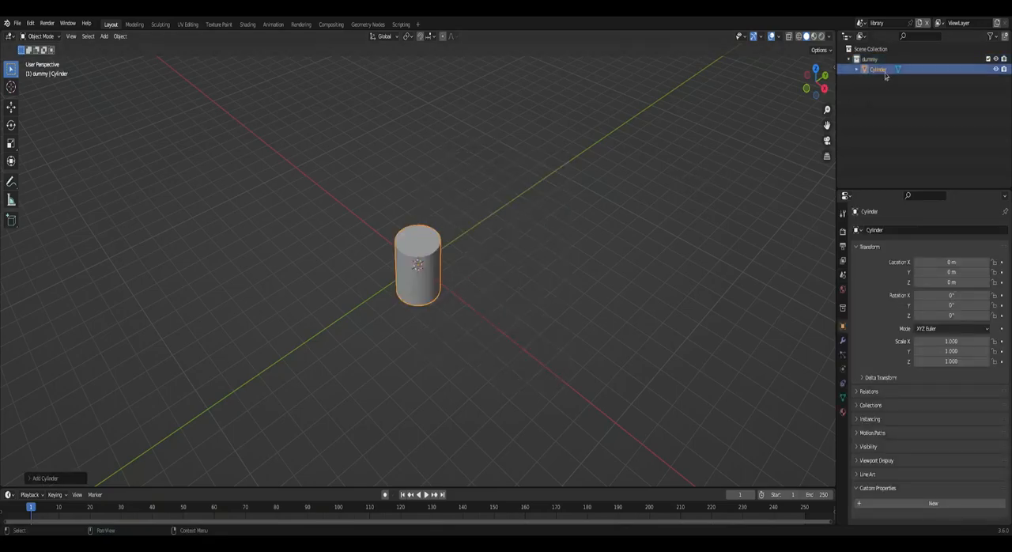
double_click(877, 70)
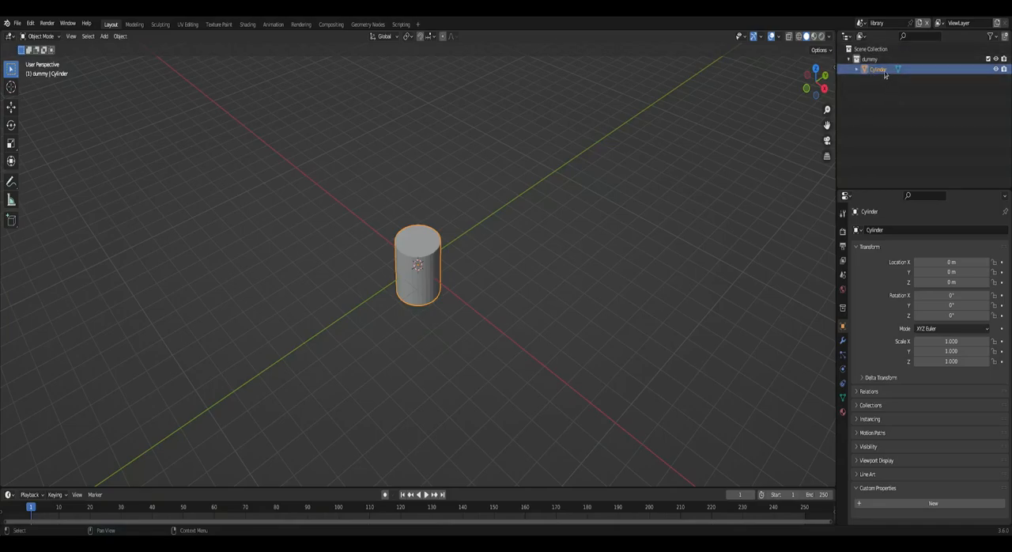
double_click(876, 70)
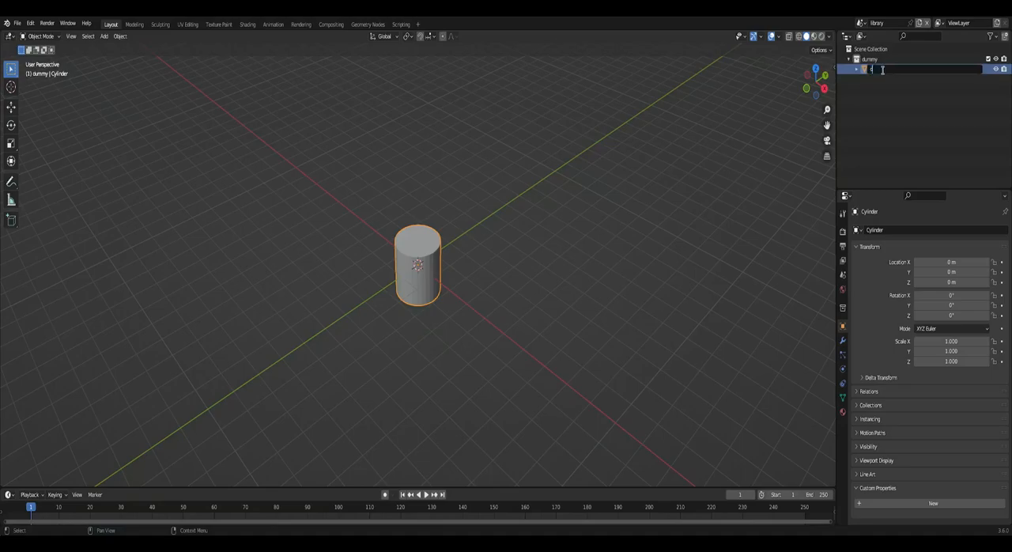
type("dummy")
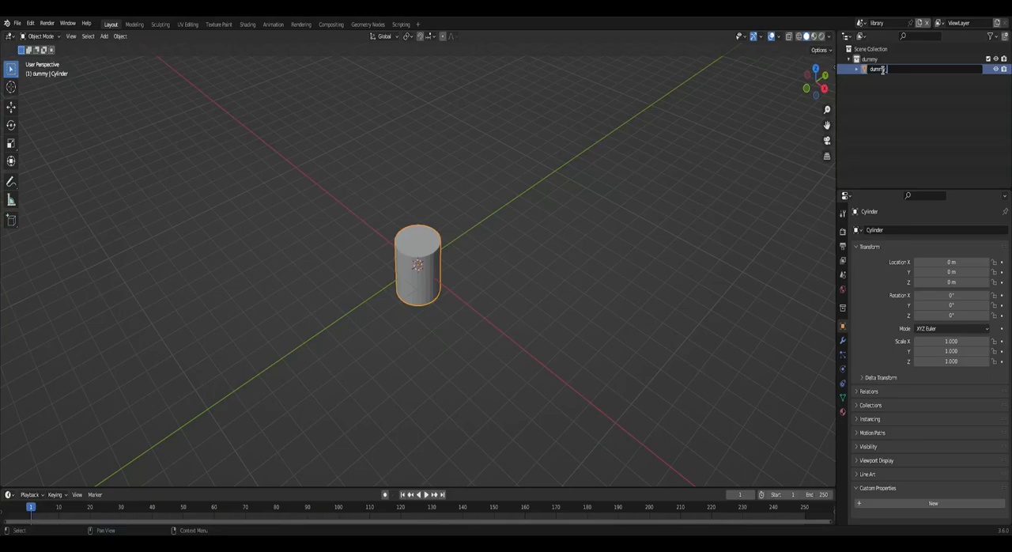
type("dummy_geometry")
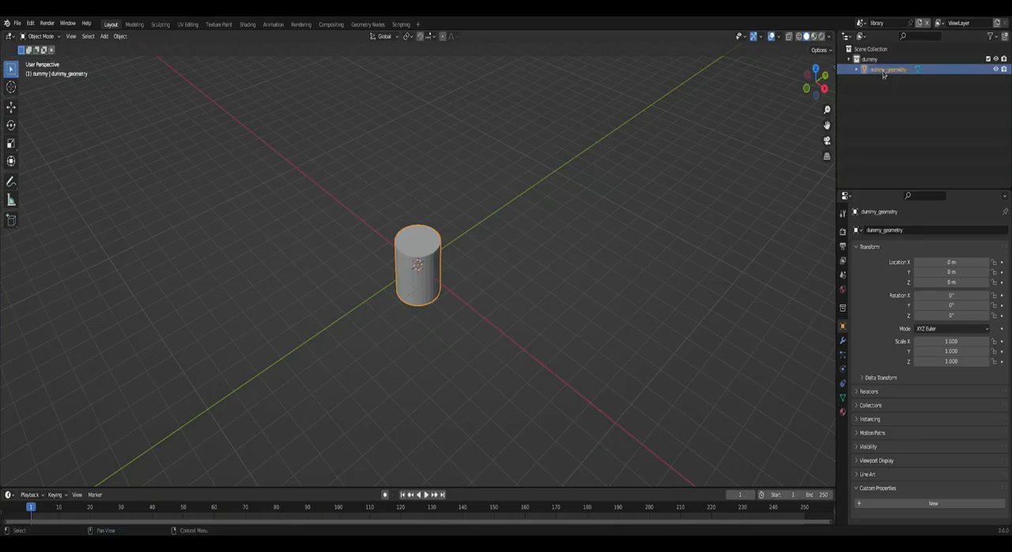
left_click(869, 60)
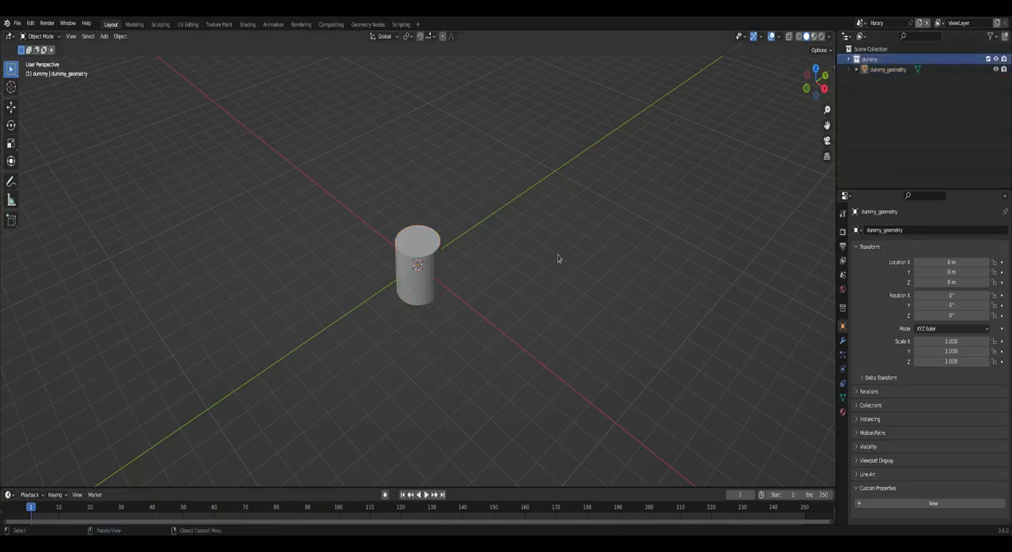
Add a Plain Axes empty to the dummy collection for dummy_components.
left_click(105, 36)
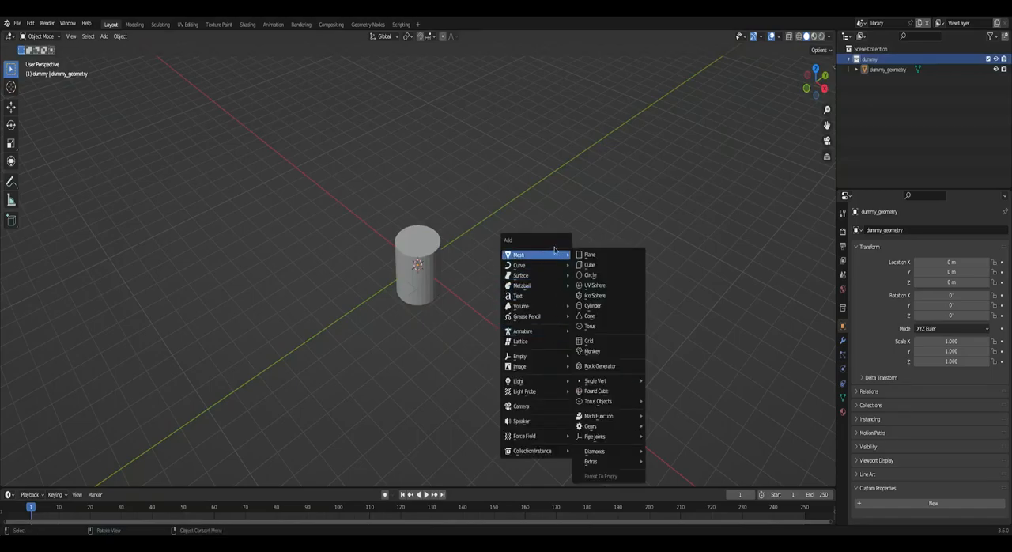
mouse_move(519, 355)
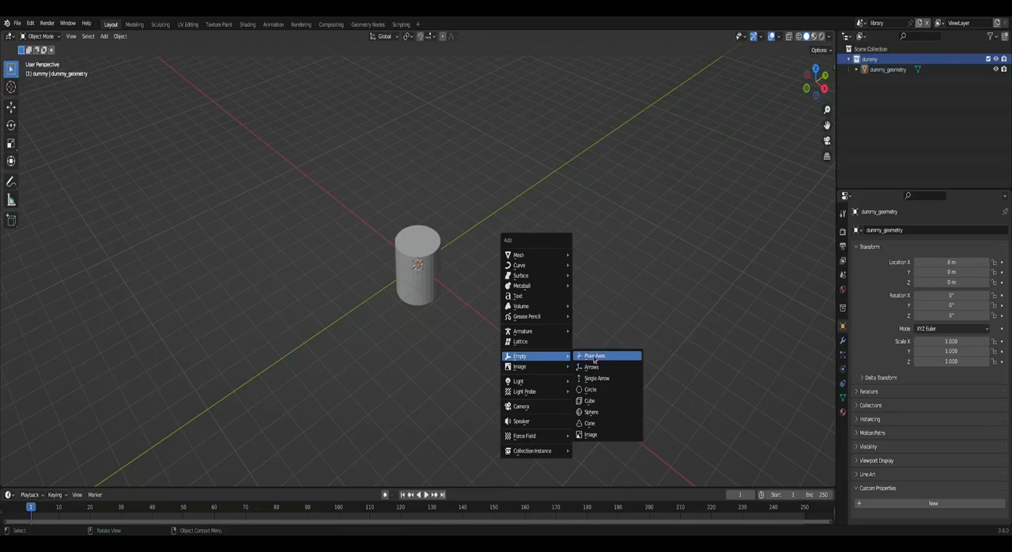
left_click(595, 356)
type("dummy_components")
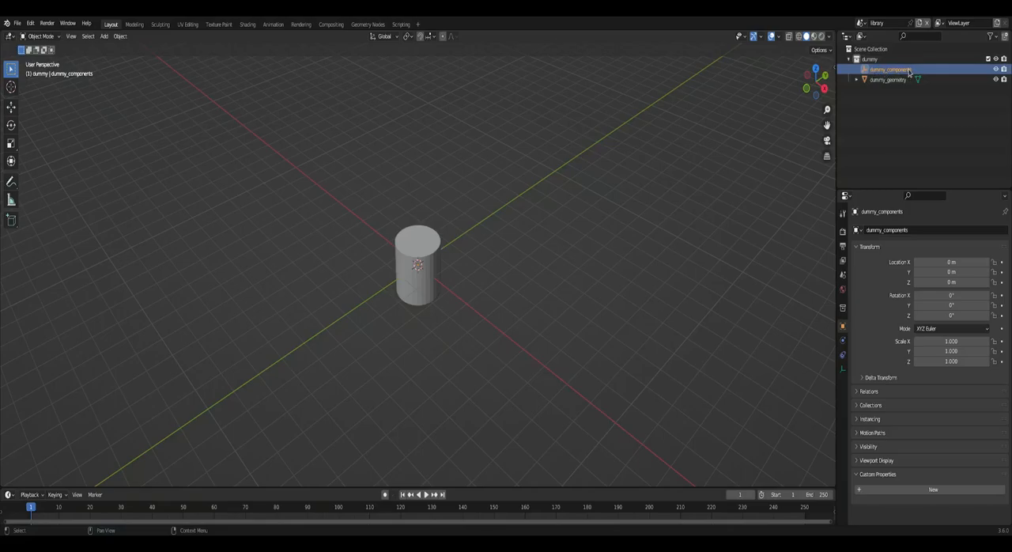
mouse_move(897, 79)
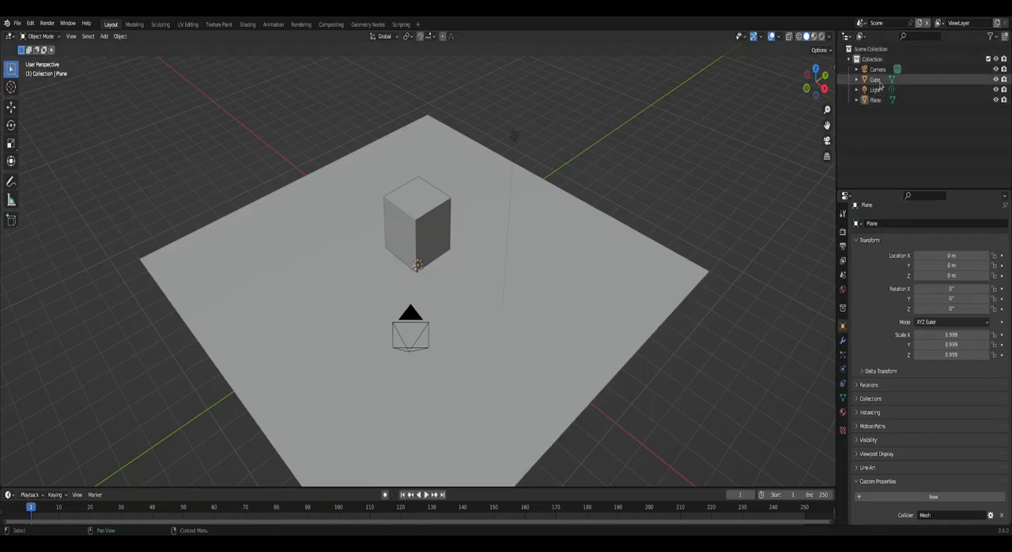
Review the Player's custom properties, then switch back to the library scene.
left_click(874, 79)
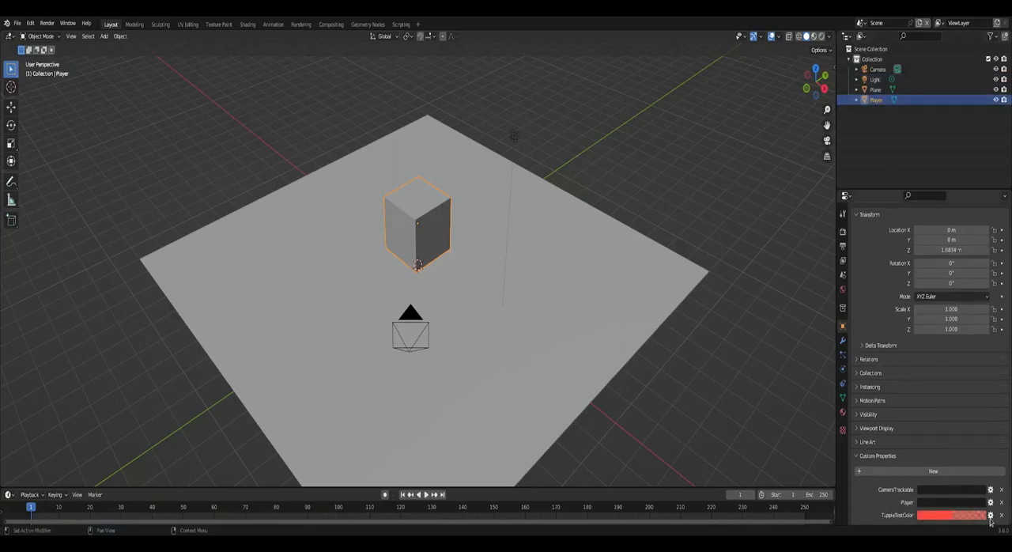
left_click(990, 516)
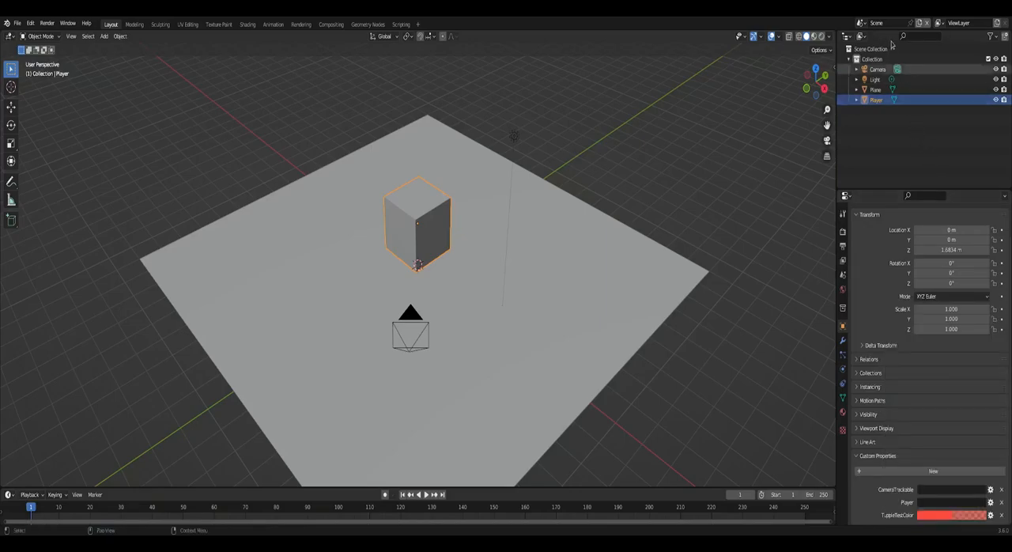
left_click(877, 22)
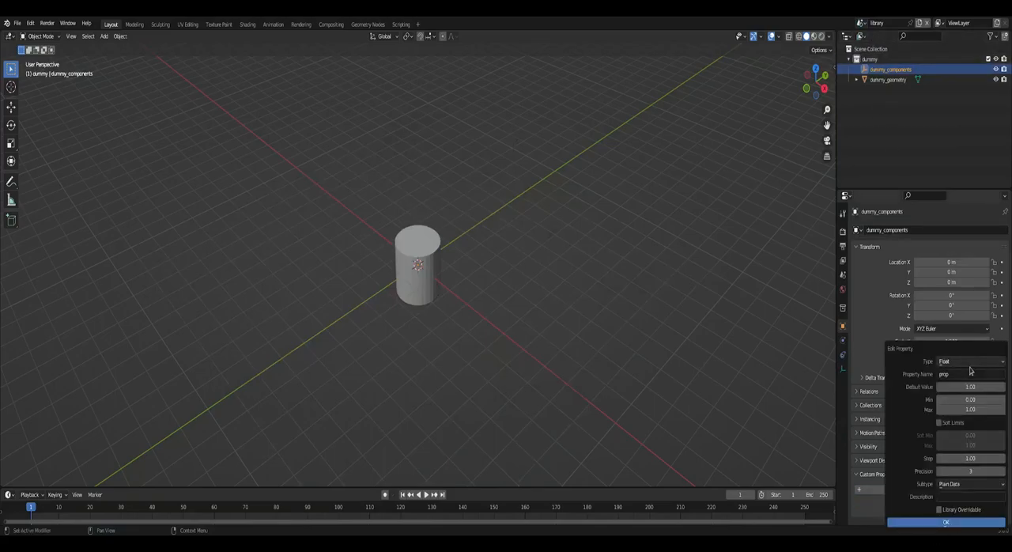
Create a Float Array property TuppleTestColor with Gamma-Corrected Color subtype on dummy_components.
left_click(970, 360)
type("TuppleToColo")
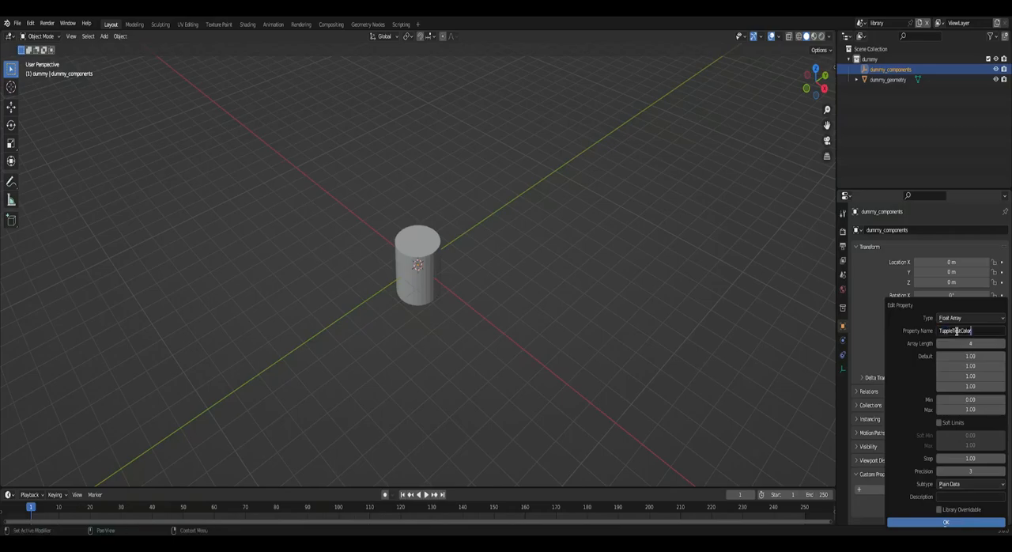
left_click(945, 521)
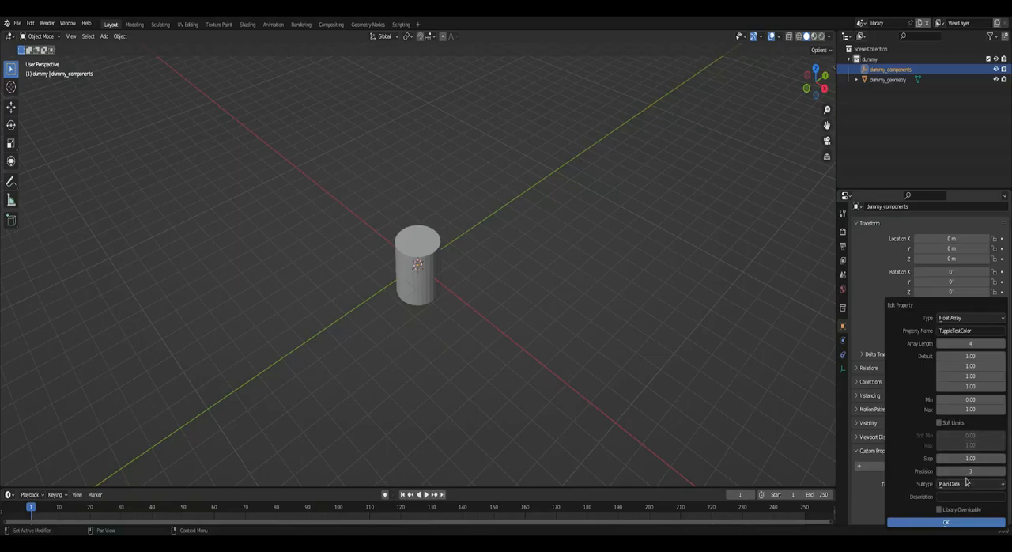
left_click(967, 484)
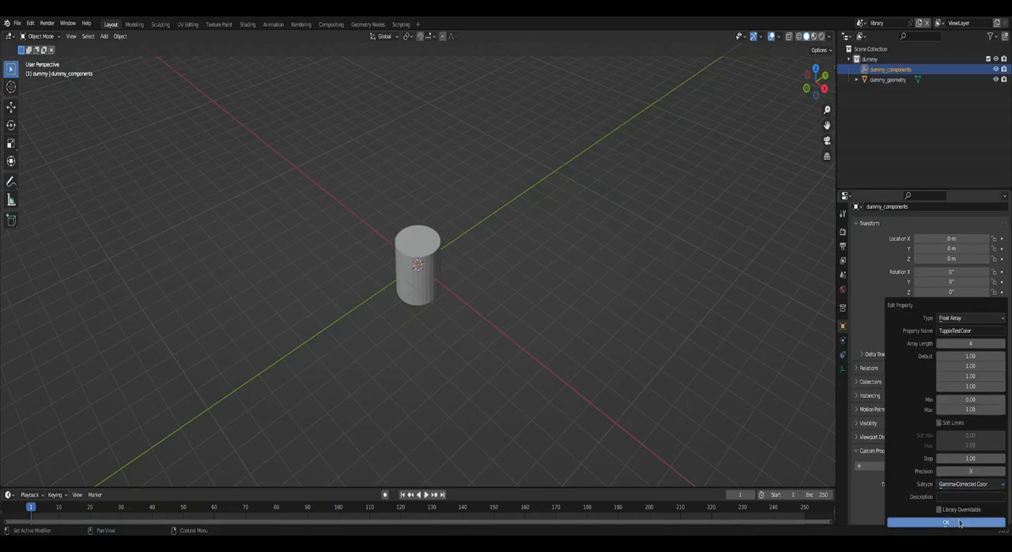
left_click(945, 522)
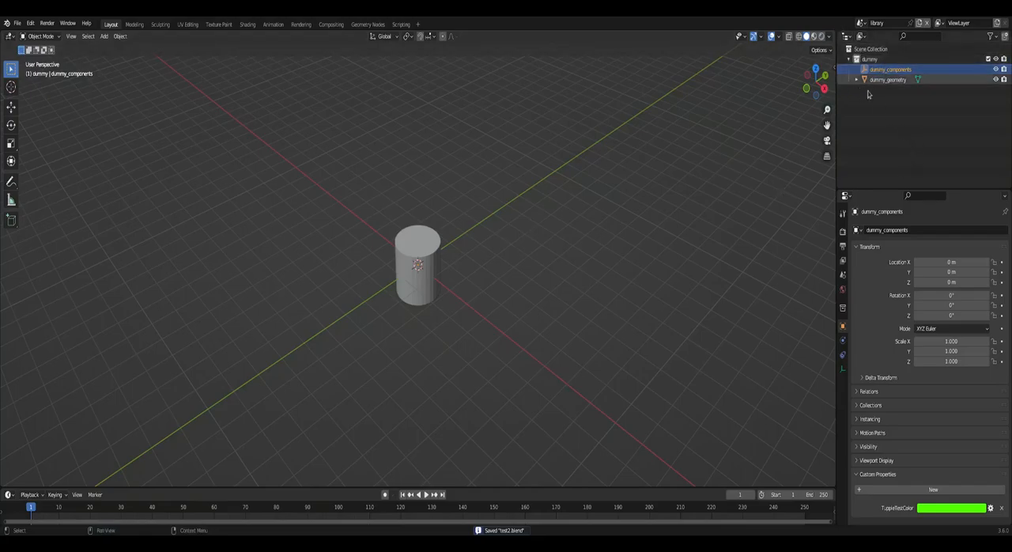
left_click(870, 60)
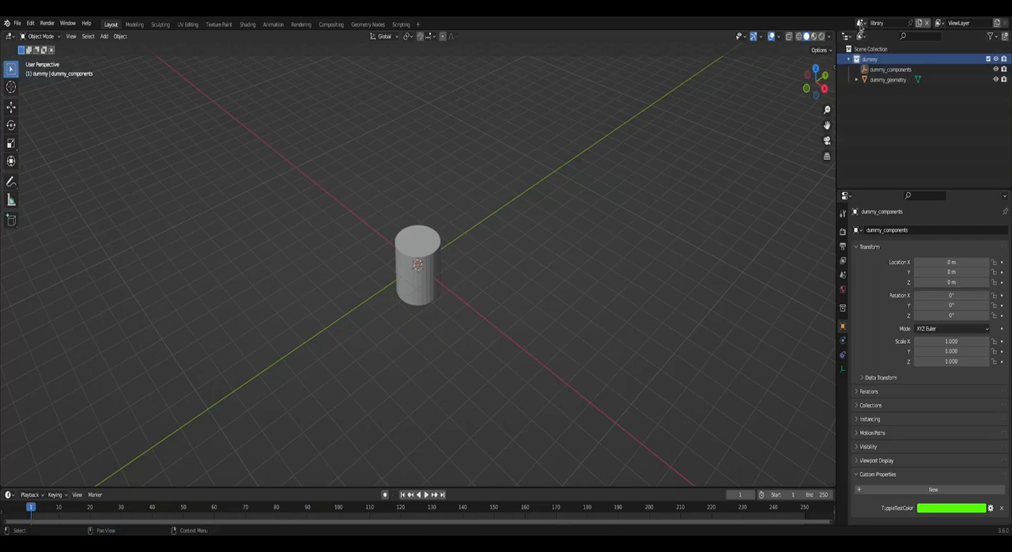
In the level scene, add a dummy collection instance and move it toward the back of the plane.
left_click(876, 22)
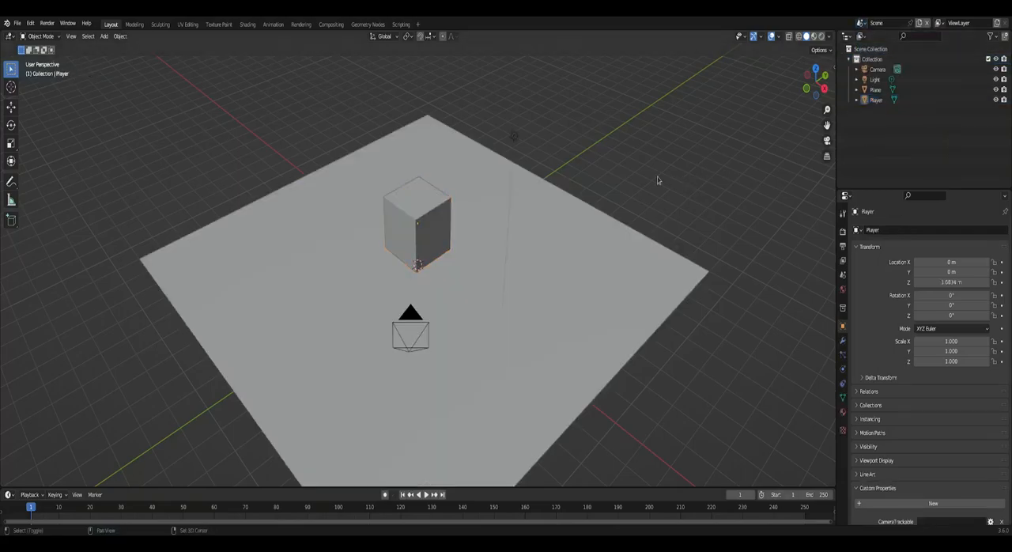
left_click(104, 35)
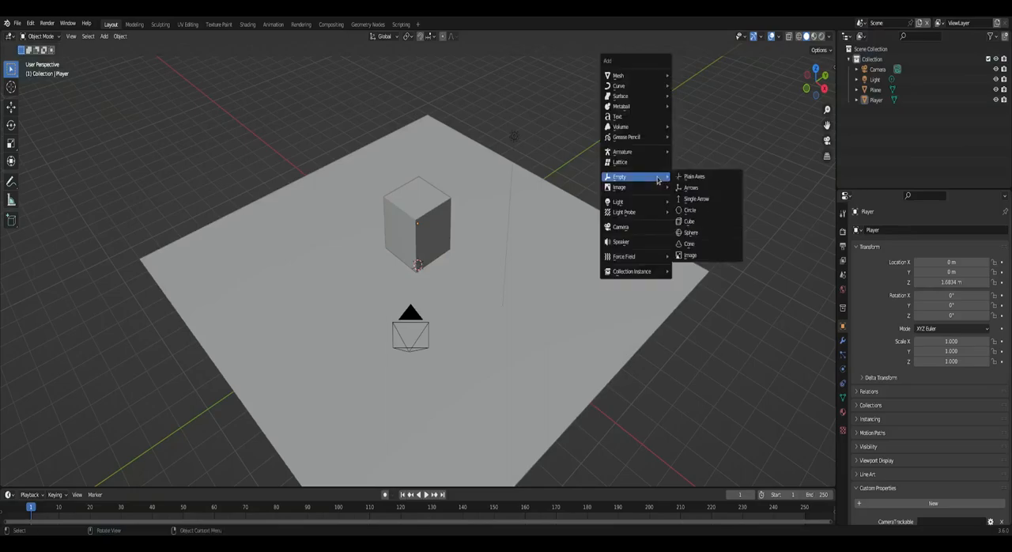
mouse_move(630, 272)
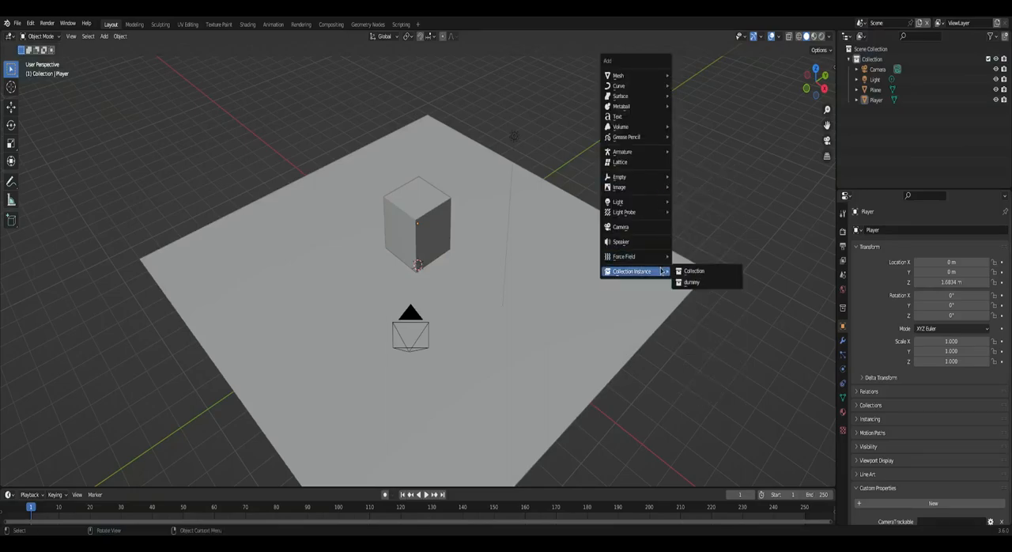
left_click(689, 282)
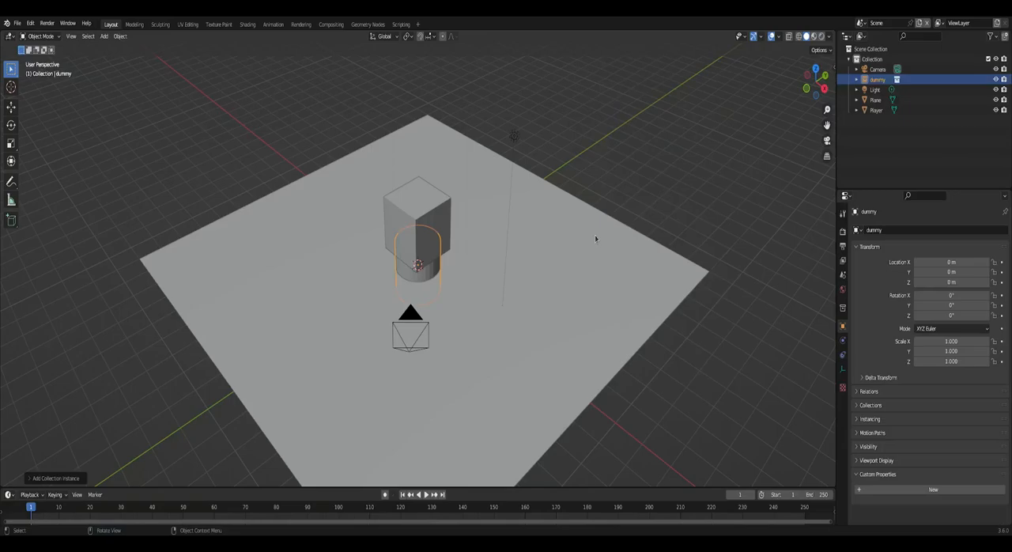
left_click_drag(418, 265, 648, 268)
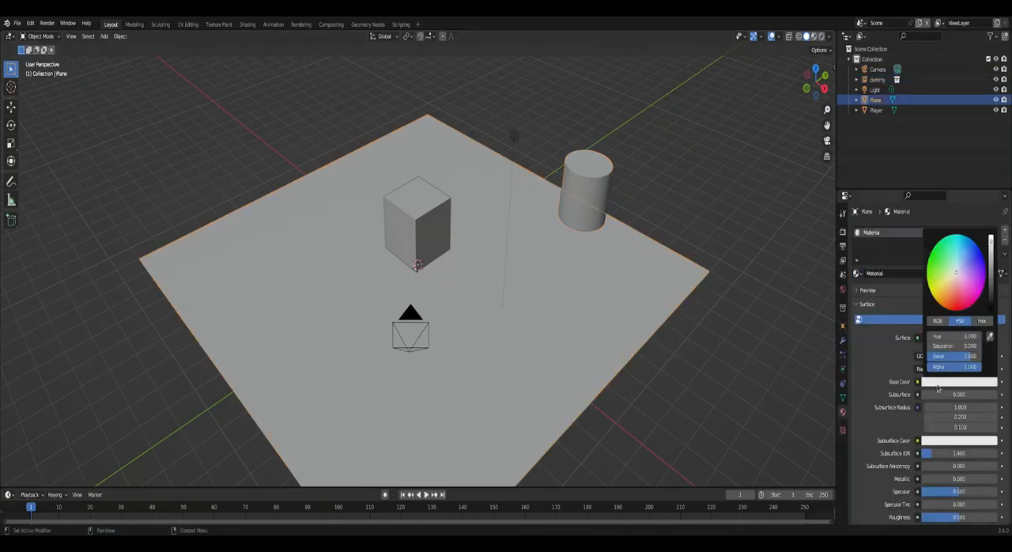
Set the Player cube's Base Color to orange and save the scene.
left_click(948, 281)
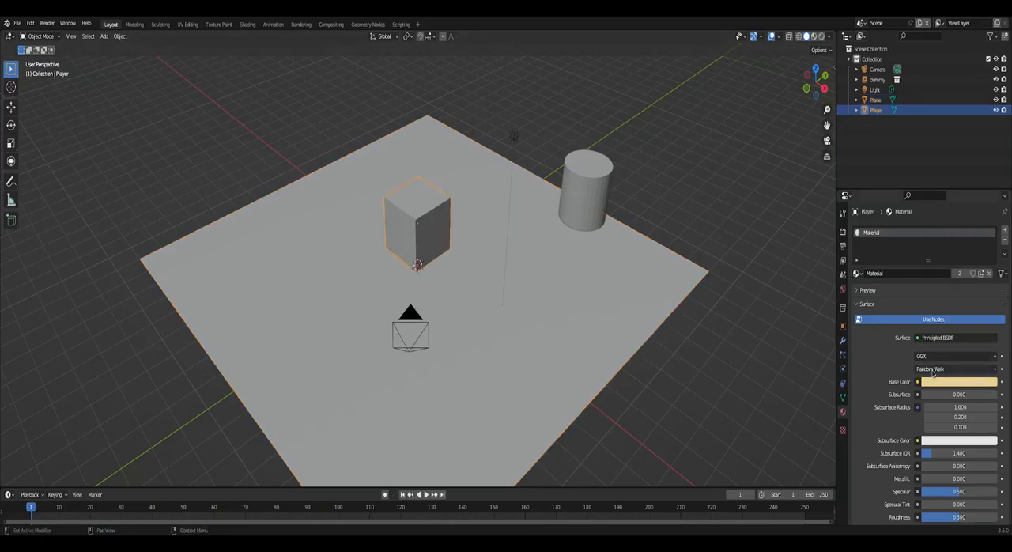
left_click(980, 272)
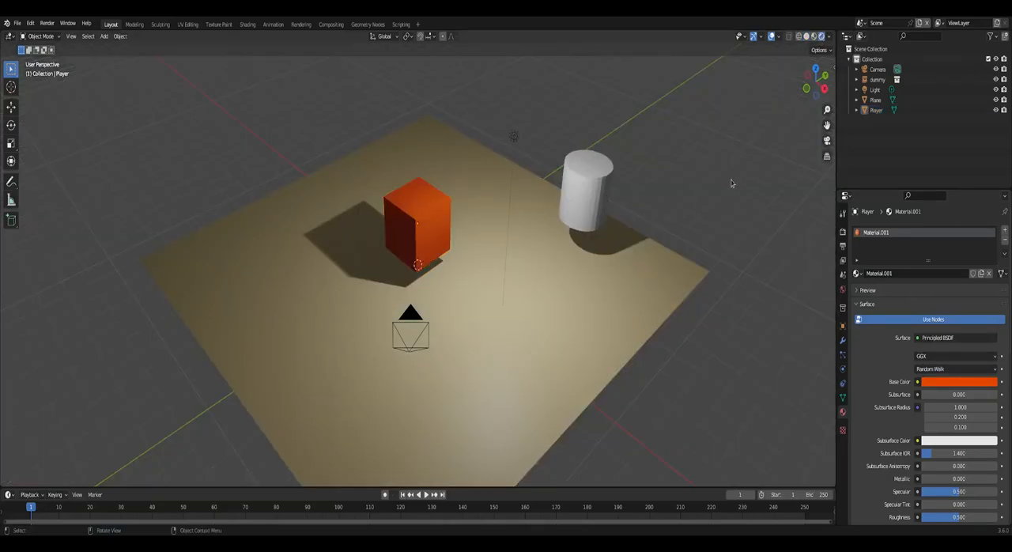
key("ctrl+s")
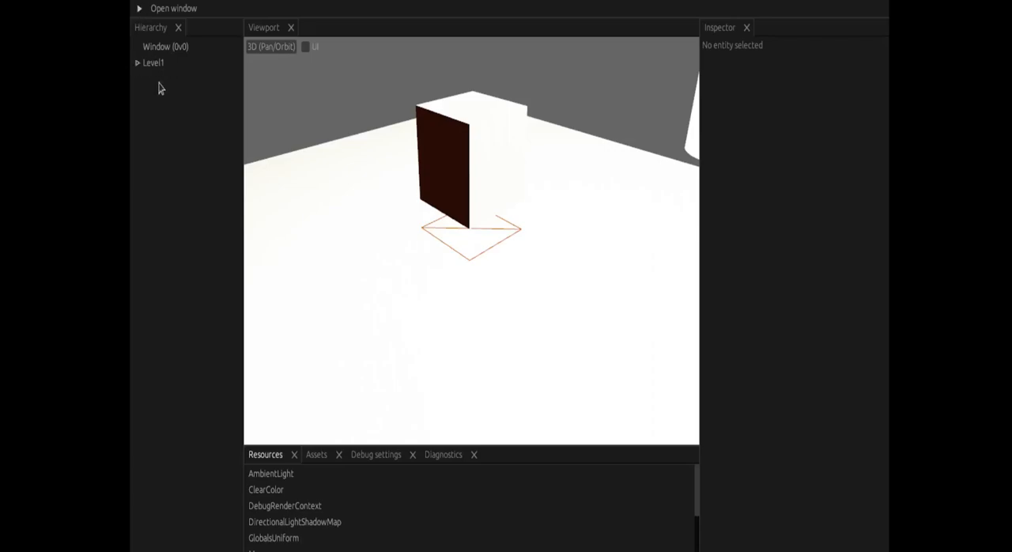
Expand Level1 and inspect the dummy entity and its dummy_components child.
left_click(137, 63)
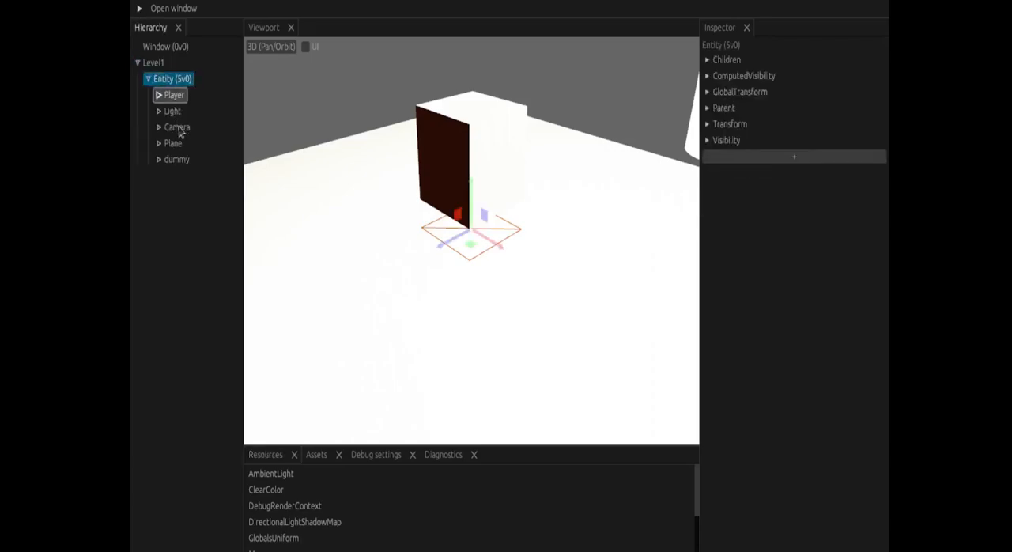
left_click(177, 158)
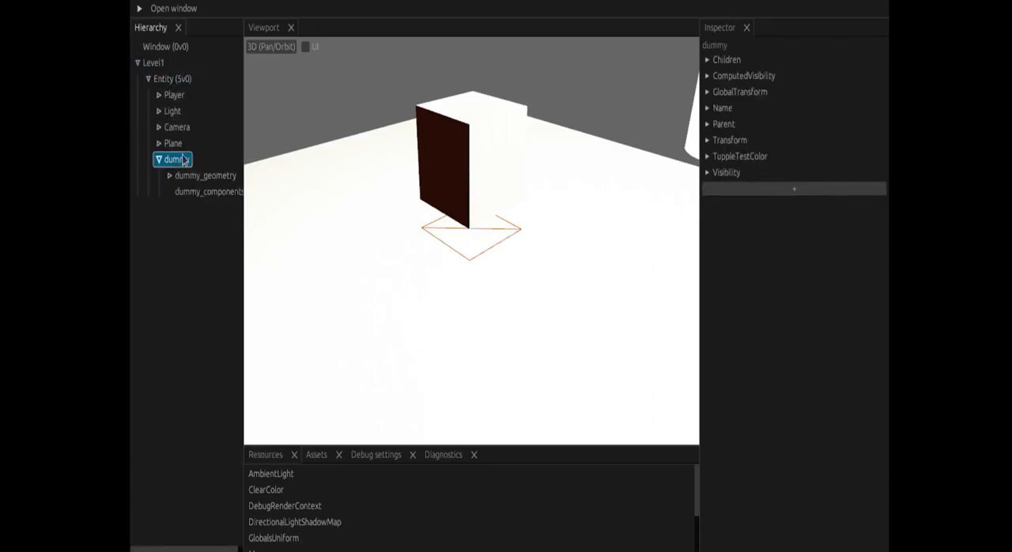
left_click(208, 191)
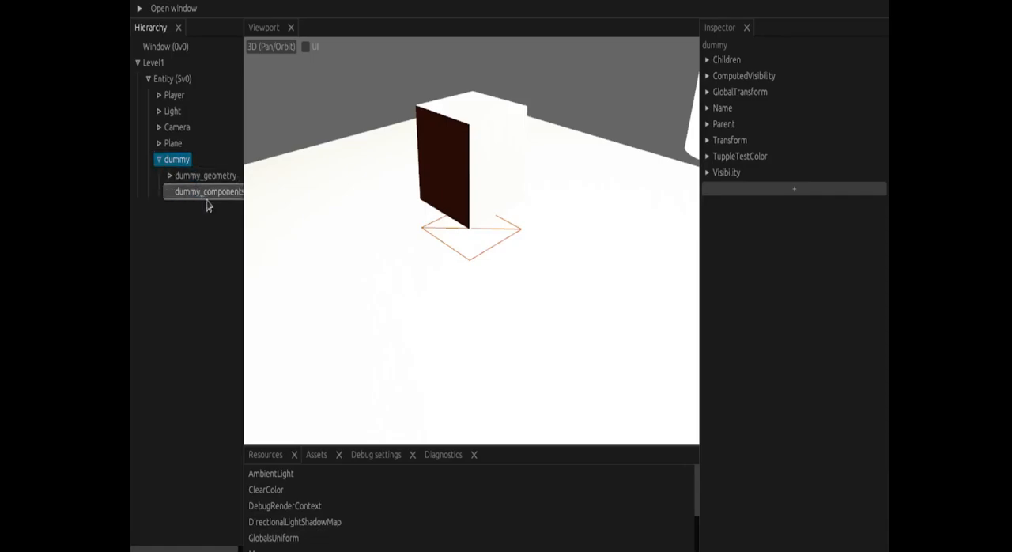
left_click(207, 191)
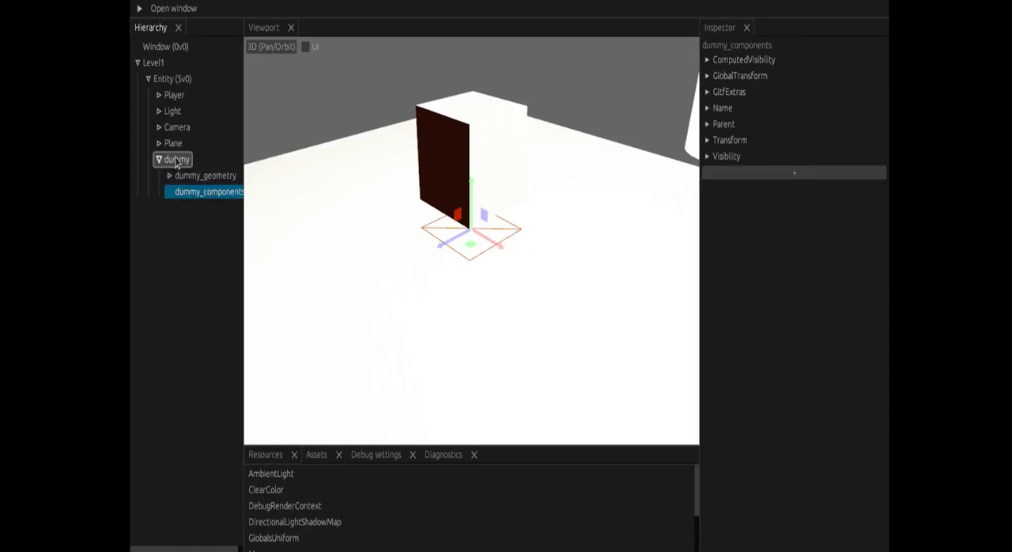
Compare the components on dummy and dummy_components, including TuppleTestColor on dummy.
left_click(172, 158)
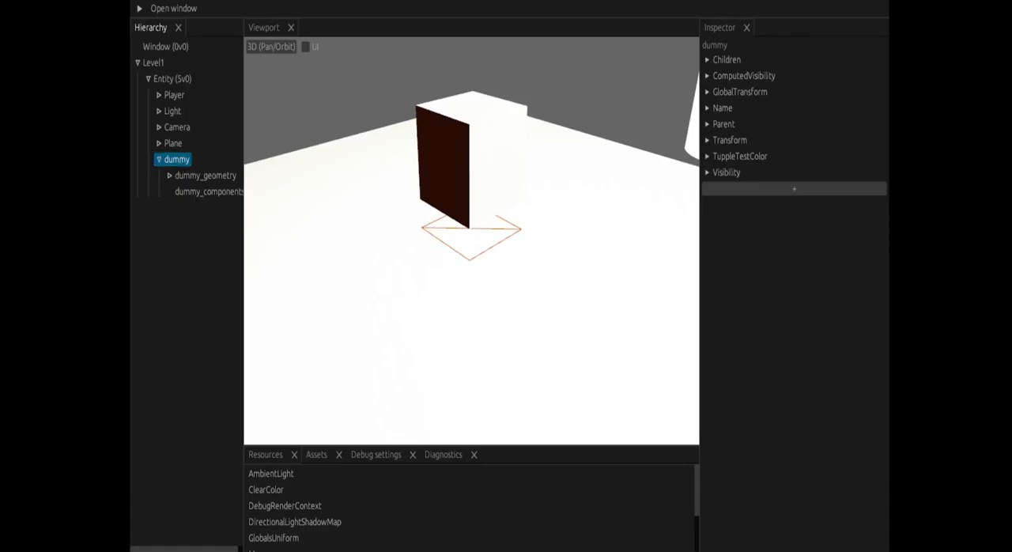
left_click(209, 192)
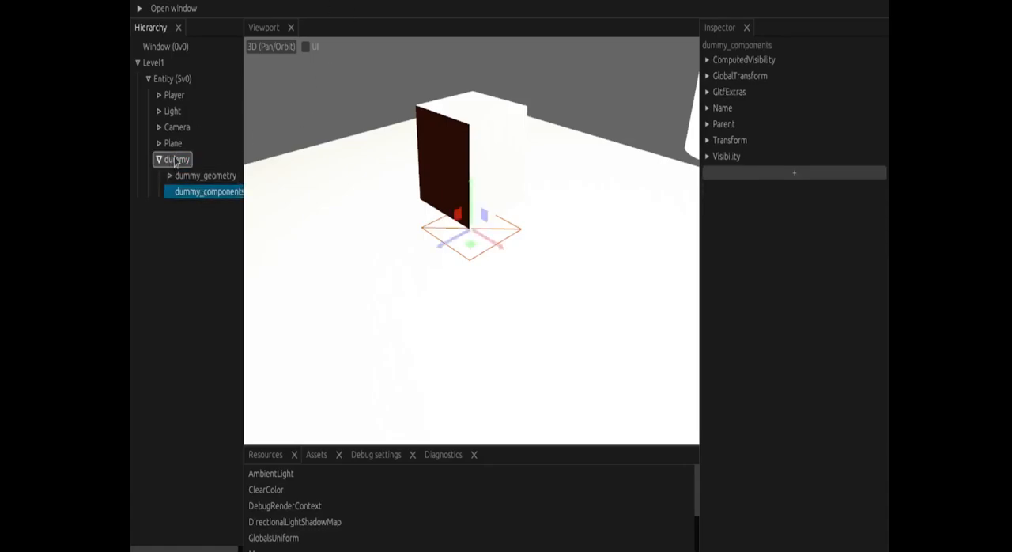
left_click(177, 158)
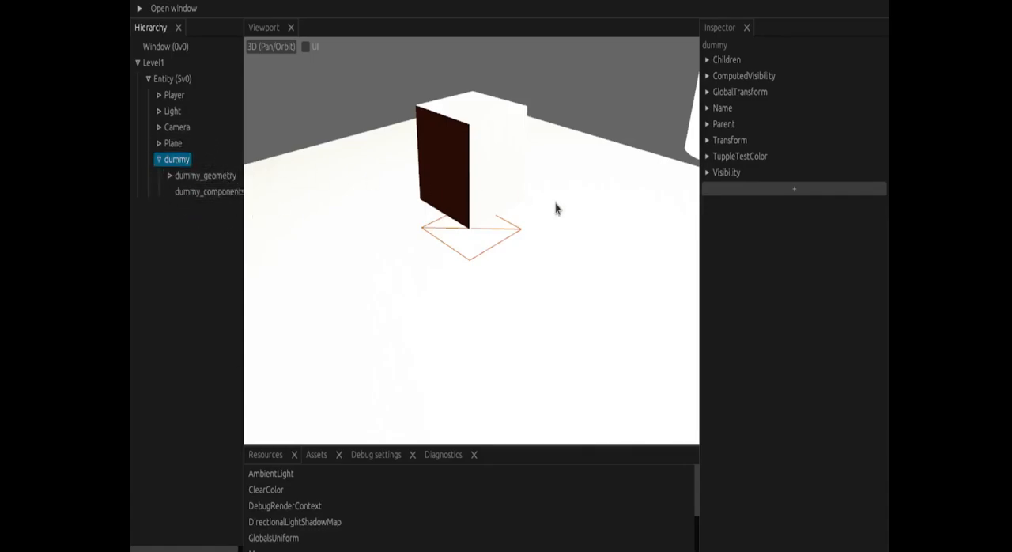
Hide the editor to view the running level with the orange cube and cylinders.
left_click(706, 154)
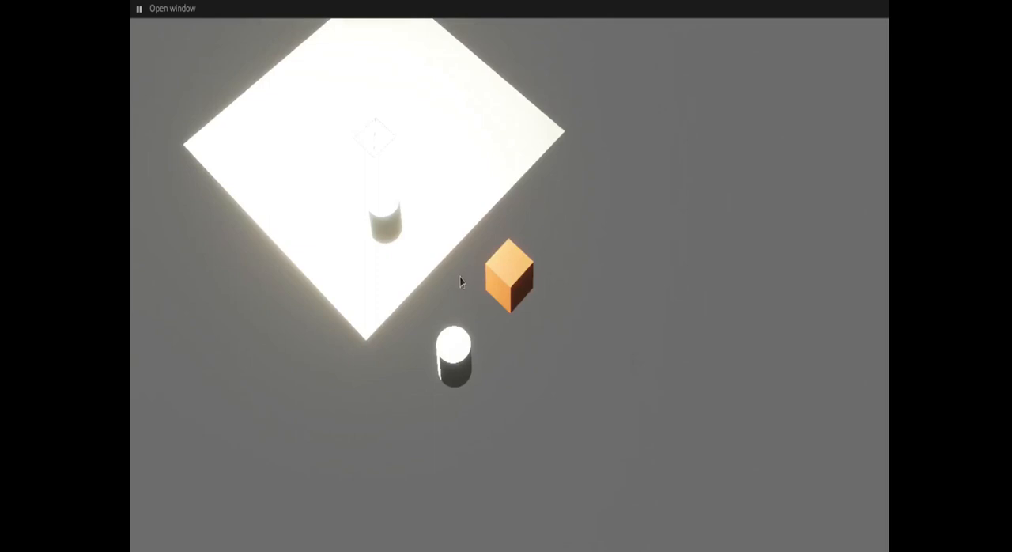
mouse_move(695, 243)
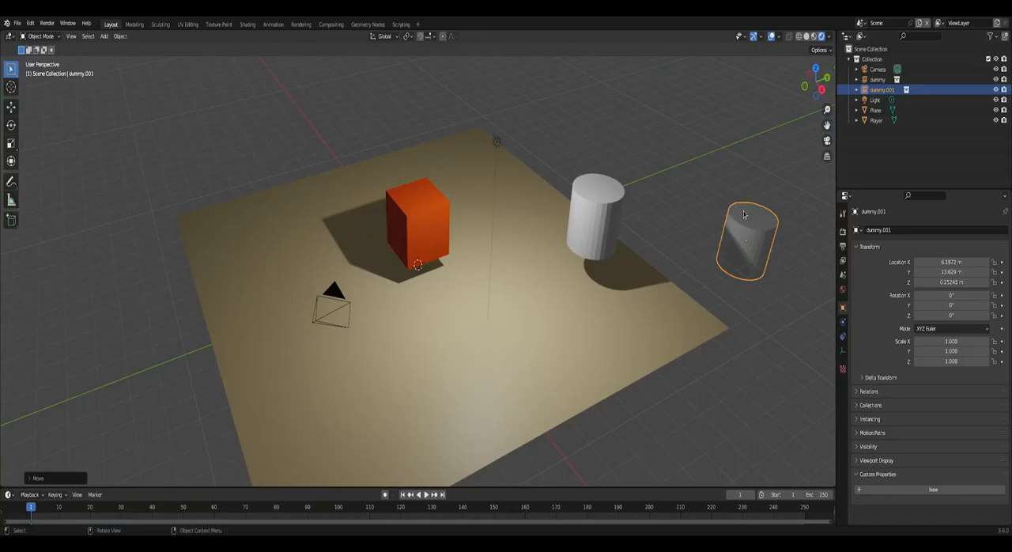
mouse_move(730, 208)
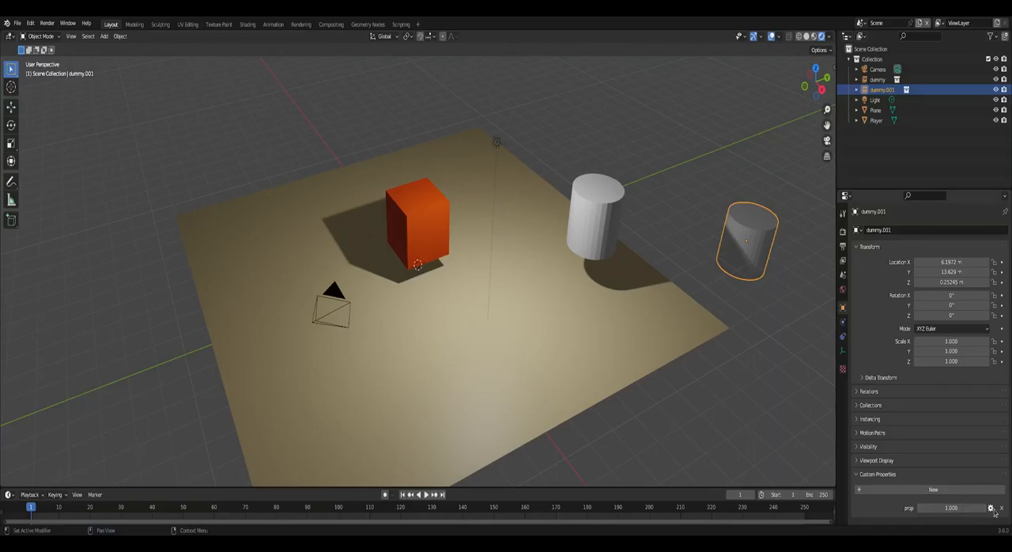
Make dummy.001's new custom property a Float Array with gamma-corrected colour subtype.
left_click(989, 508)
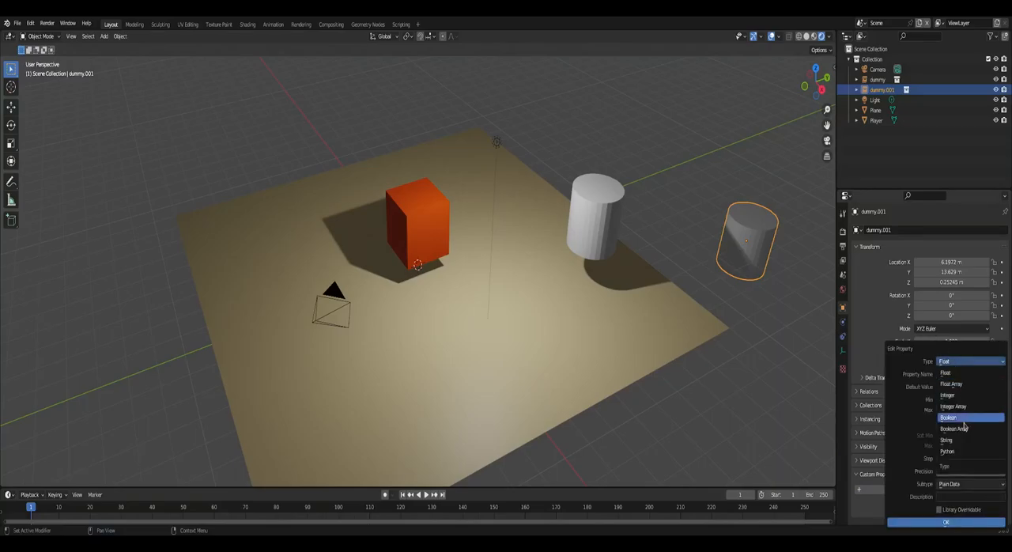
left_click(951, 384)
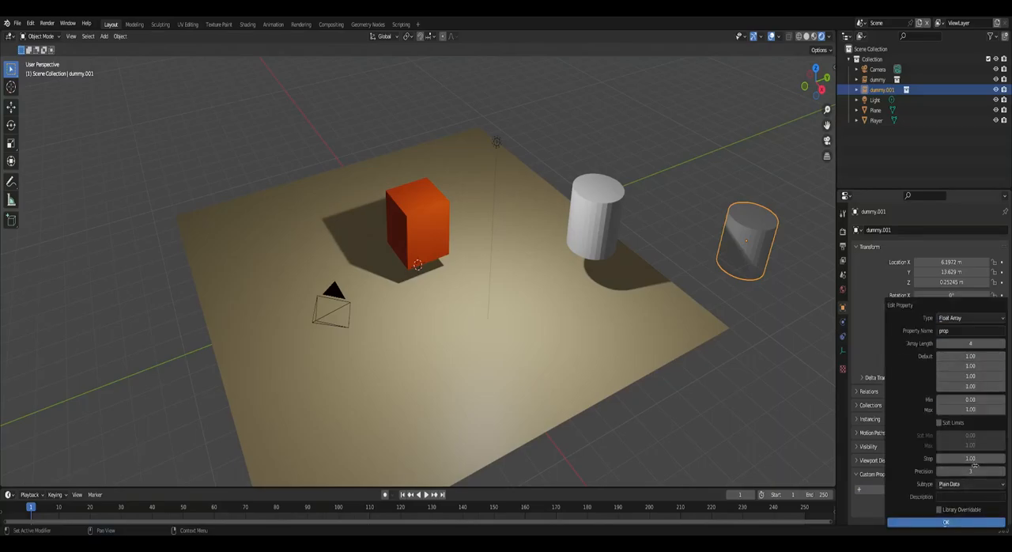
left_click(967, 484)
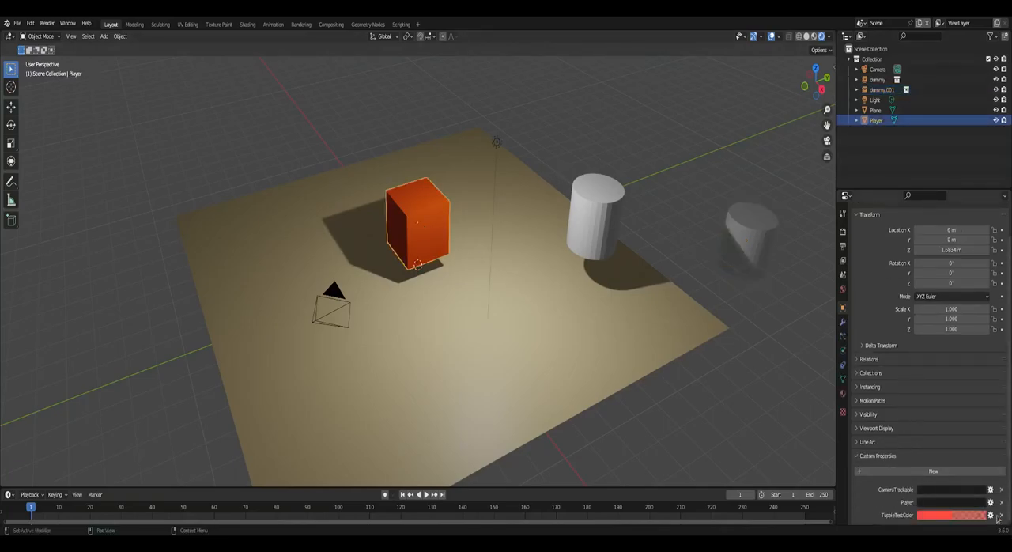
Copy the TuppleTestColor name from Player's property onto dummy.001's property and confirm it.
left_click(989, 515)
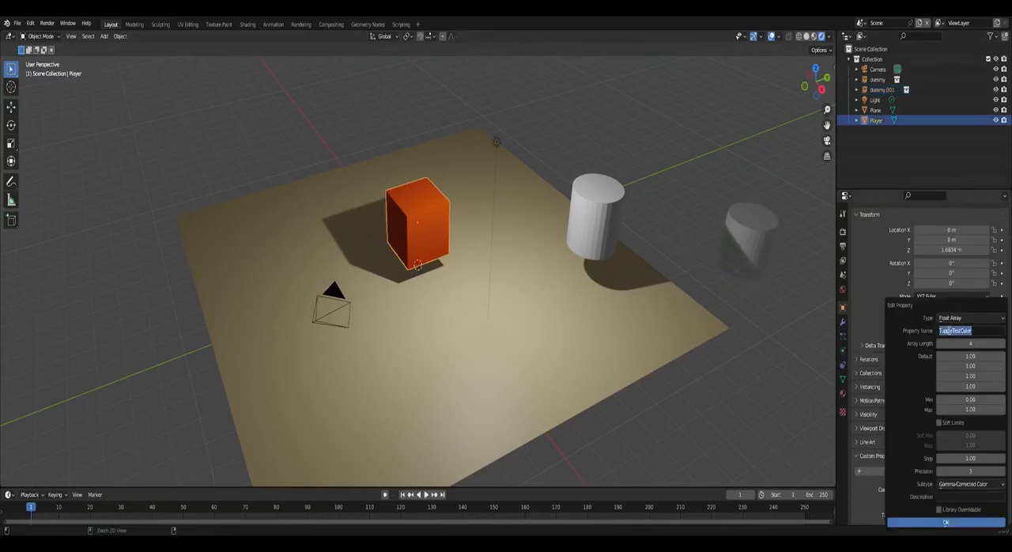
left_click(945, 521)
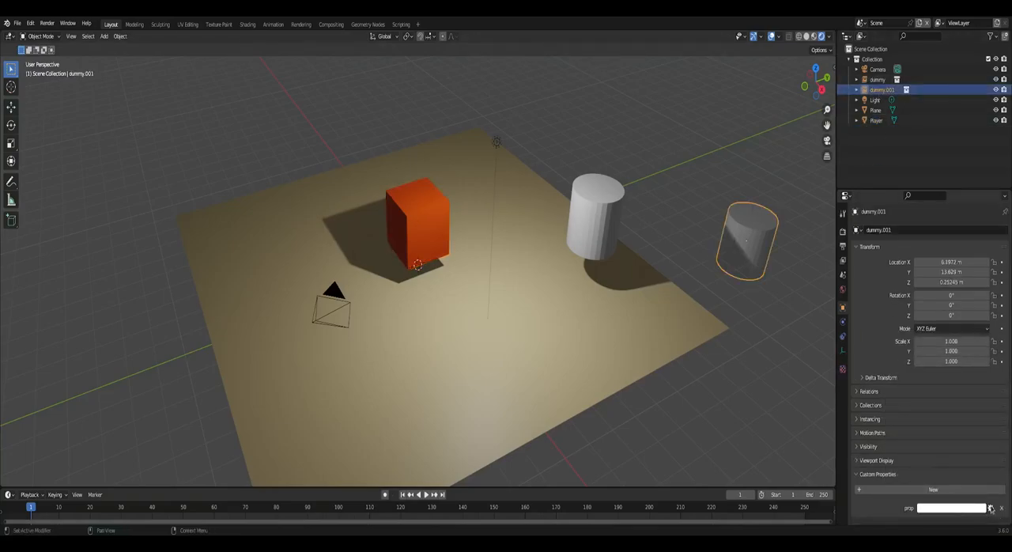
left_click(990, 507)
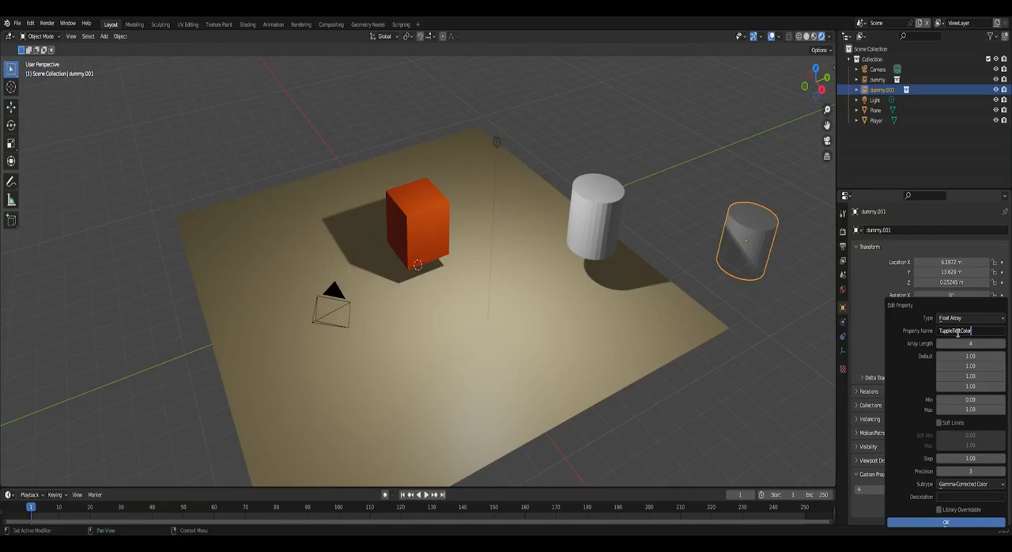
left_click(946, 521)
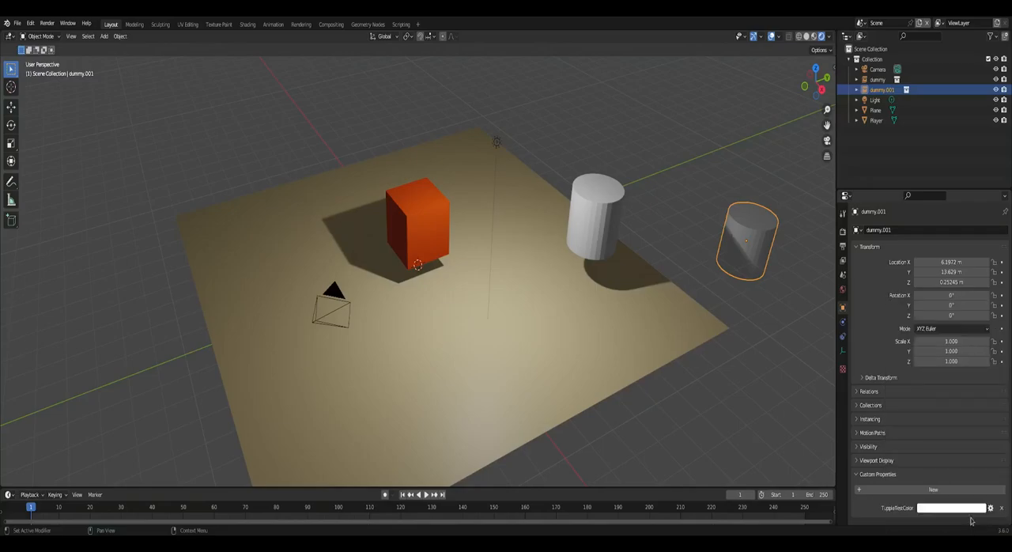
left_click(877, 22)
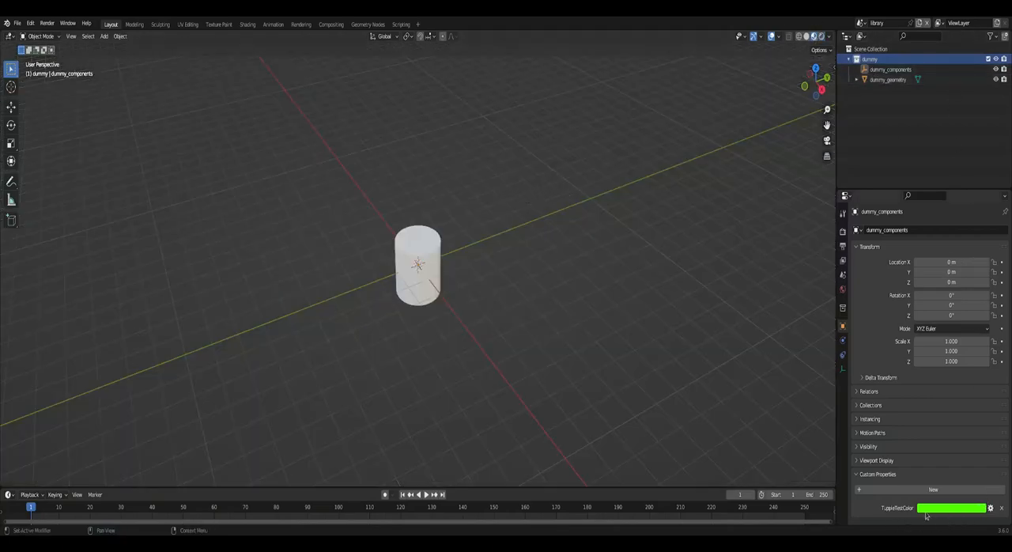
left_click(892, 69)
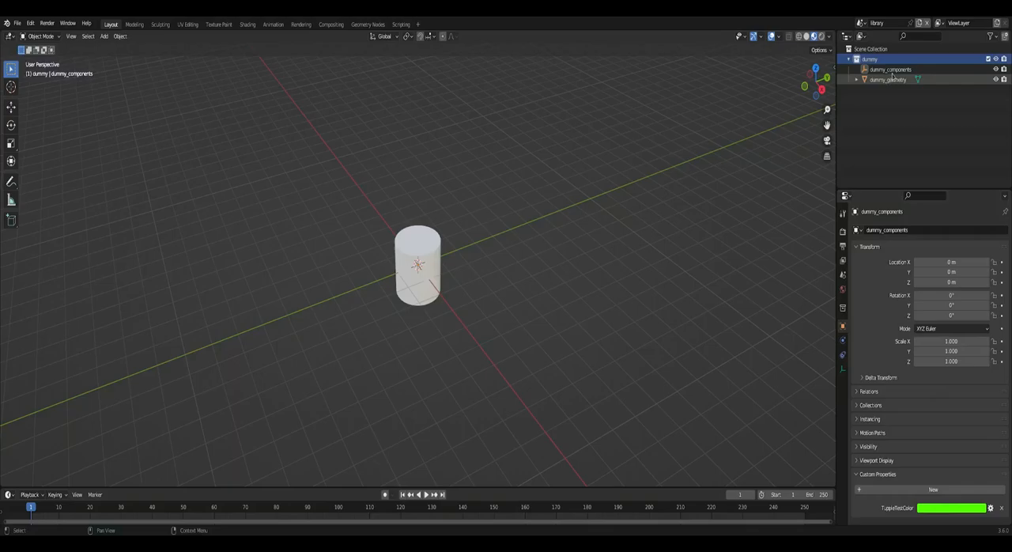
left_click(892, 70)
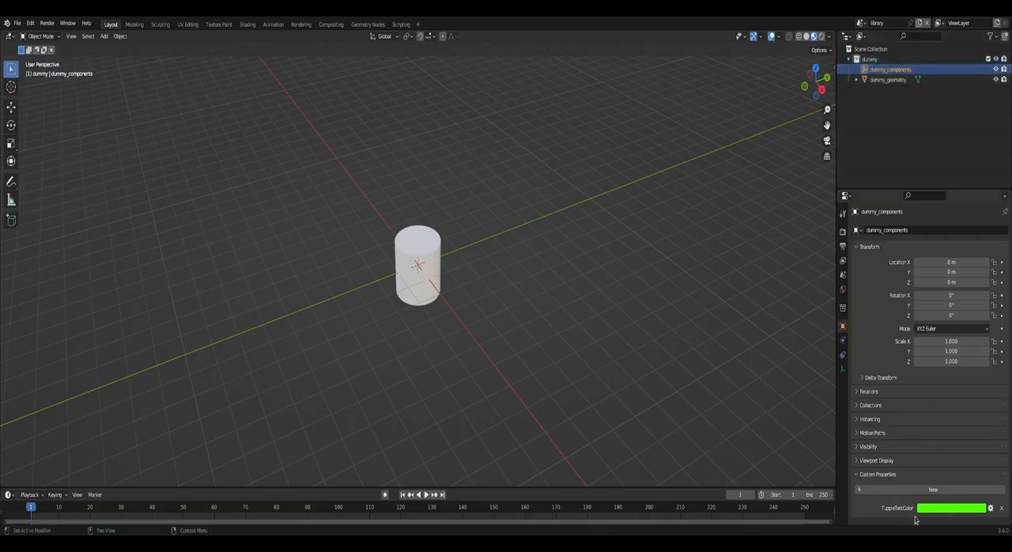
left_click(876, 22)
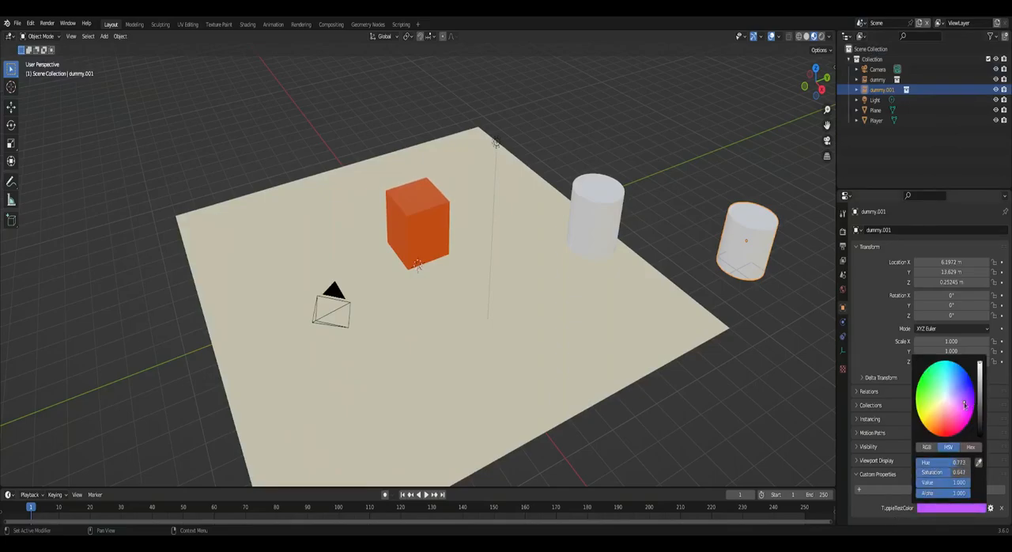
Set the colour property to blue and export the level scene as glTF 2.0.
left_click(717, 367)
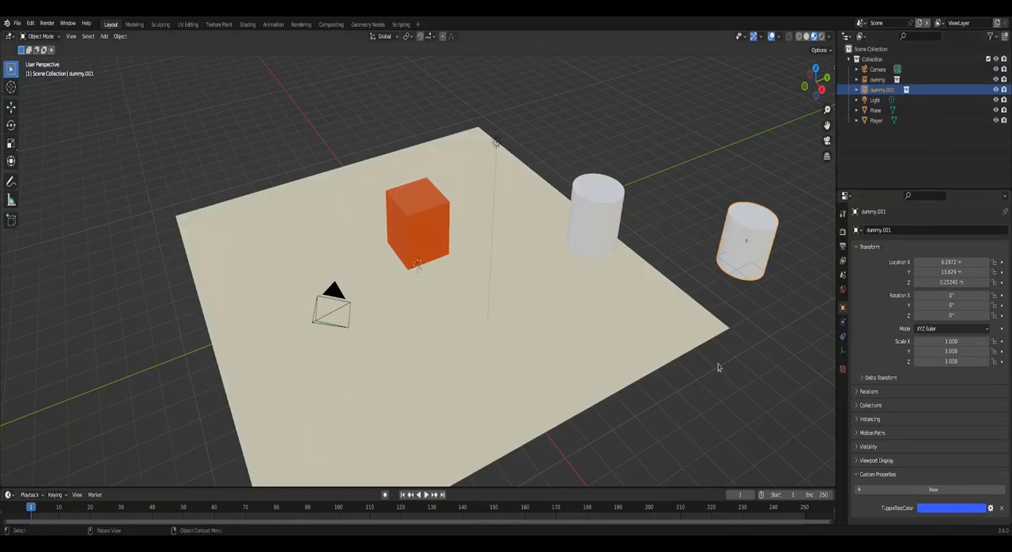
left_click(16, 22)
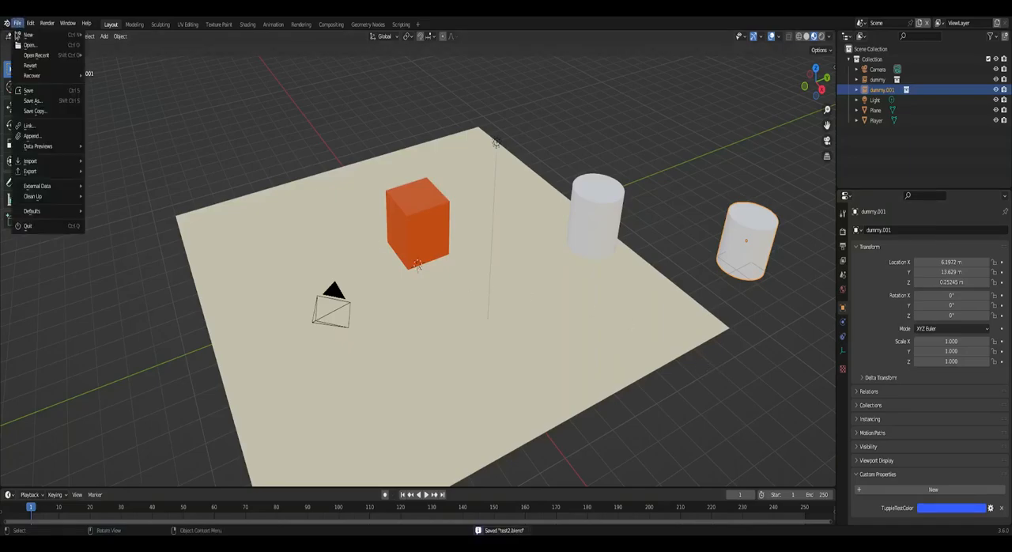
left_click(31, 170)
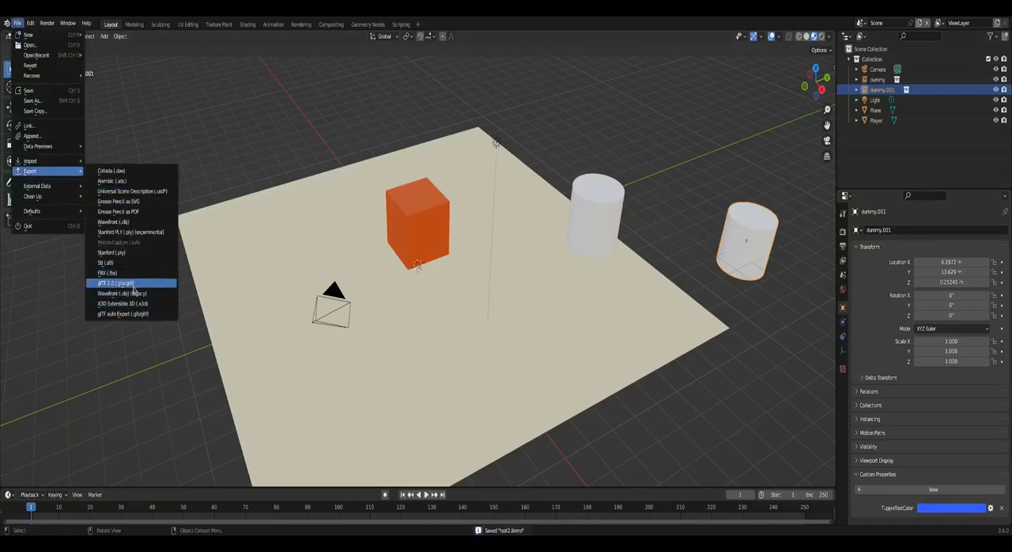
mouse_move(118, 283)
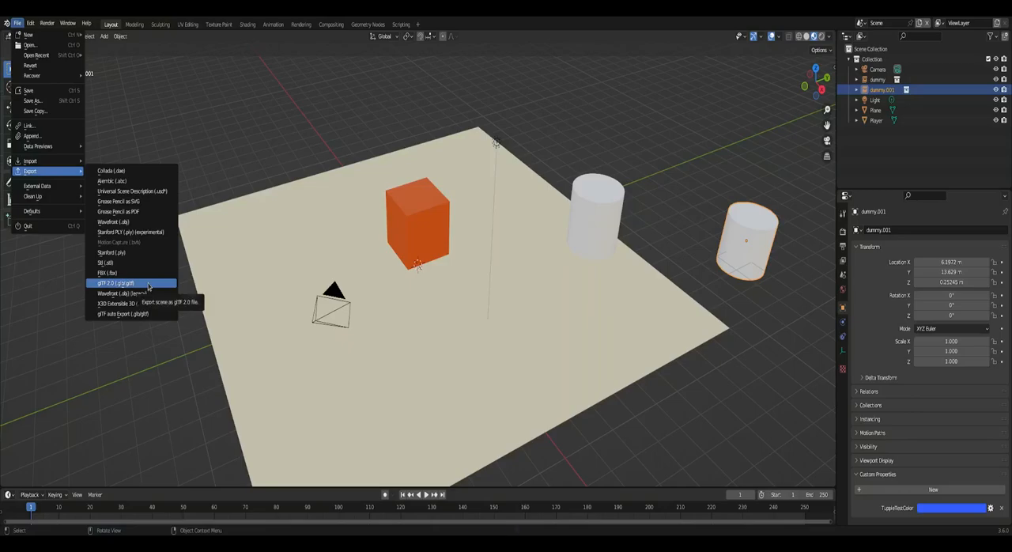
left_click(115, 283)
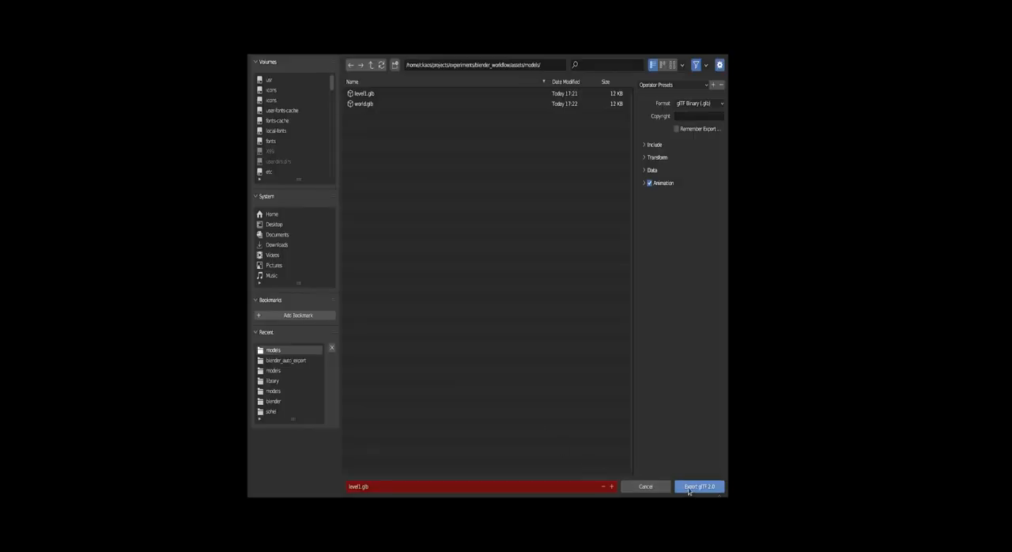
left_click(699, 487)
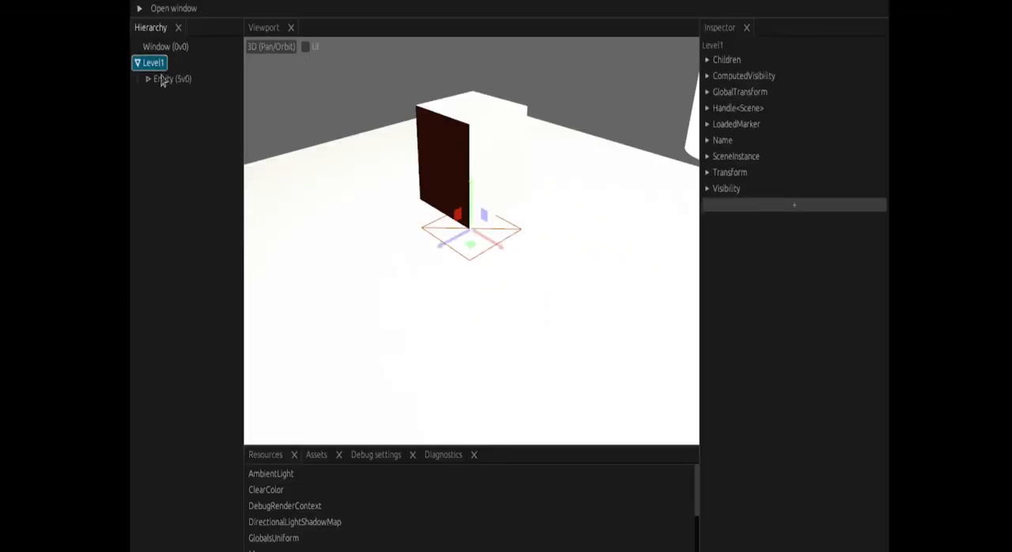
Expand Level1 and review dummy.001's components, including TuppleTestColor.
left_click(149, 79)
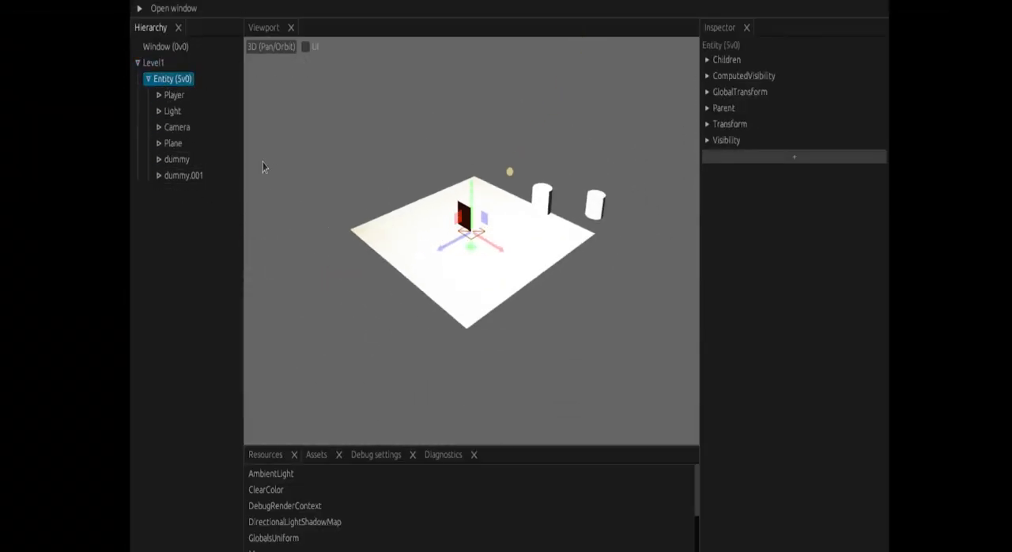
left_click(183, 174)
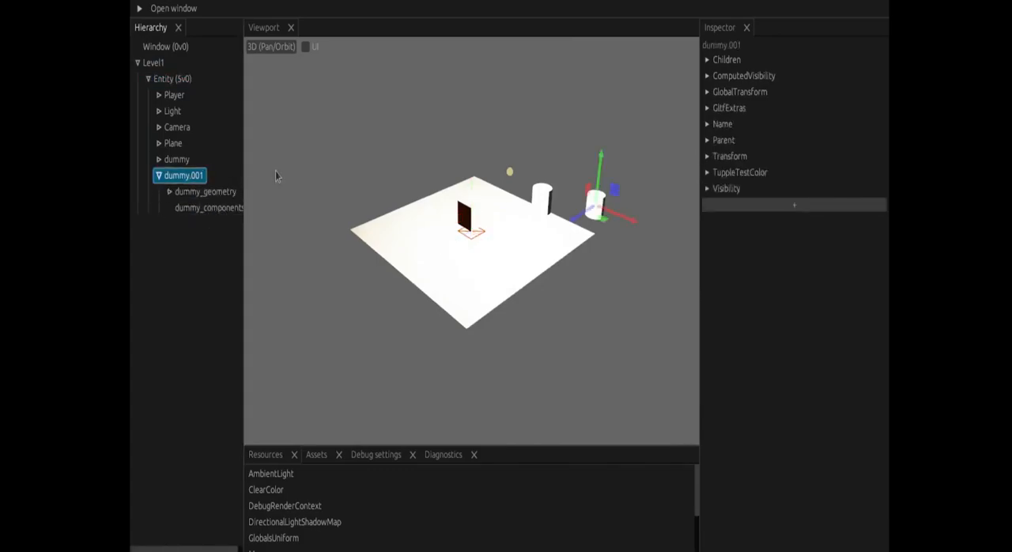
left_click(707, 171)
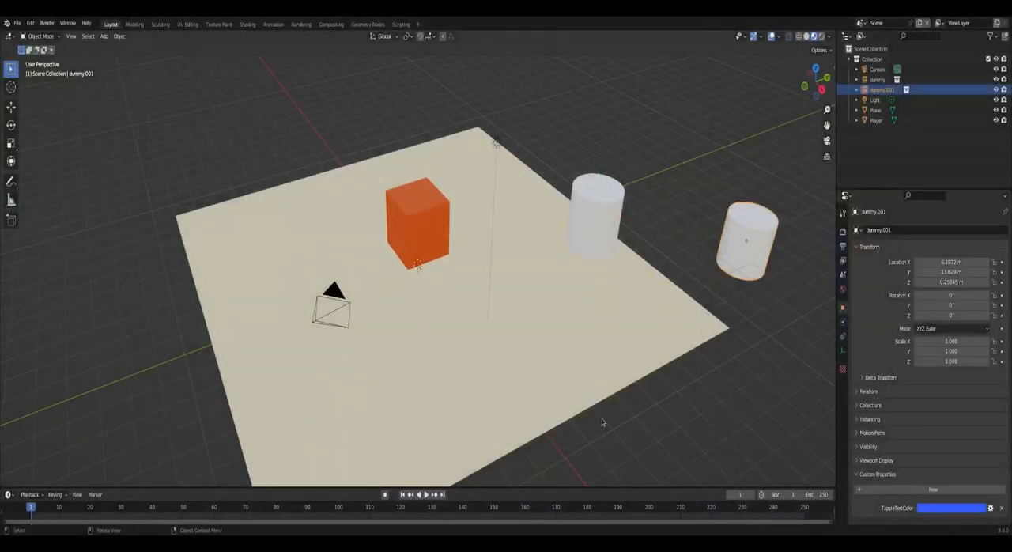
Select the dummy instance in the level, save the file and head to Edit > Preferences.
left_click(874, 100)
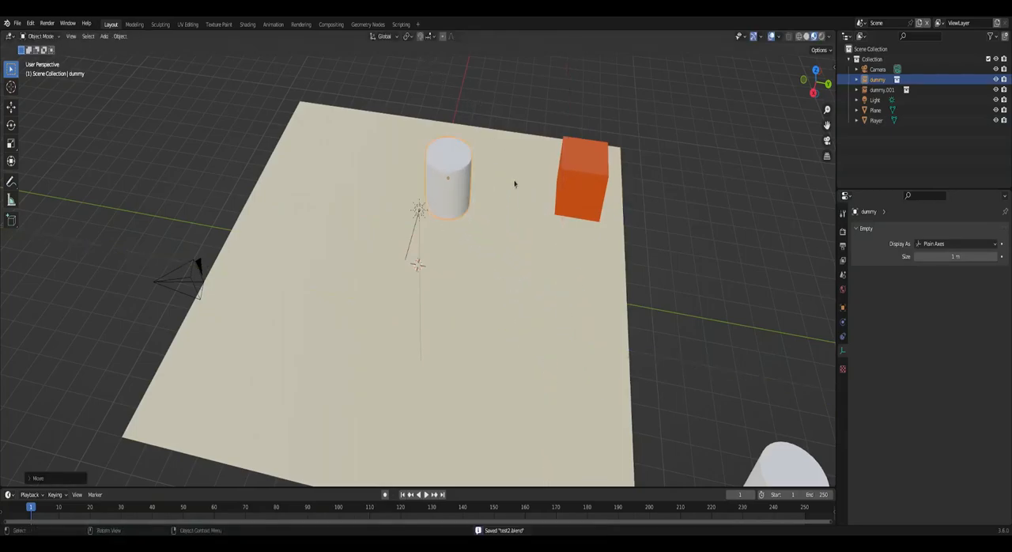
left_click(16, 22)
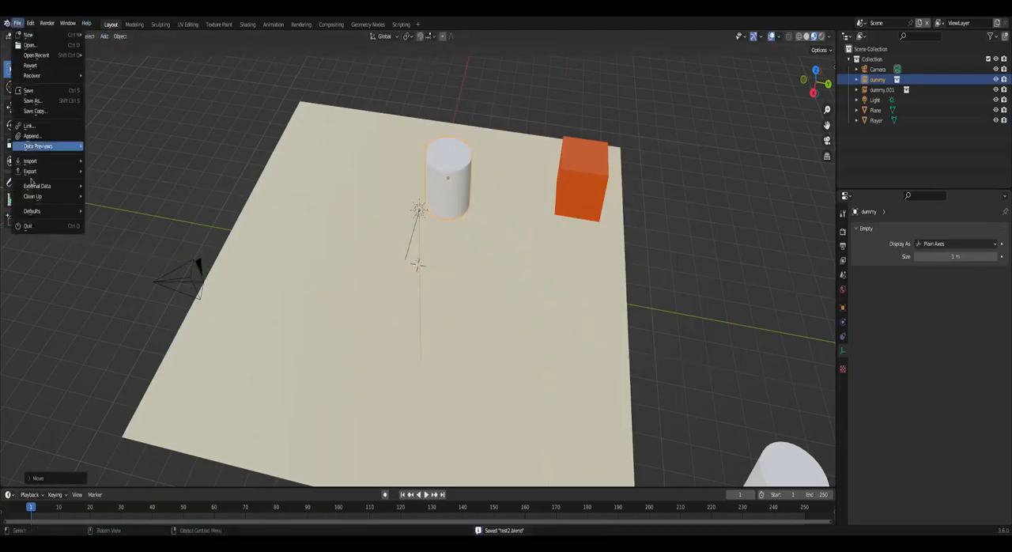
left_click(125, 290)
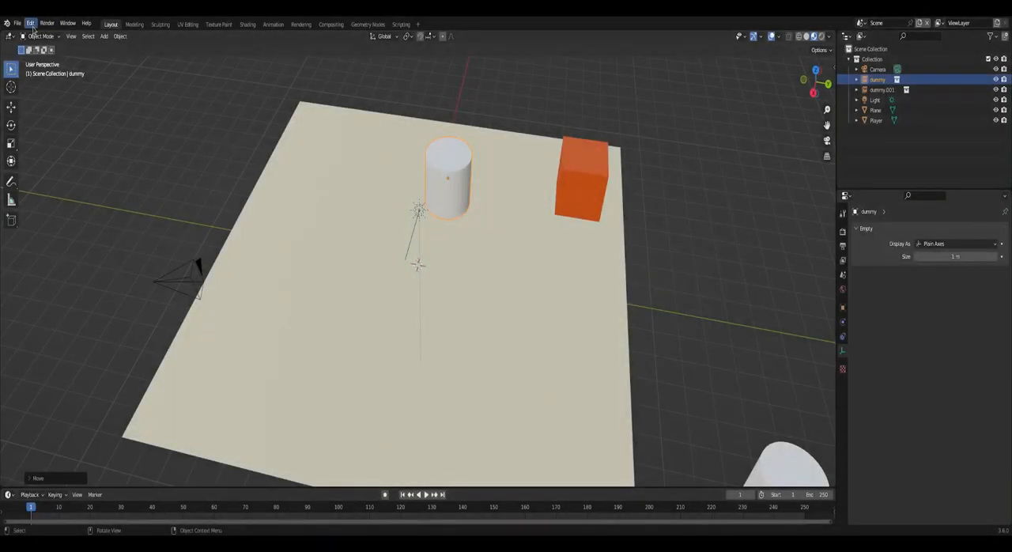
left_click(29, 22)
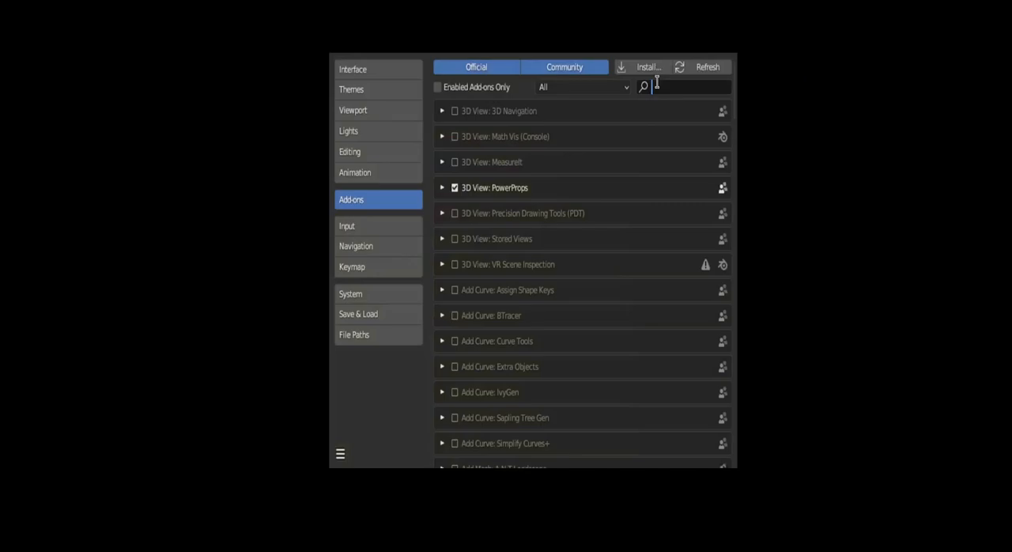
Filter add-ons by 'auto' and remove the installed blender_auto_export_gltf add-on.
type("auto")
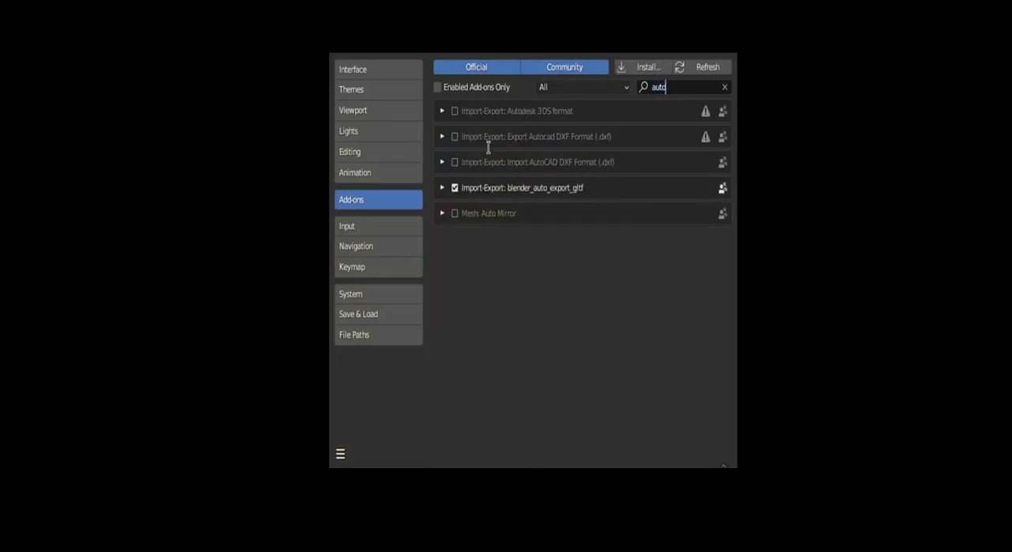
left_click(442, 186)
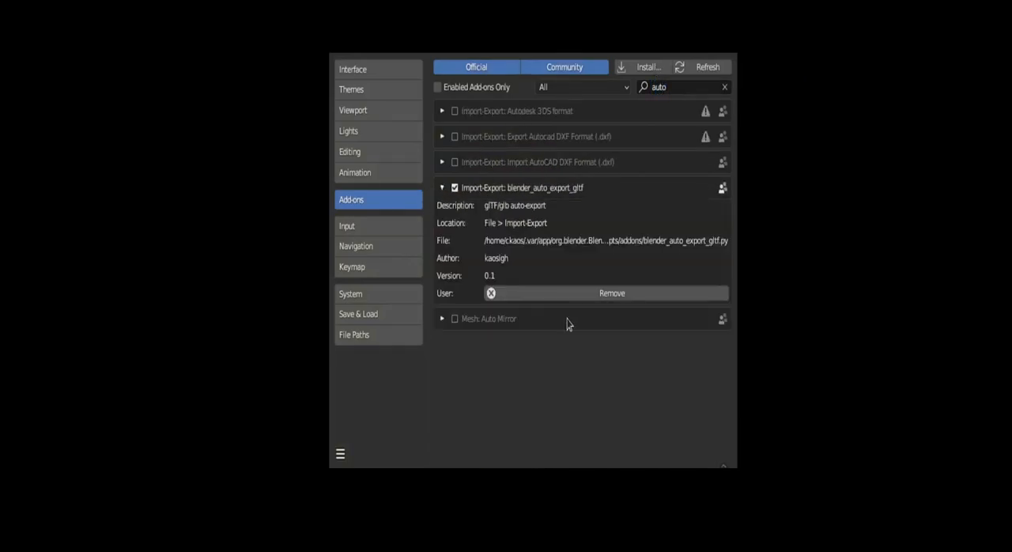
left_click(610, 292)
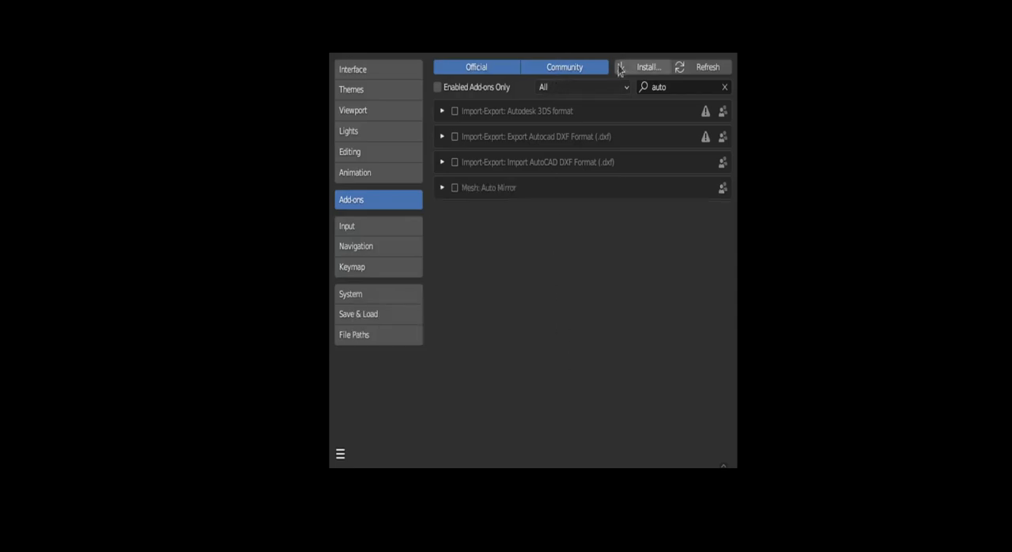
Install the add-on again from the blender_auto_export_gltf.py file.
left_click(646, 67)
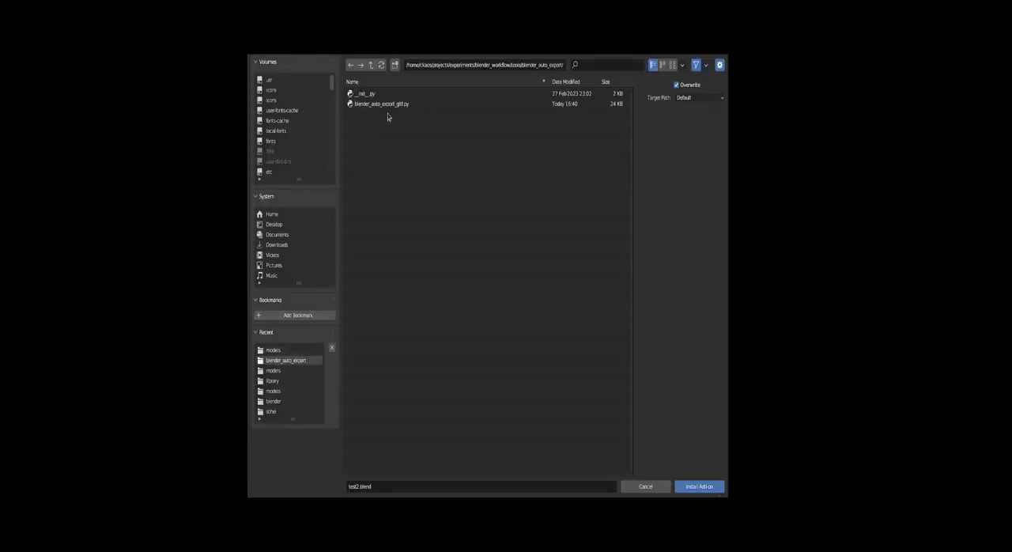
left_click(380, 104)
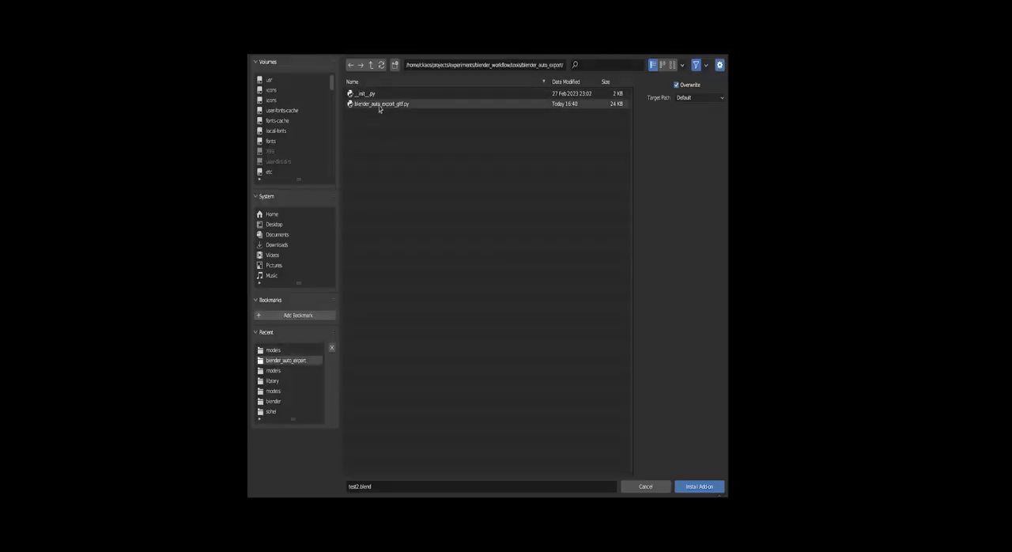
left_click(699, 486)
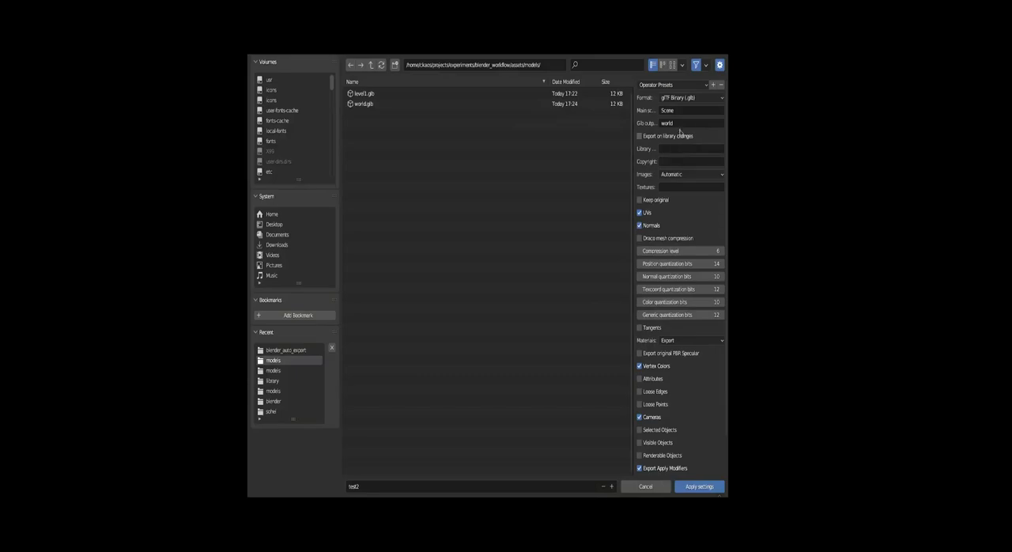
mouse_move(677, 123)
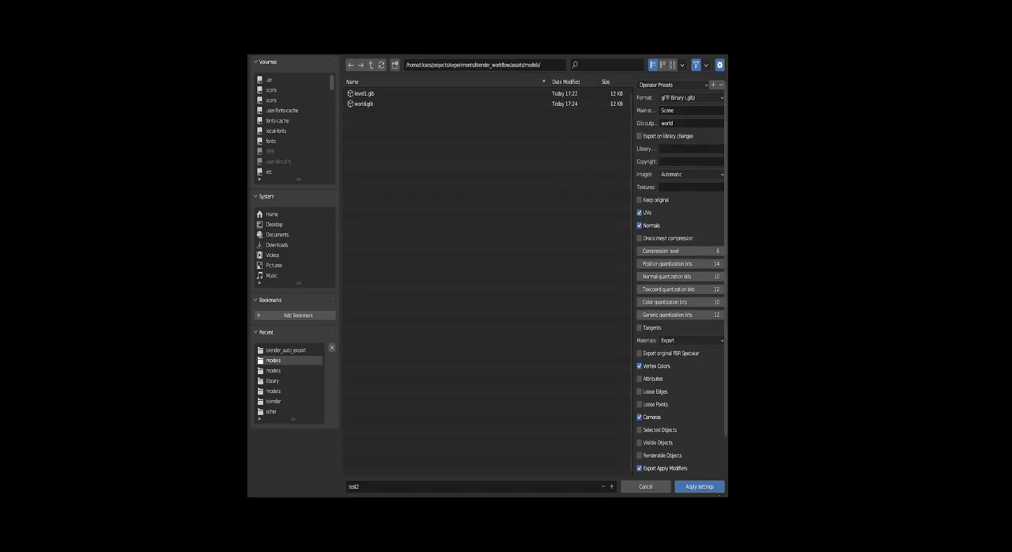
mouse_move(680, 161)
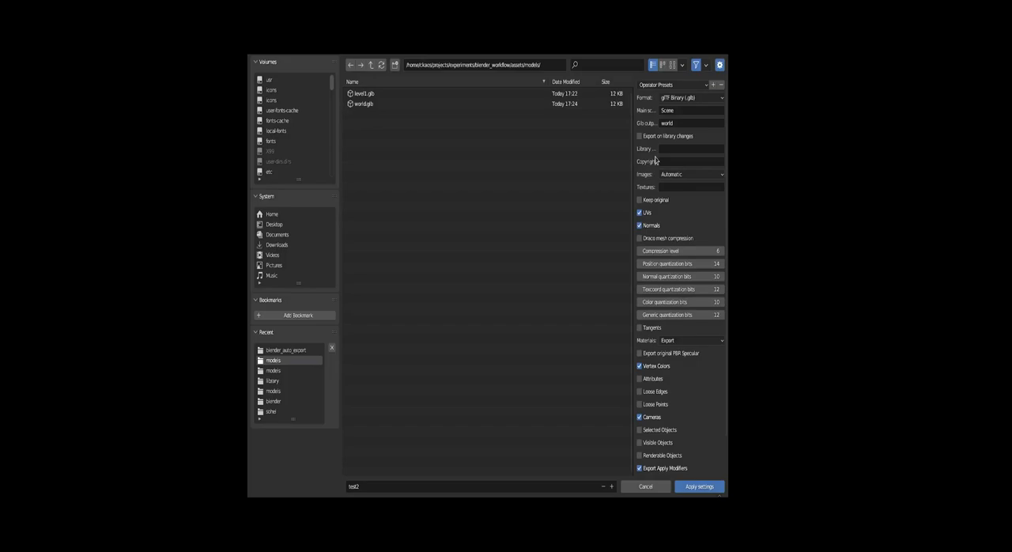
mouse_move(661, 152)
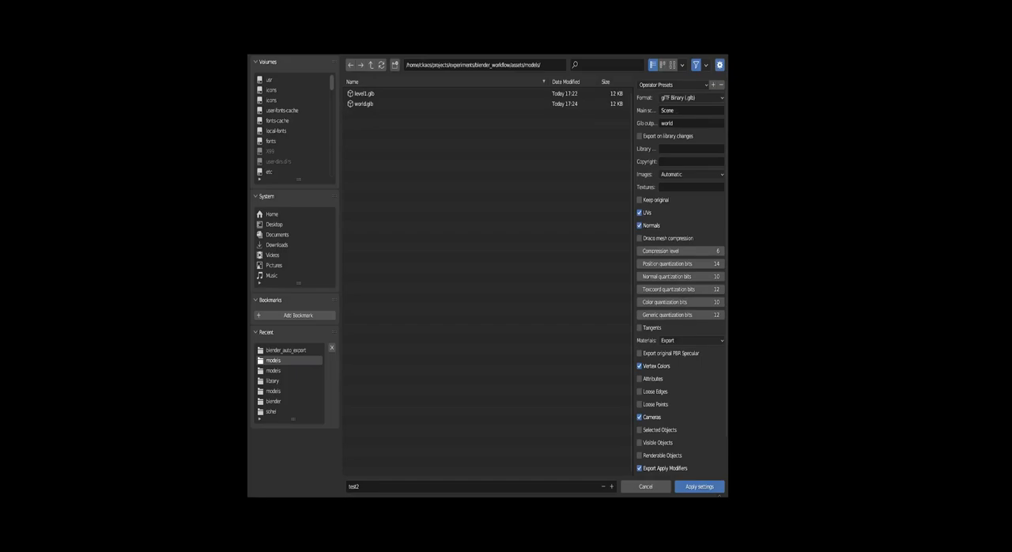
Rename the exported main scene from world to level1 and apply the auto-export settings.
left_click(692, 110)
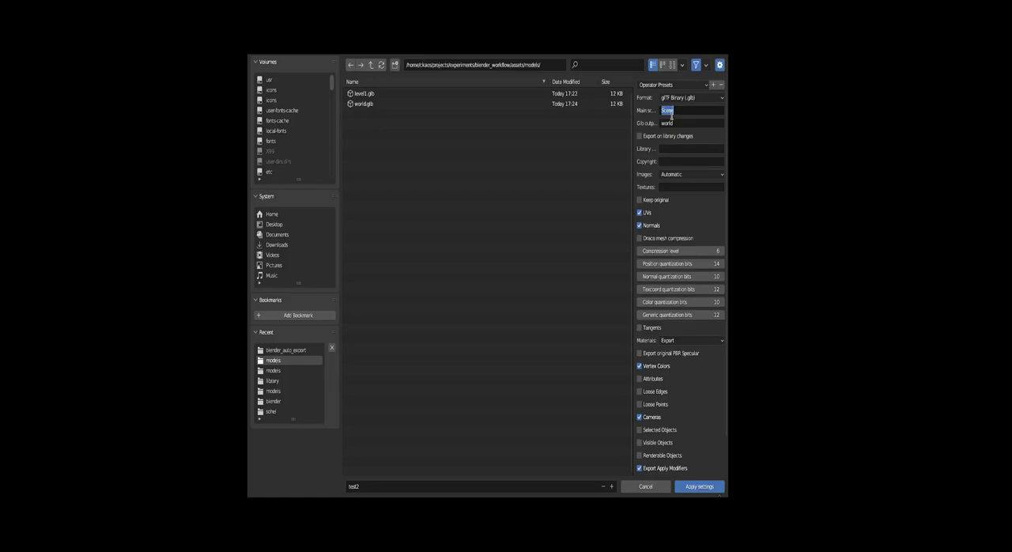
left_click(693, 123)
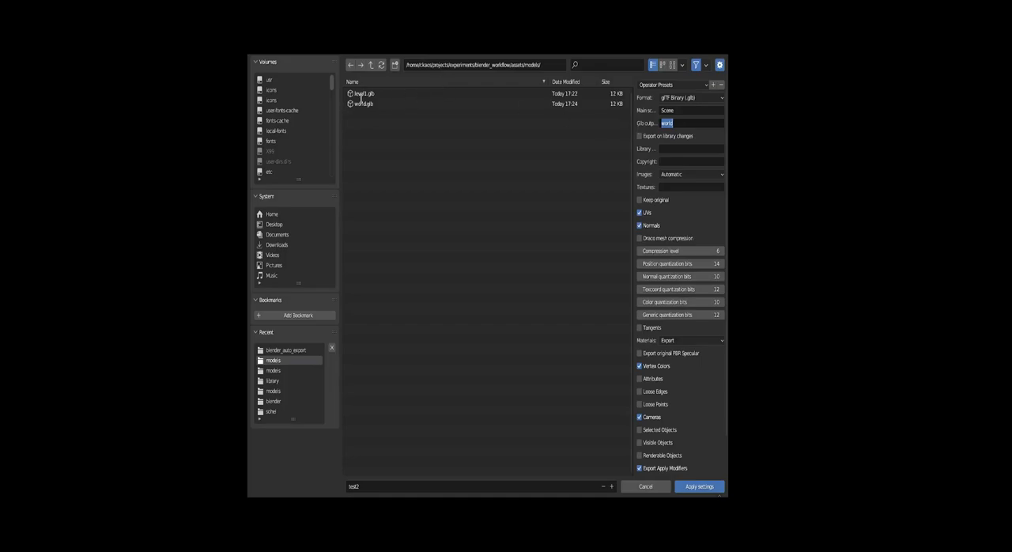
left_click(363, 93)
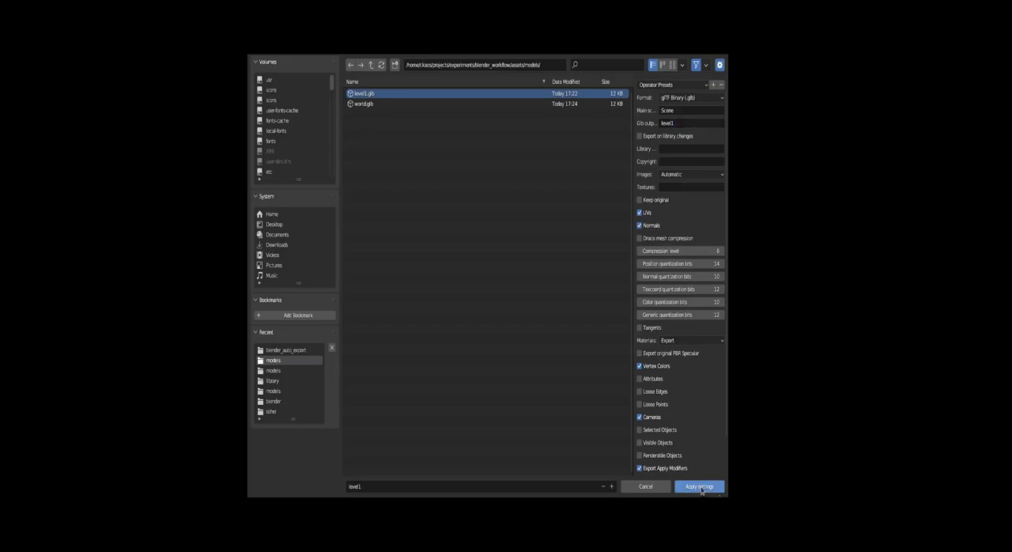
mouse_move(699, 487)
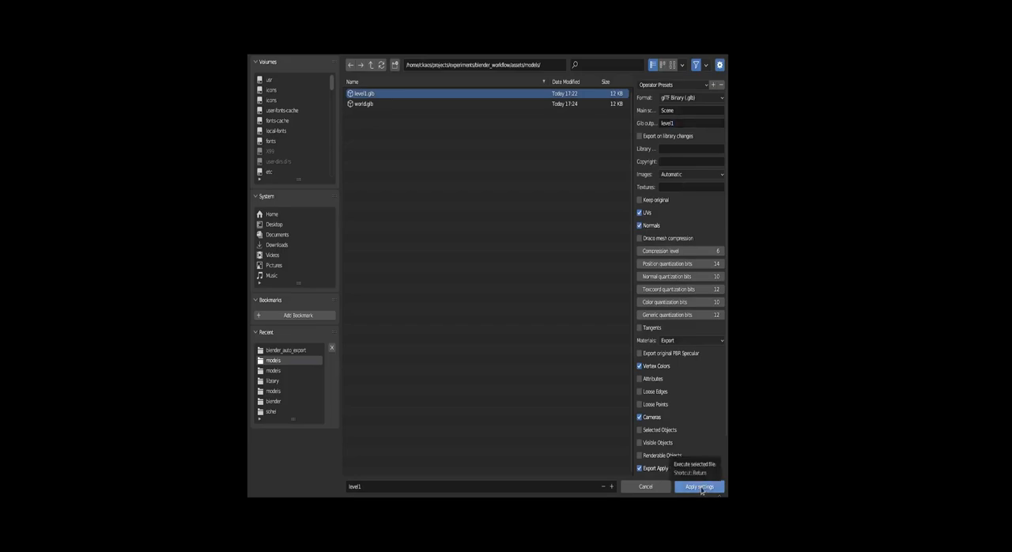
left_click(698, 487)
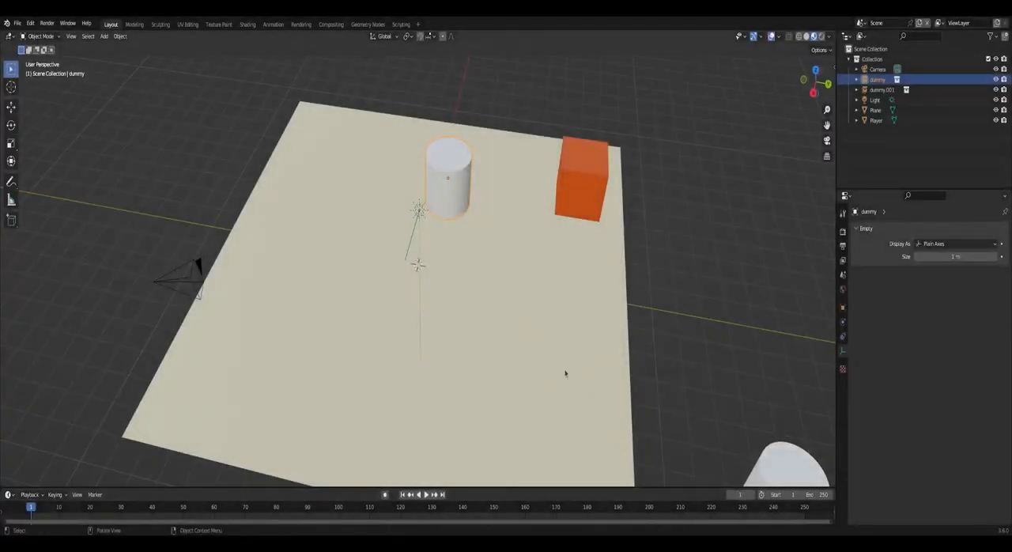
Save the .blend file with Ctrl+S to trigger the auto-export.
key("Ctrl+S")
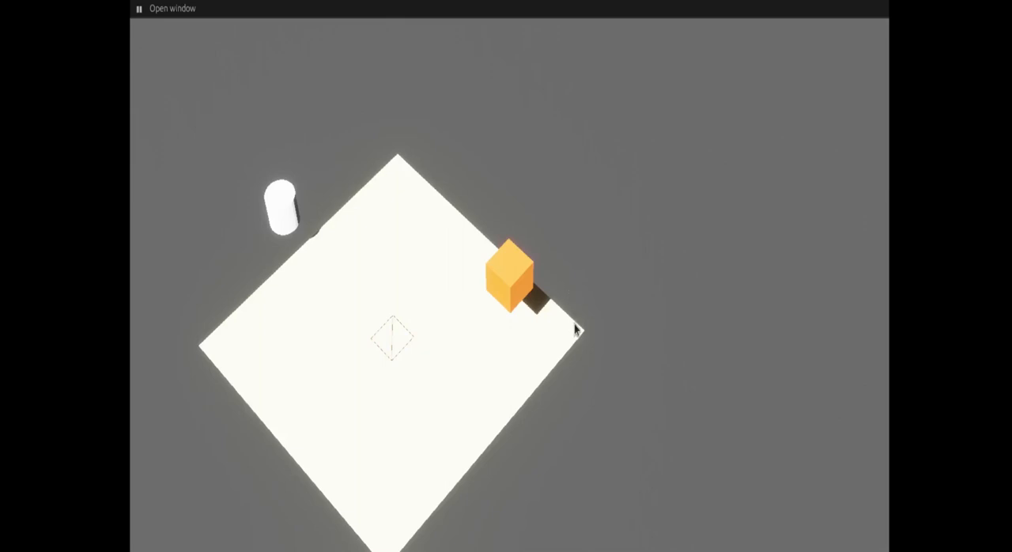
mouse_move(455, 483)
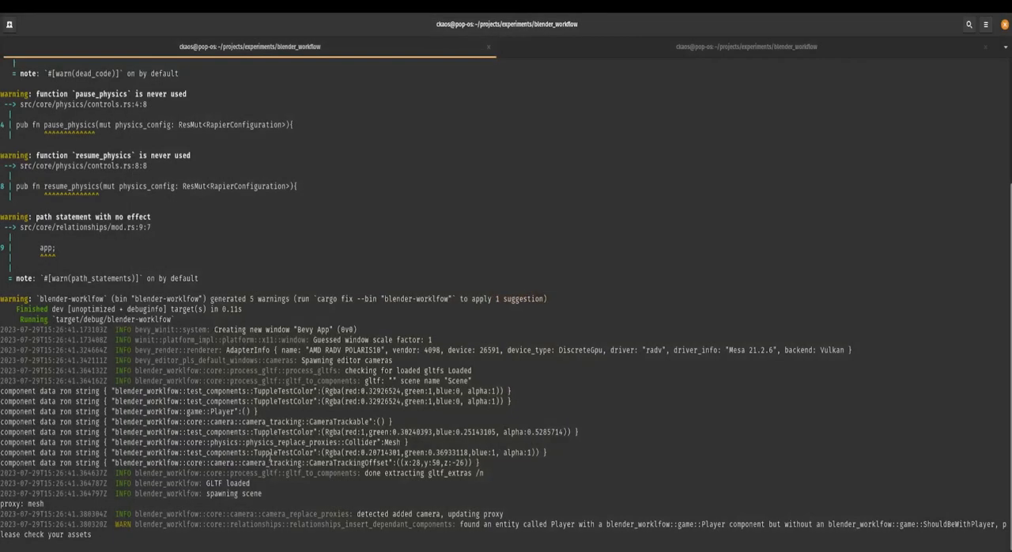
Relaunch the game with 'clear && cargo run --features bevy/dynamic_linking'.
type("clear && cargo run --features bevy/dynamic_linking")
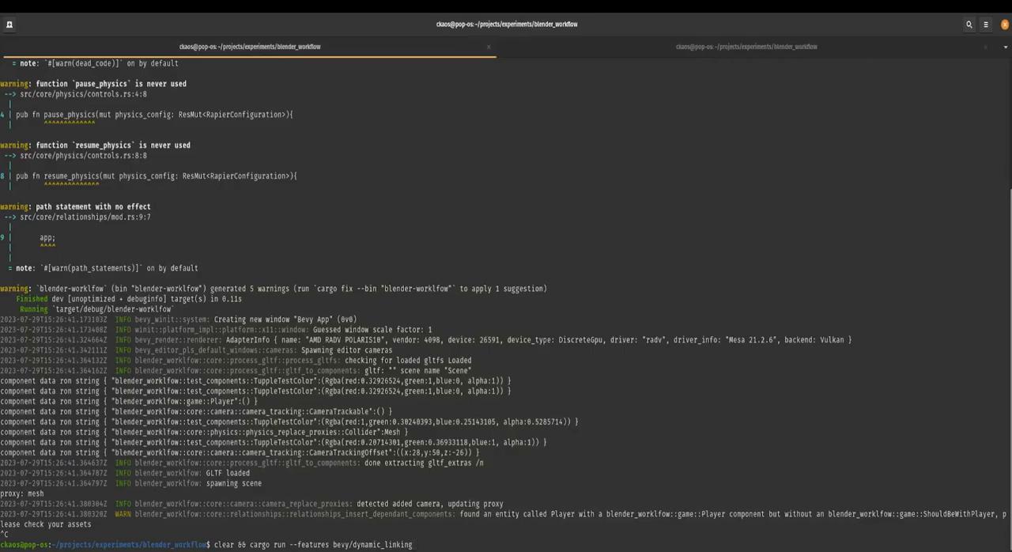
key("Return")
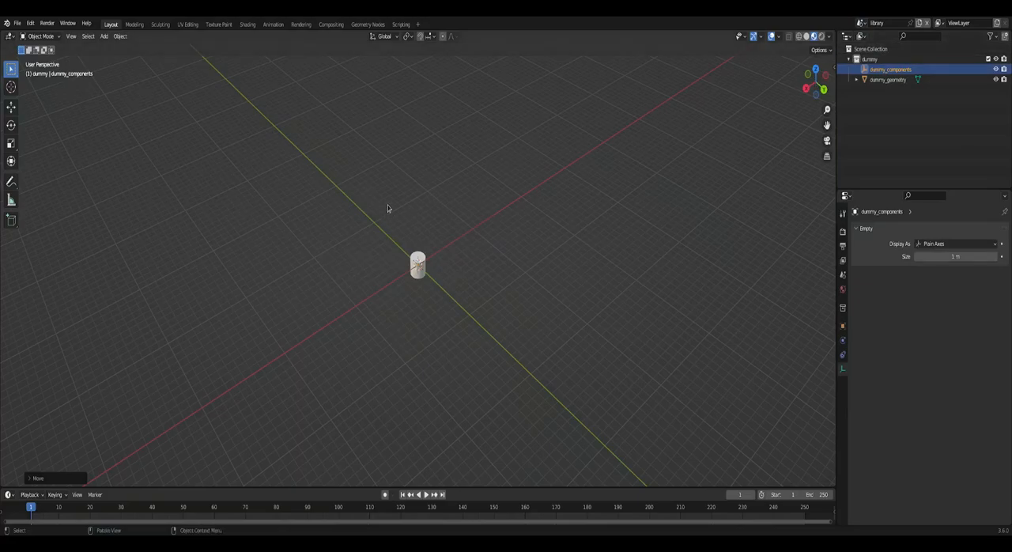
Enable Export on library changes, name the library scene 'library', and apply the auto-export settings.
left_click(16, 22)
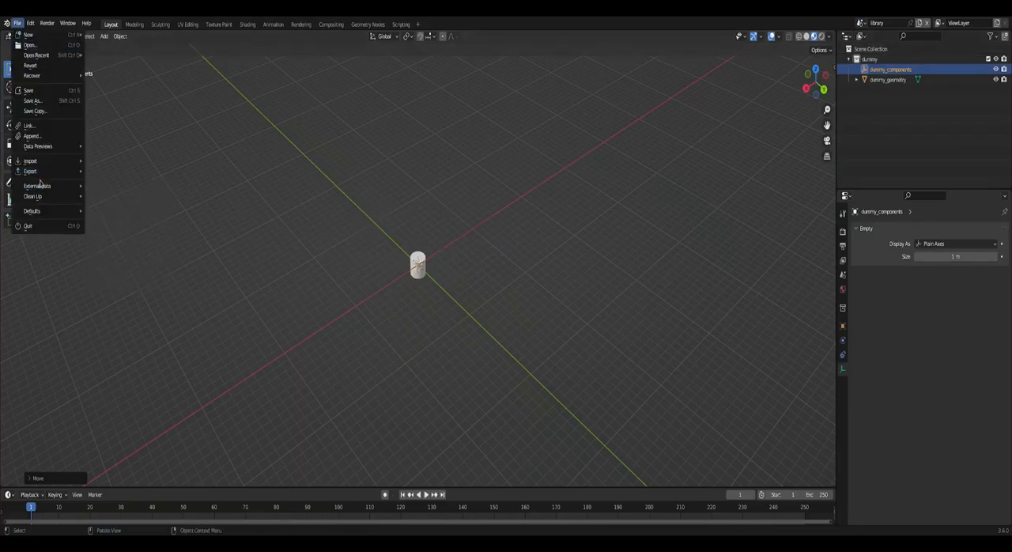
left_click(30, 171)
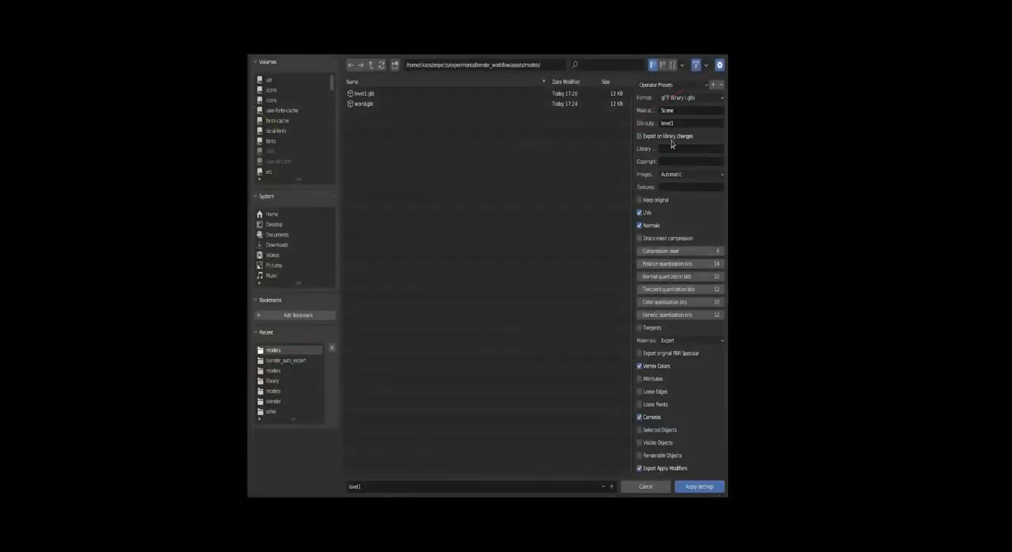
left_click(639, 136)
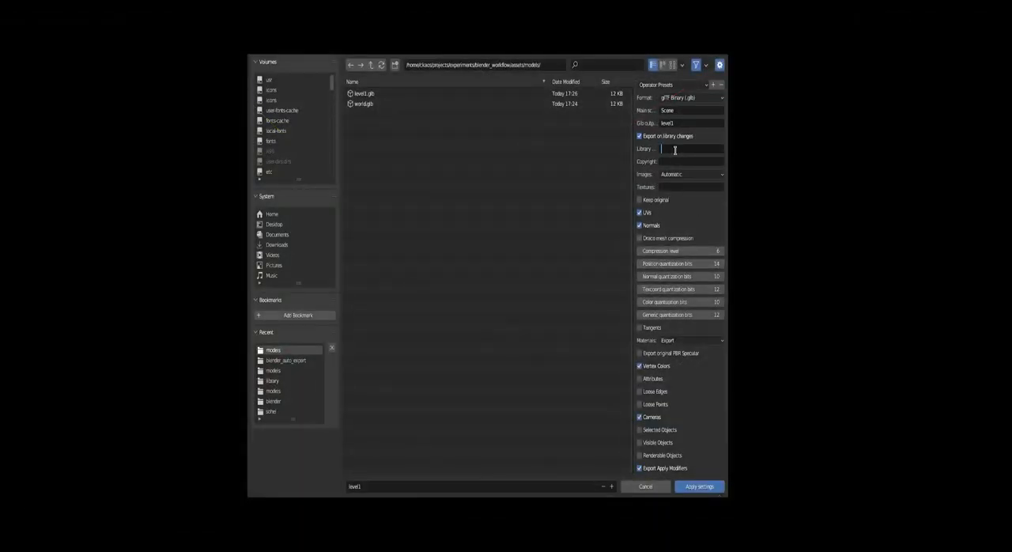
type("library")
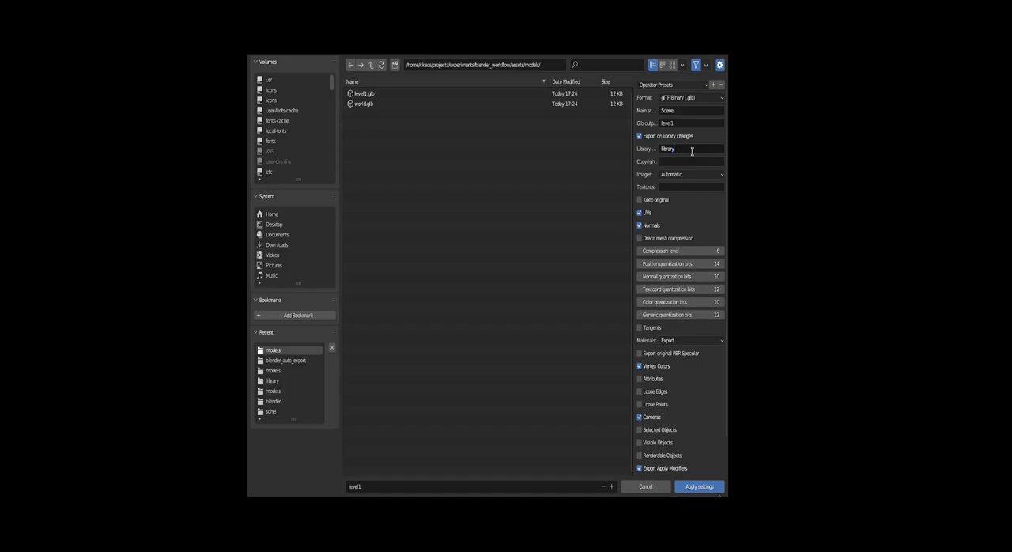
left_click(699, 486)
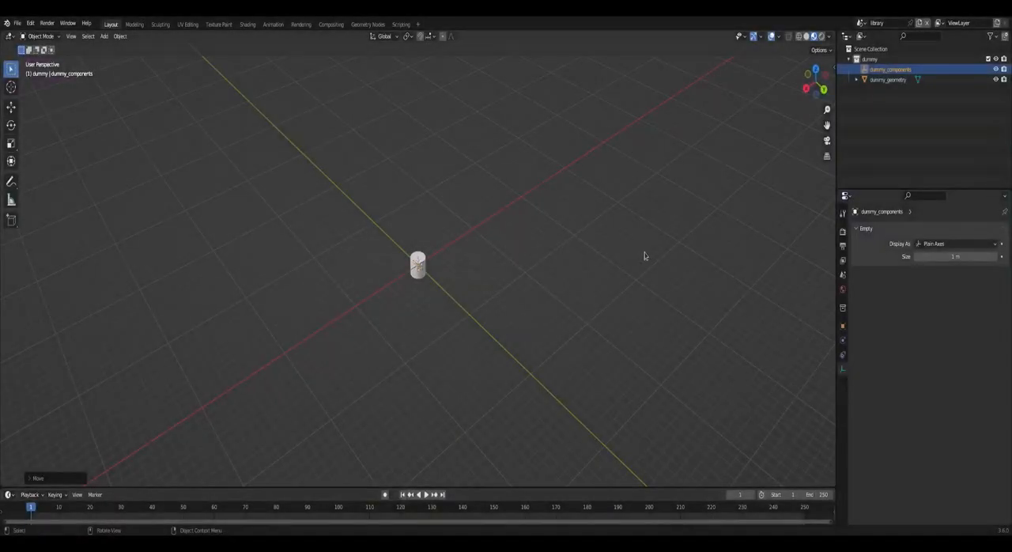
Select the dummy_geometry cylinder, enter Edit Mode and begin scaling its mesh.
left_click(887, 79)
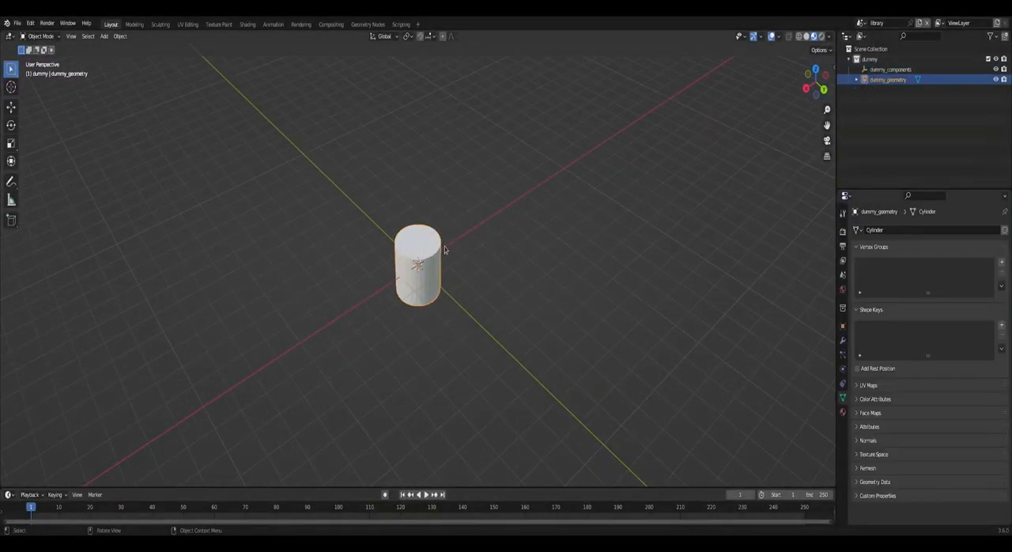
key("Tab")
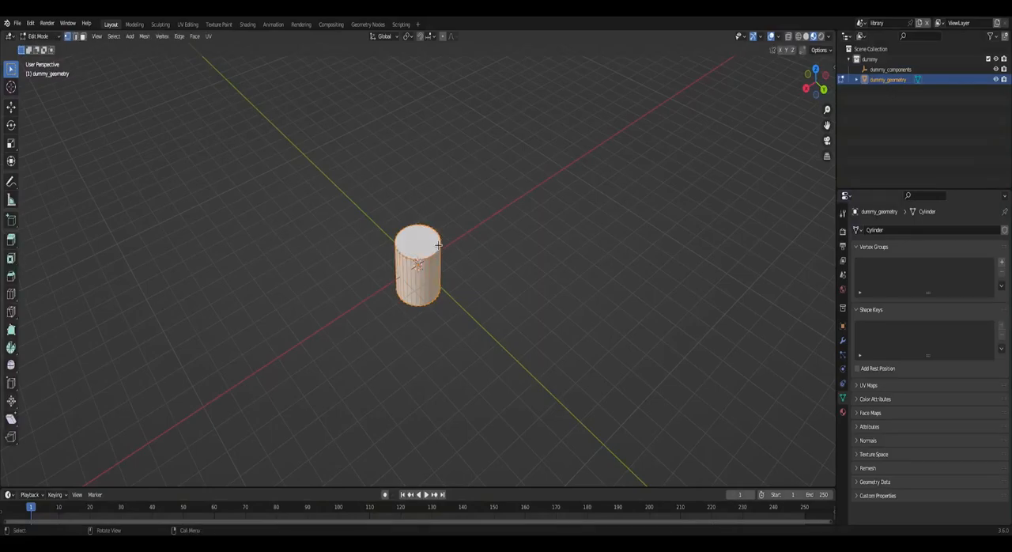
key("s")
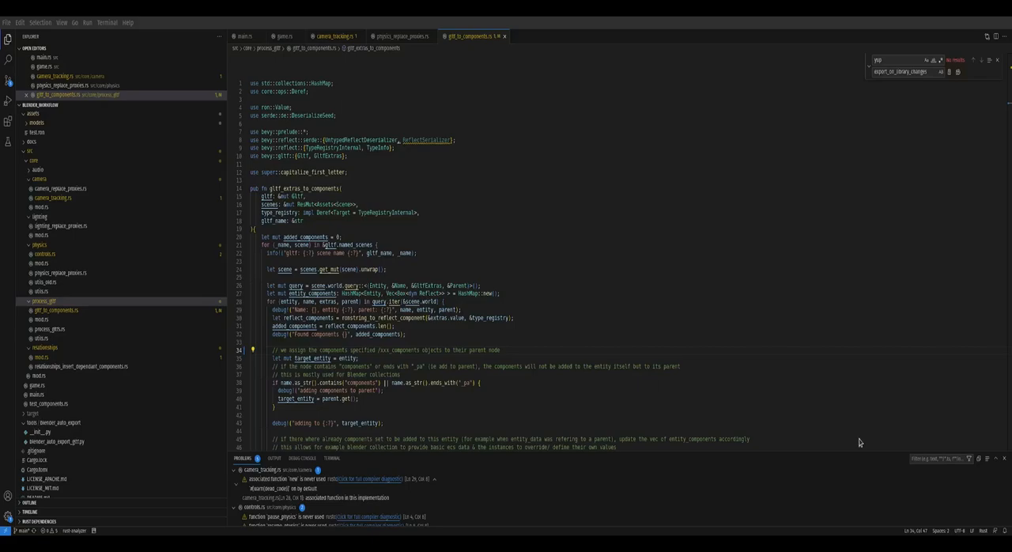
mouse_move(392, 524)
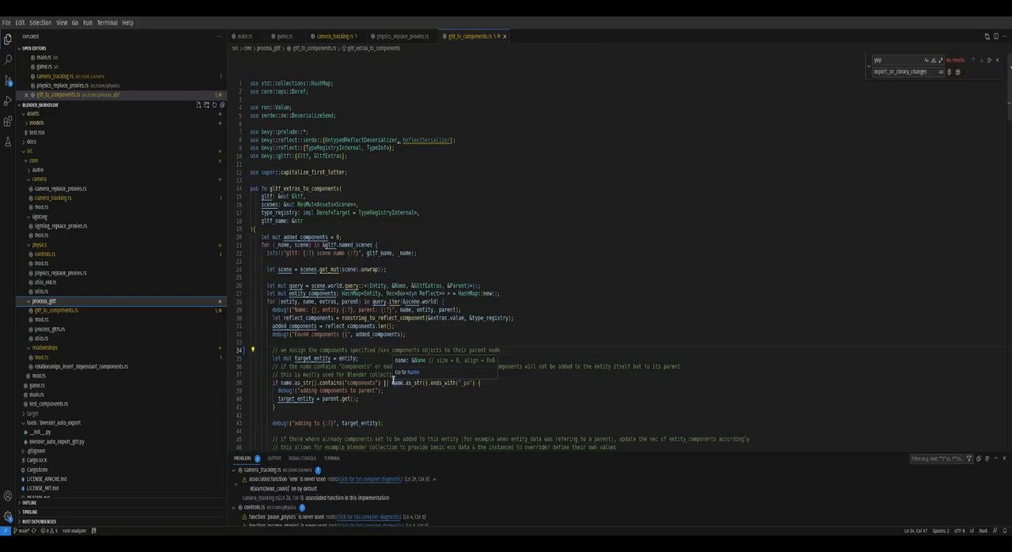
mouse_move(414, 531)
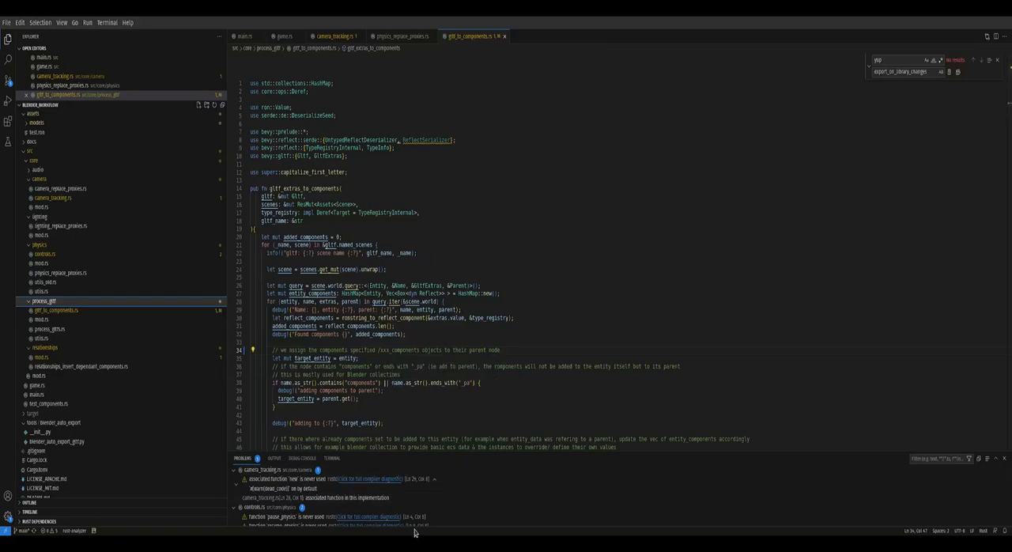
mouse_move(393, 369)
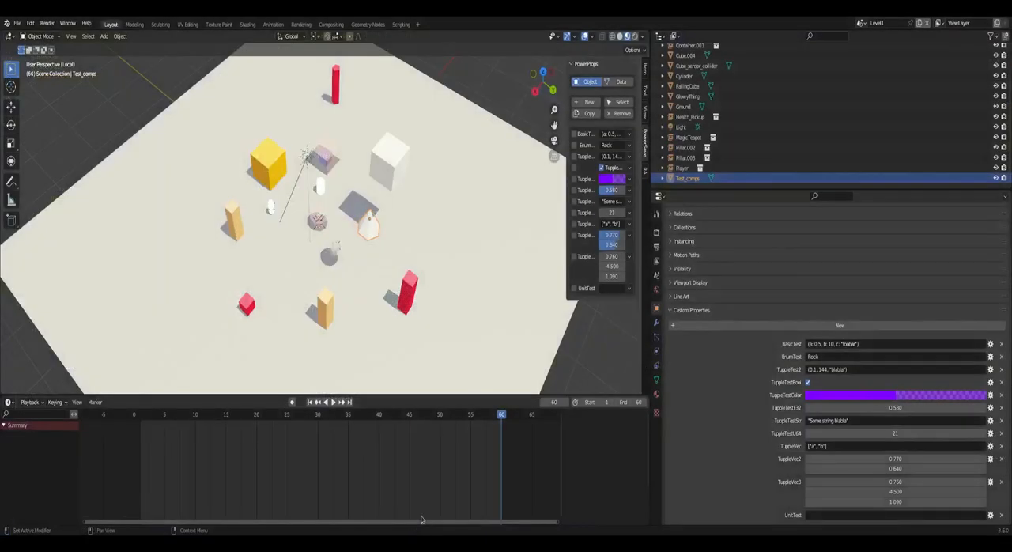
mouse_move(392, 272)
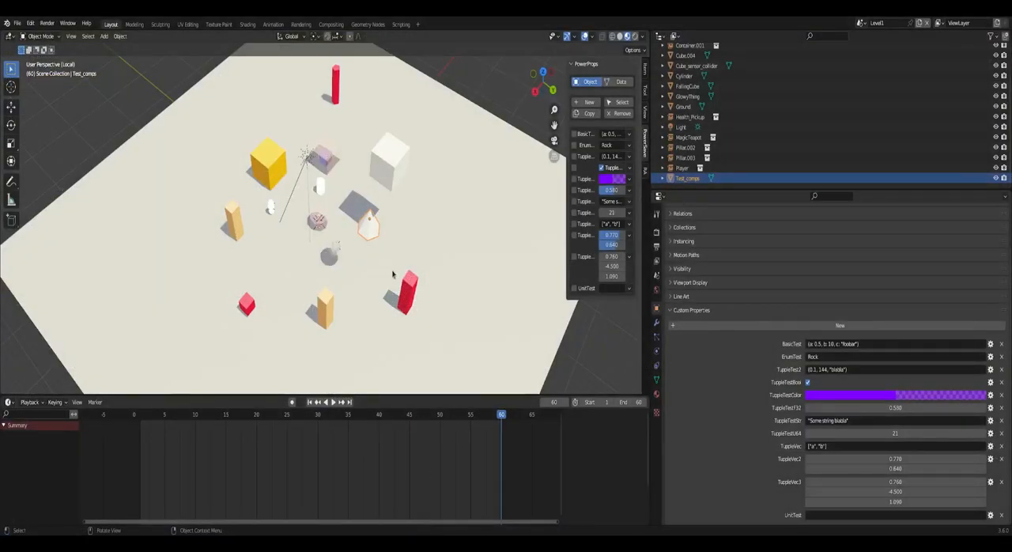